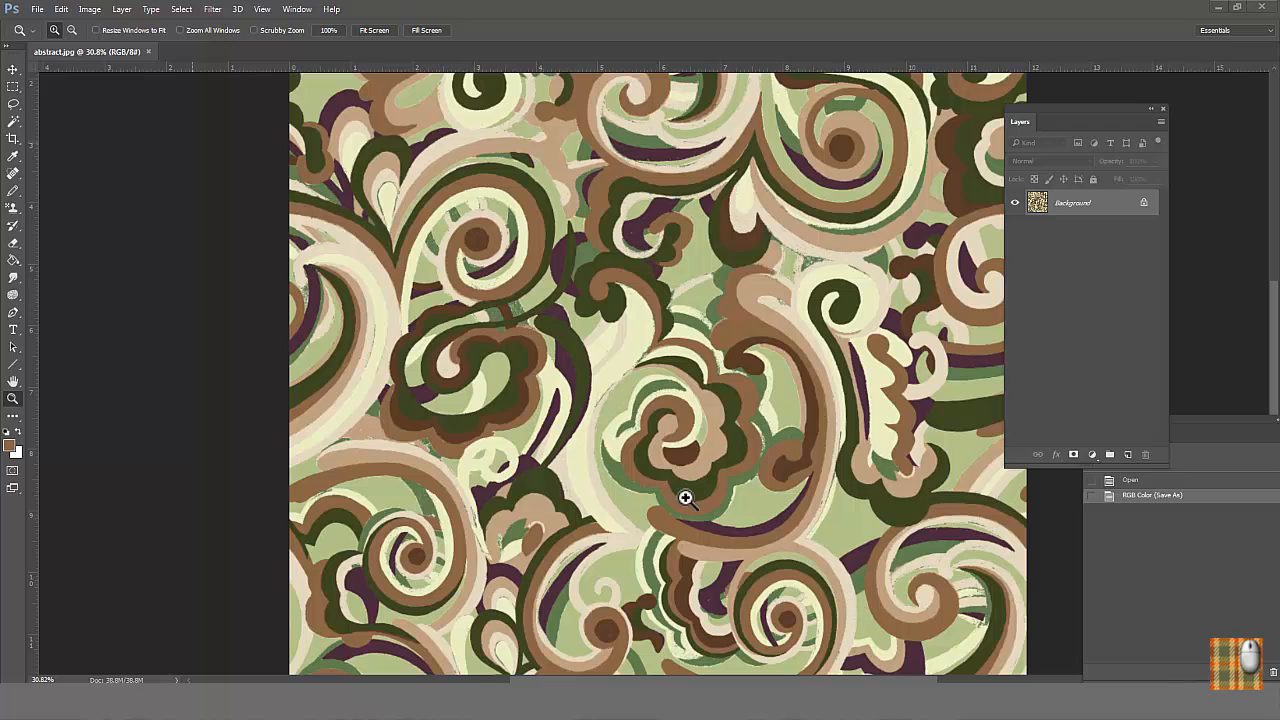
# Step: Convert the swirl print to Indexed Color mode with an exact palette
pyautogui.click(88, 8)
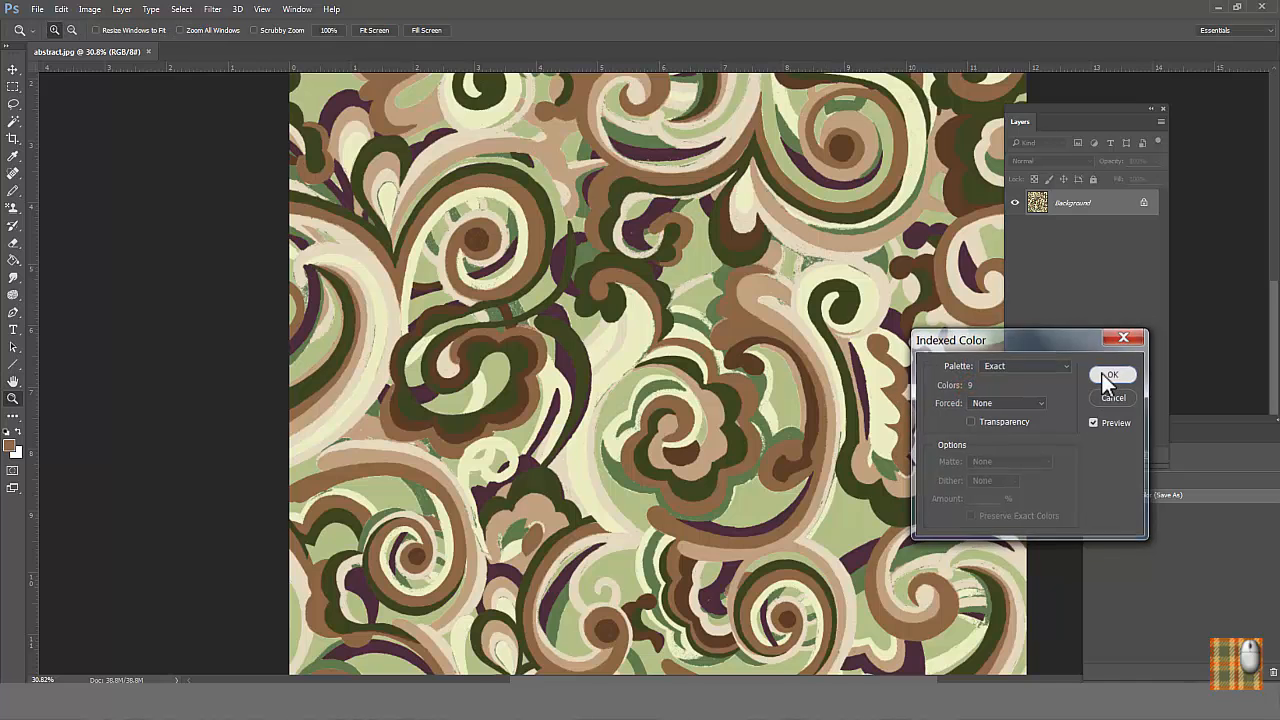
pyautogui.click(1112, 376)
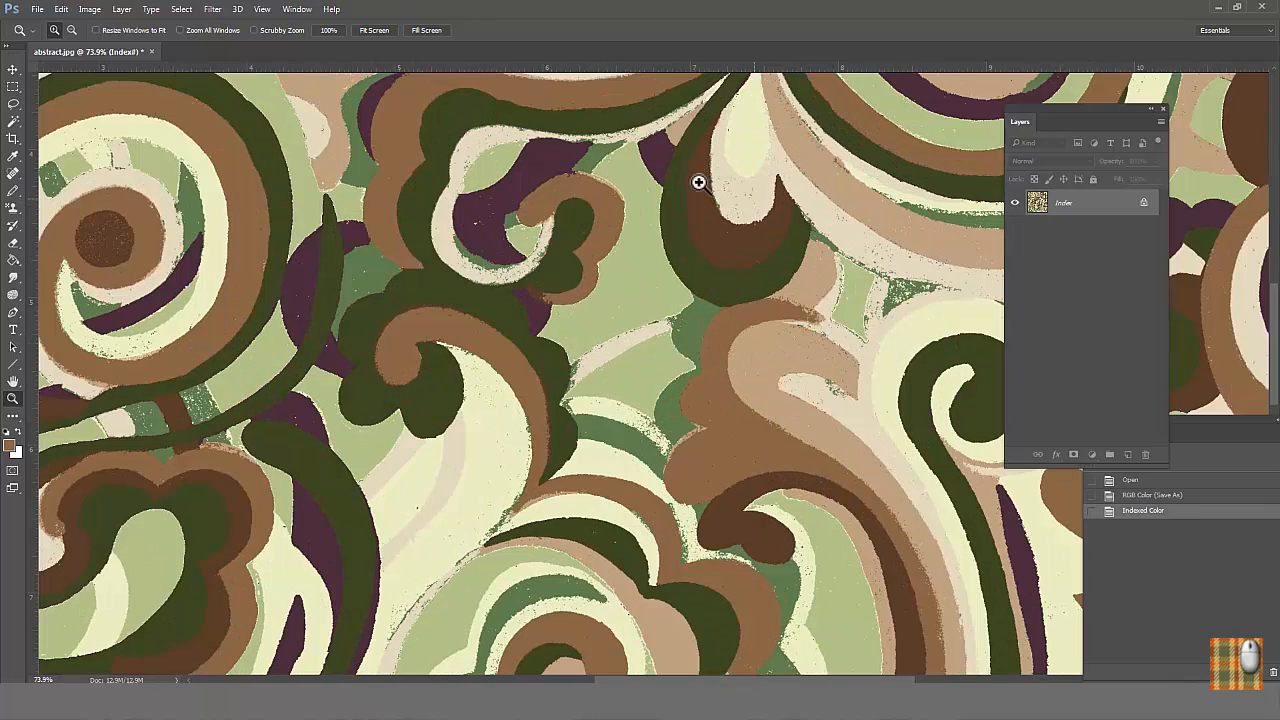
pyautogui.moveTo(856, 300)
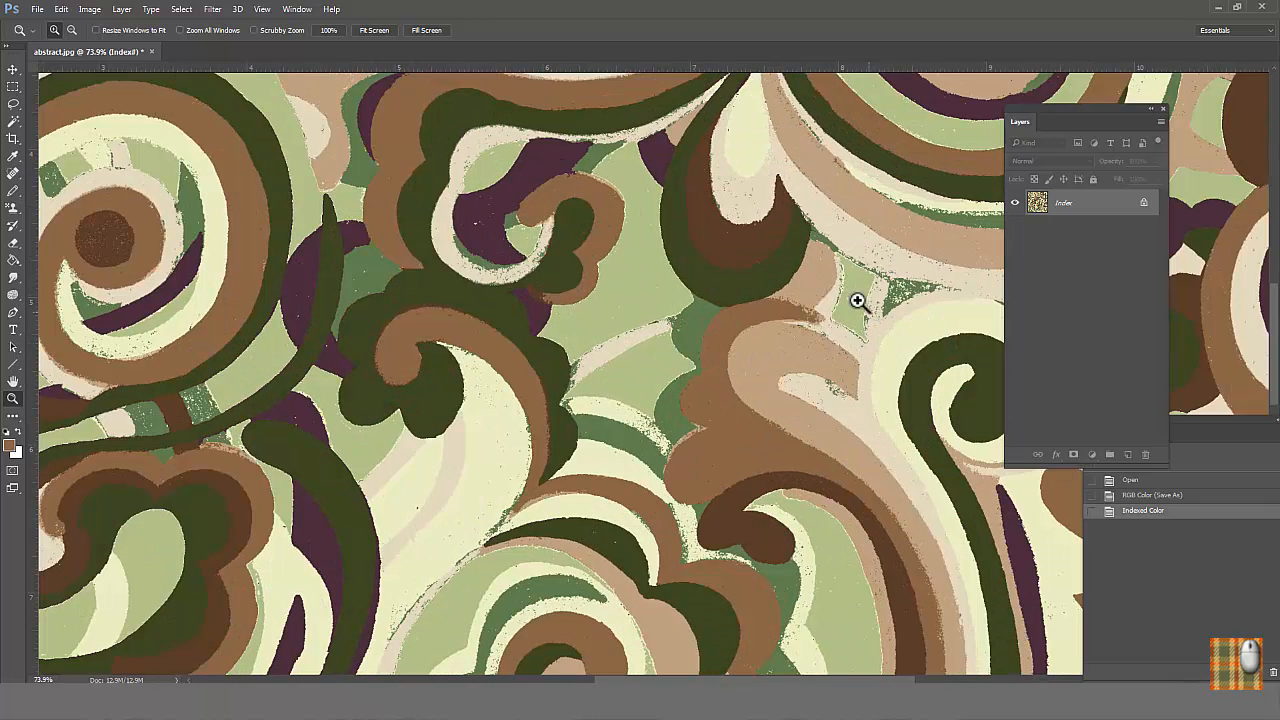
pyautogui.moveTo(710, 404)
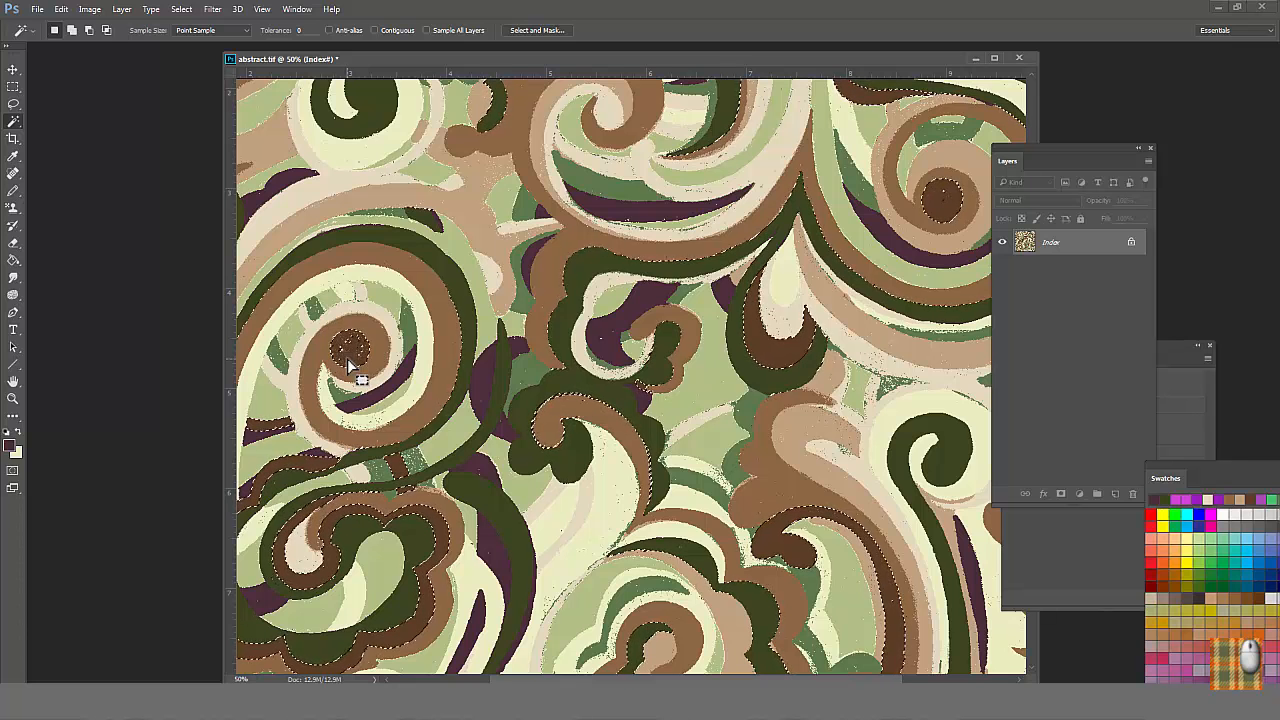
pyautogui.click(180, 8)
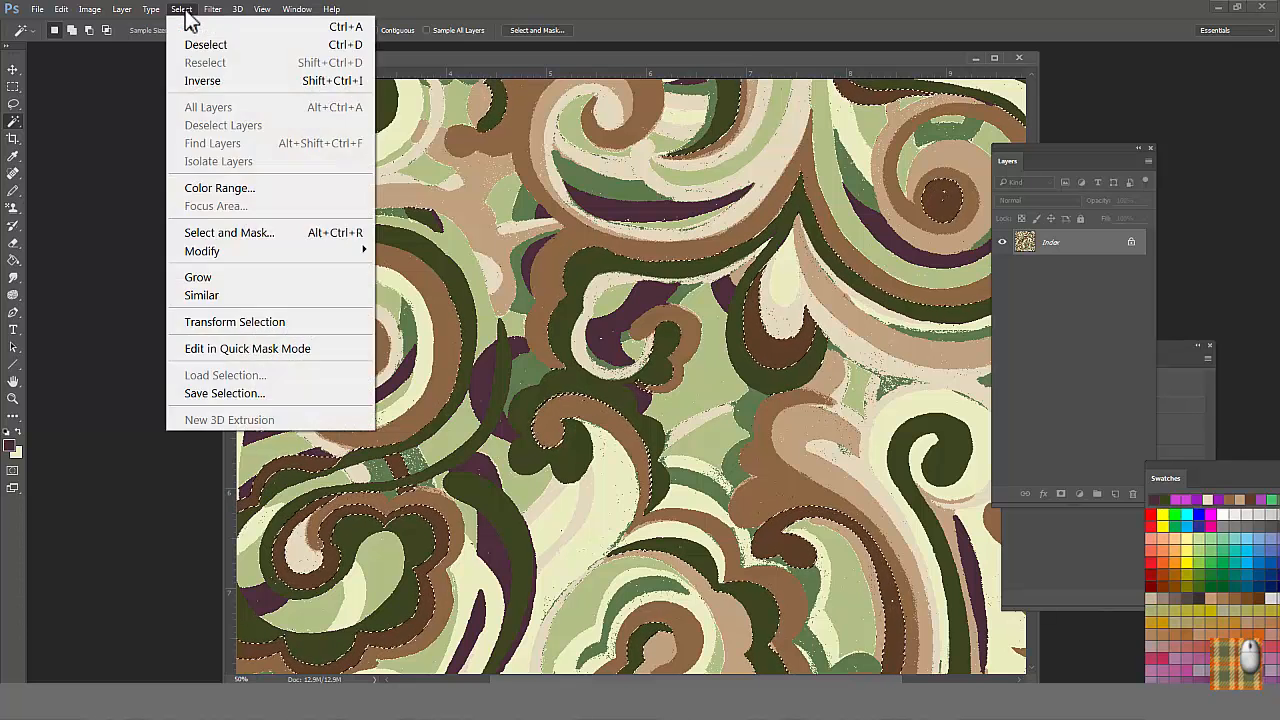
pyautogui.moveTo(202, 252)
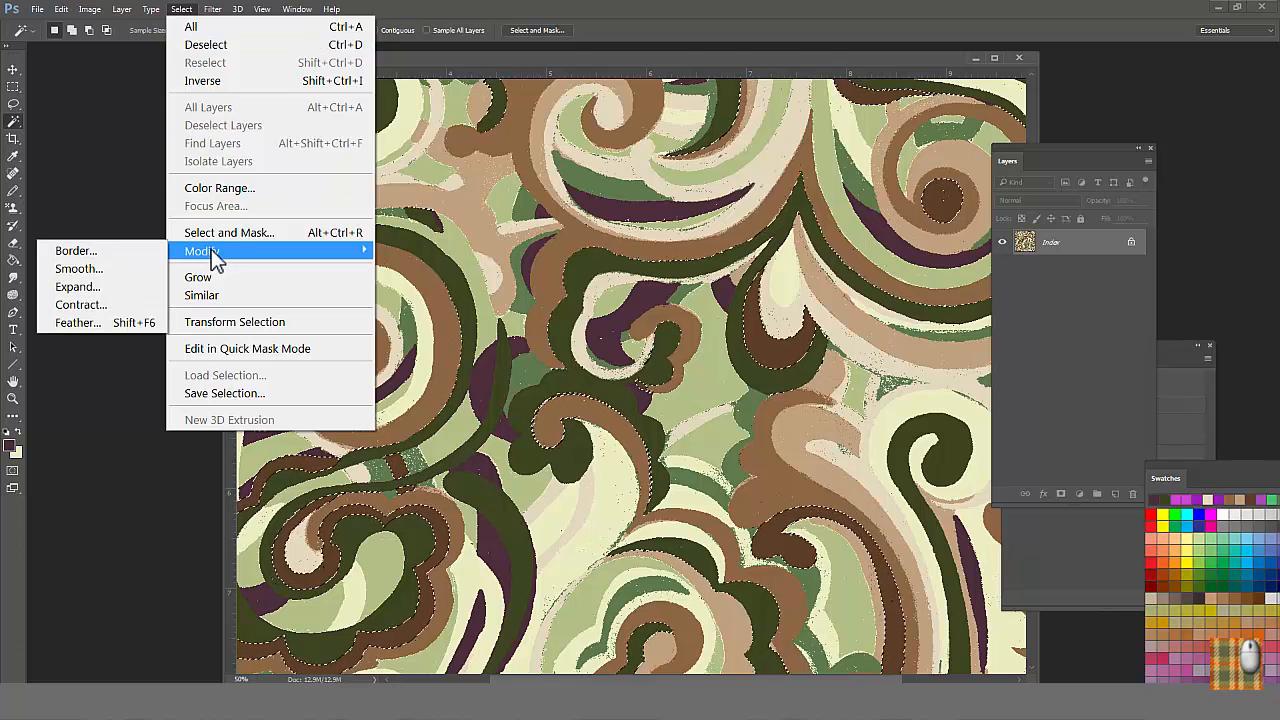
pyautogui.moveTo(78, 268)
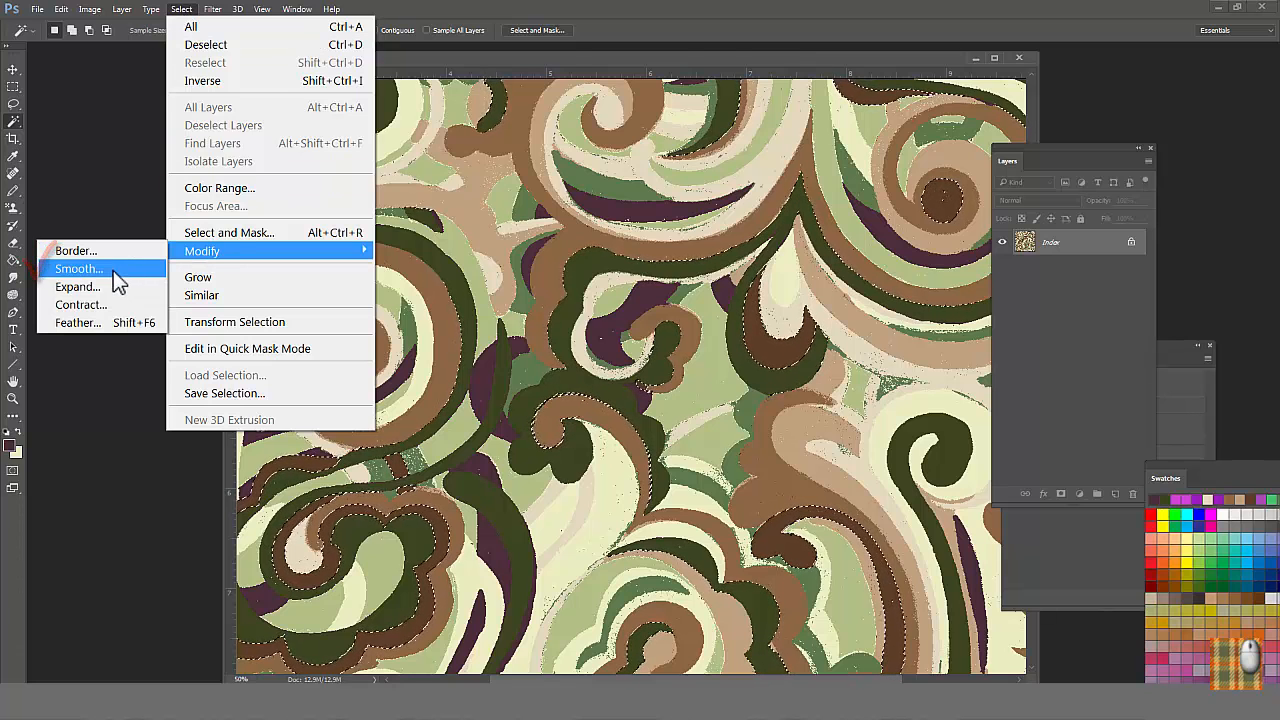
pyautogui.moveTo(96, 304)
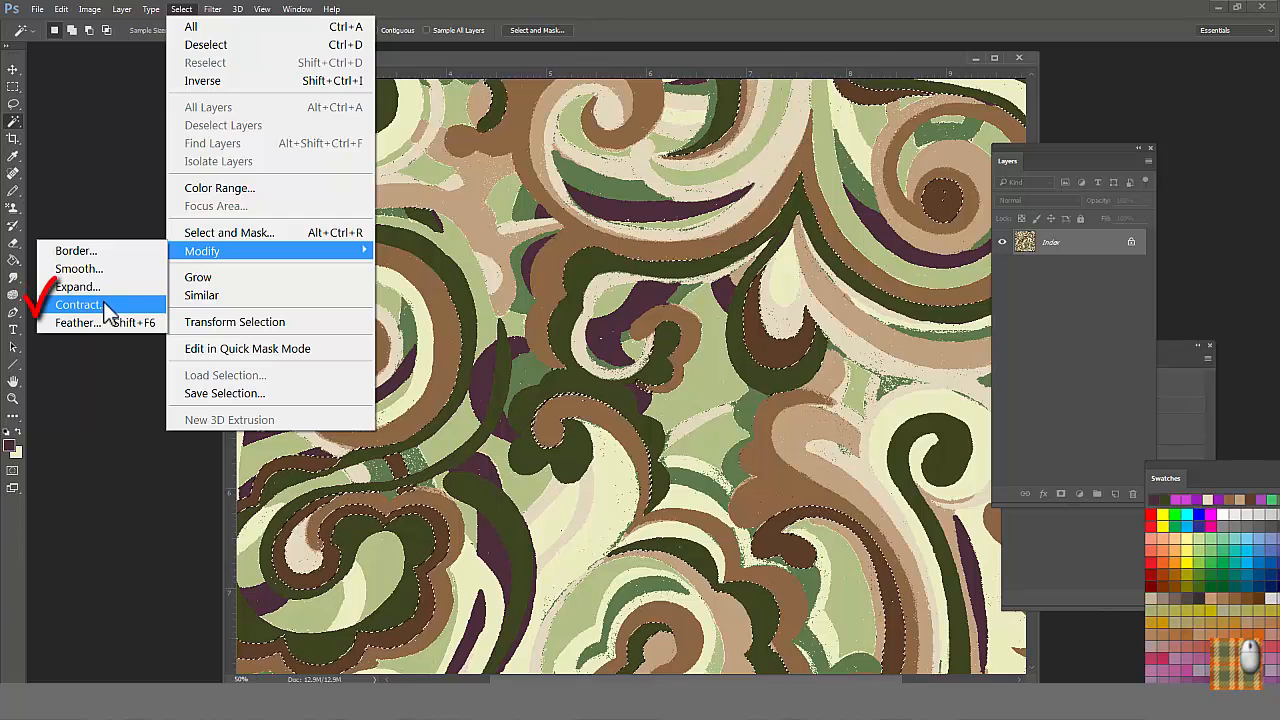
pyautogui.moveTo(78, 268)
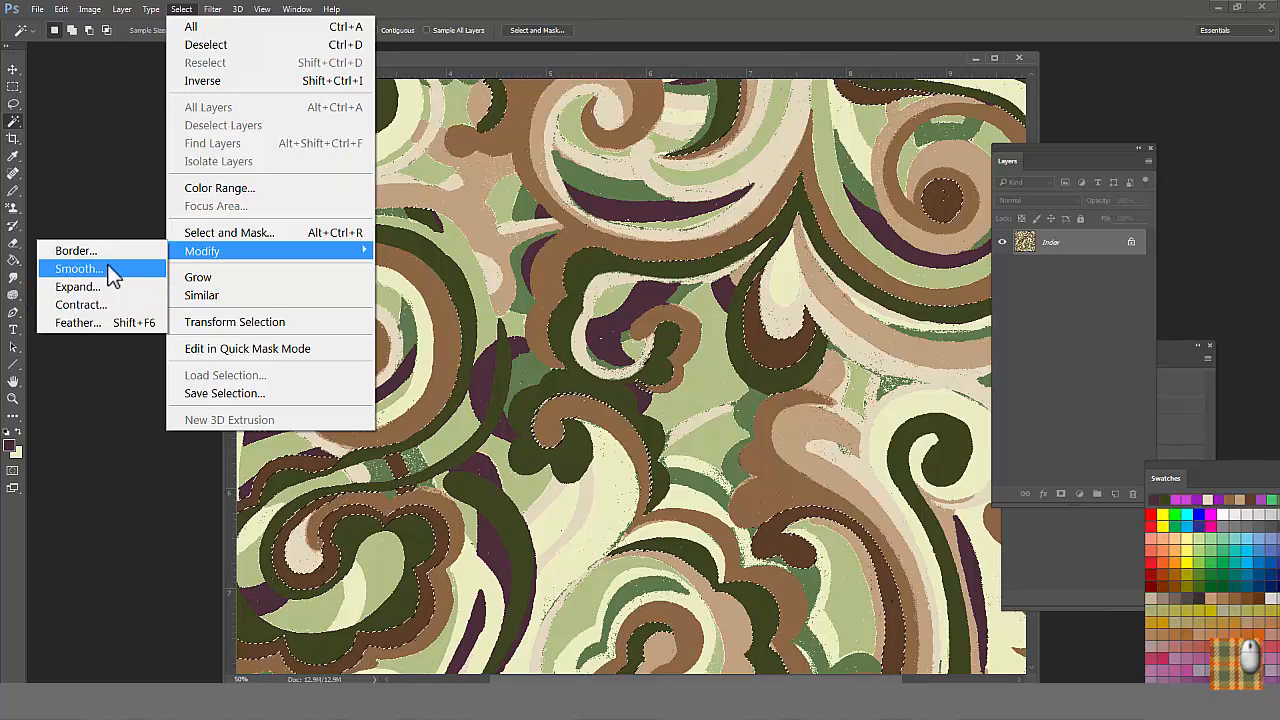
pyautogui.moveTo(100, 304)
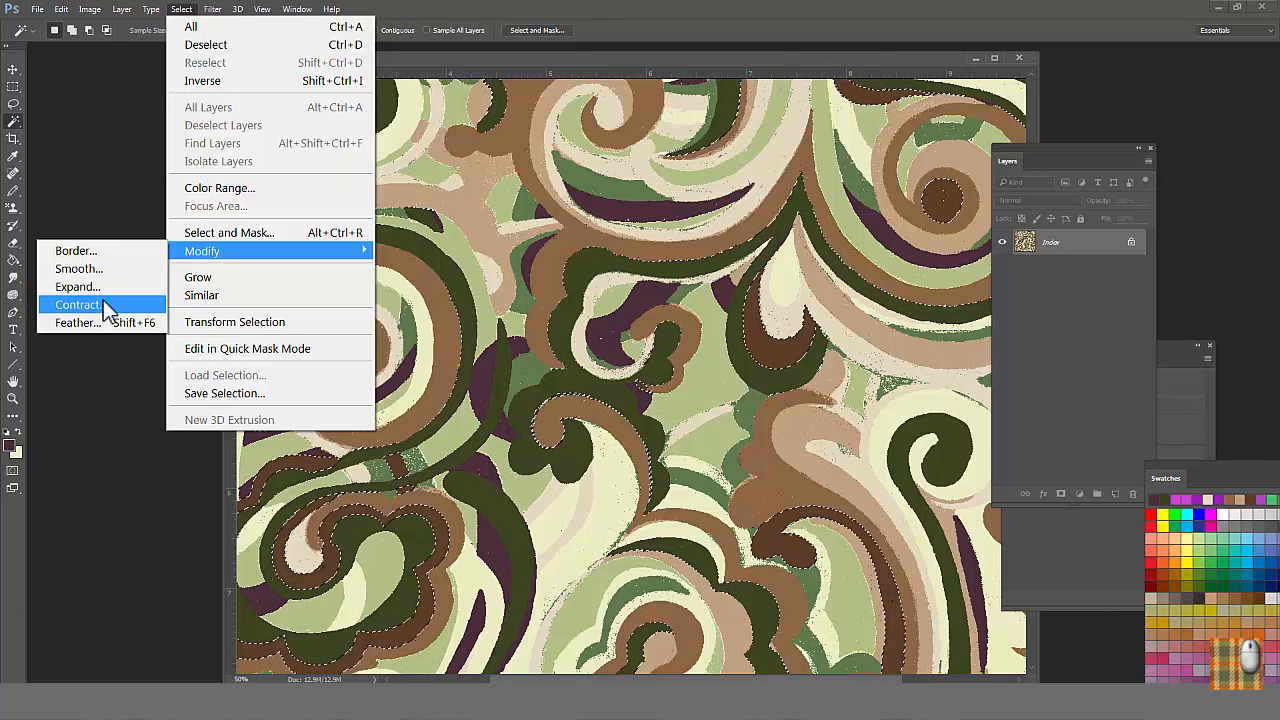
pyautogui.moveTo(264, 276)
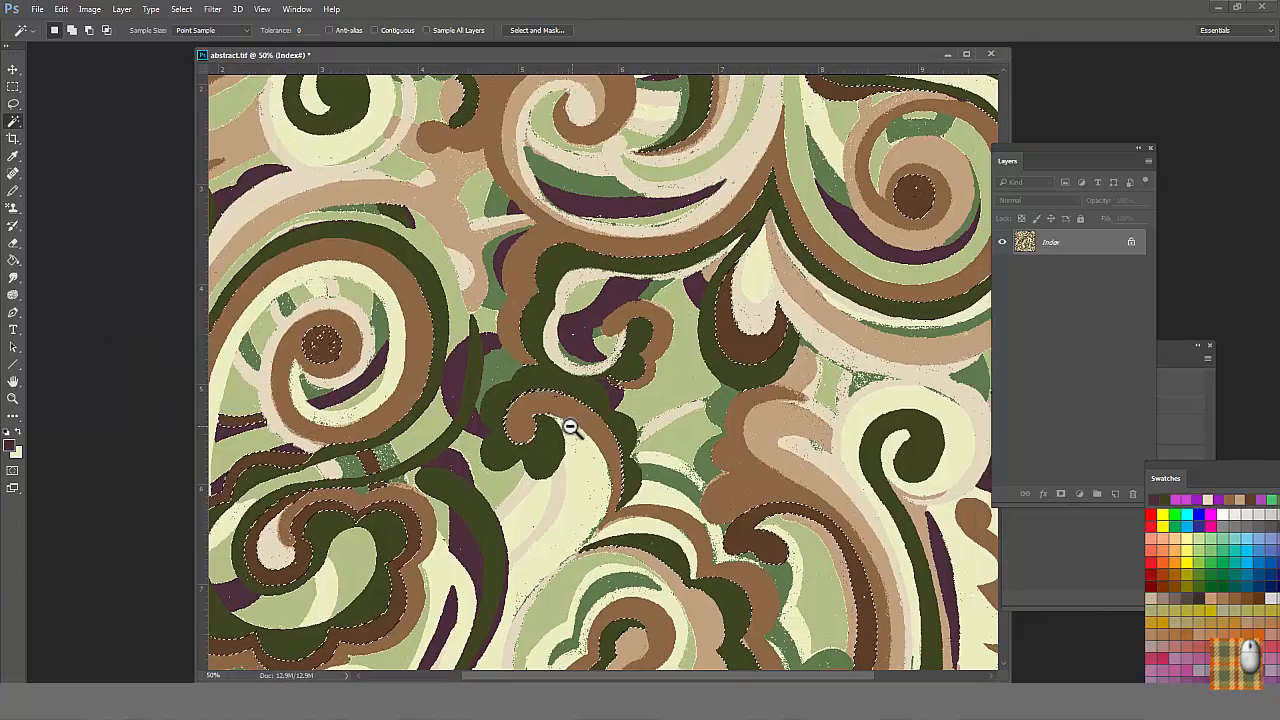
pyautogui.click(572, 428)
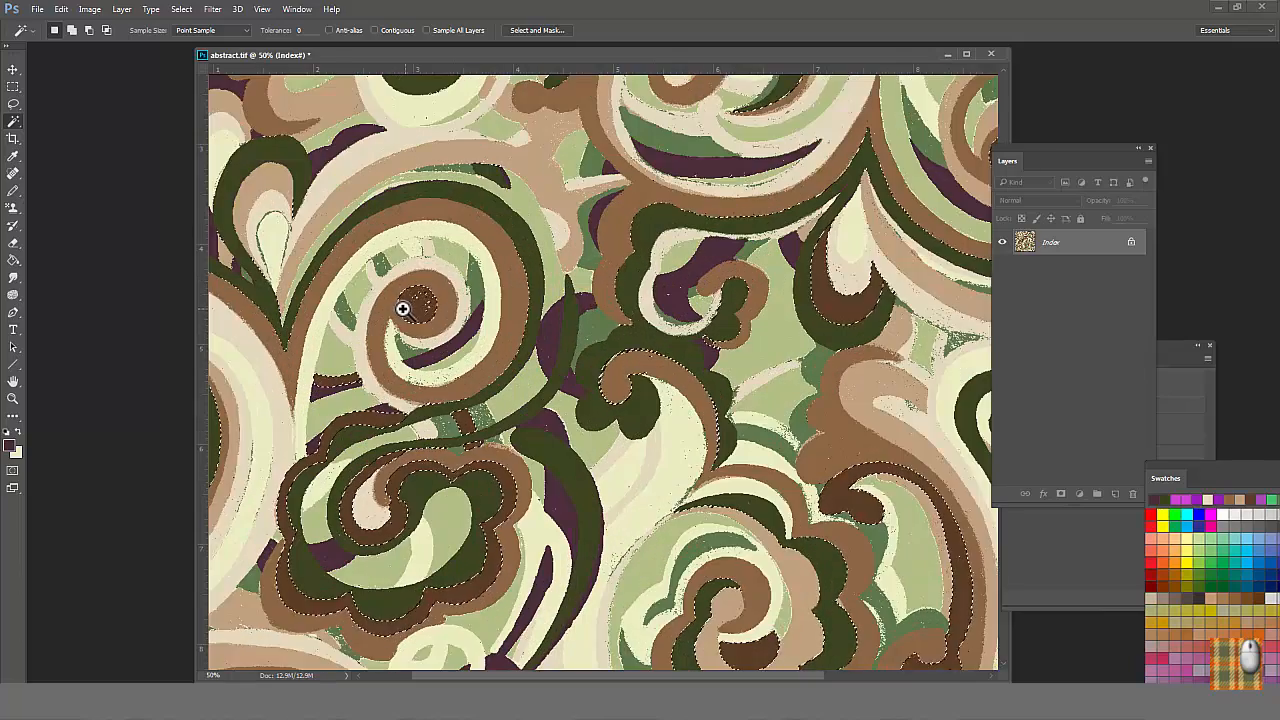
# Step: Expand then contract the dark brown selection to swallow the speckles inside it
pyautogui.click(180, 8)
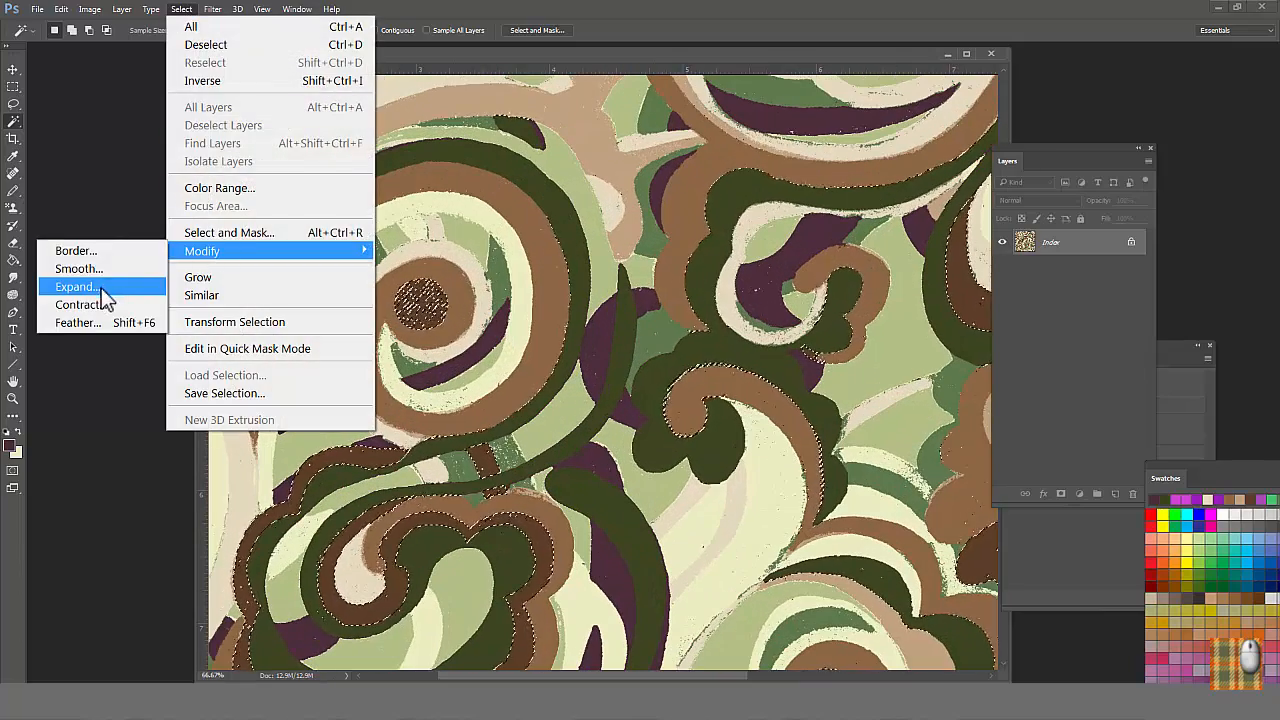
pyautogui.click(76, 288)
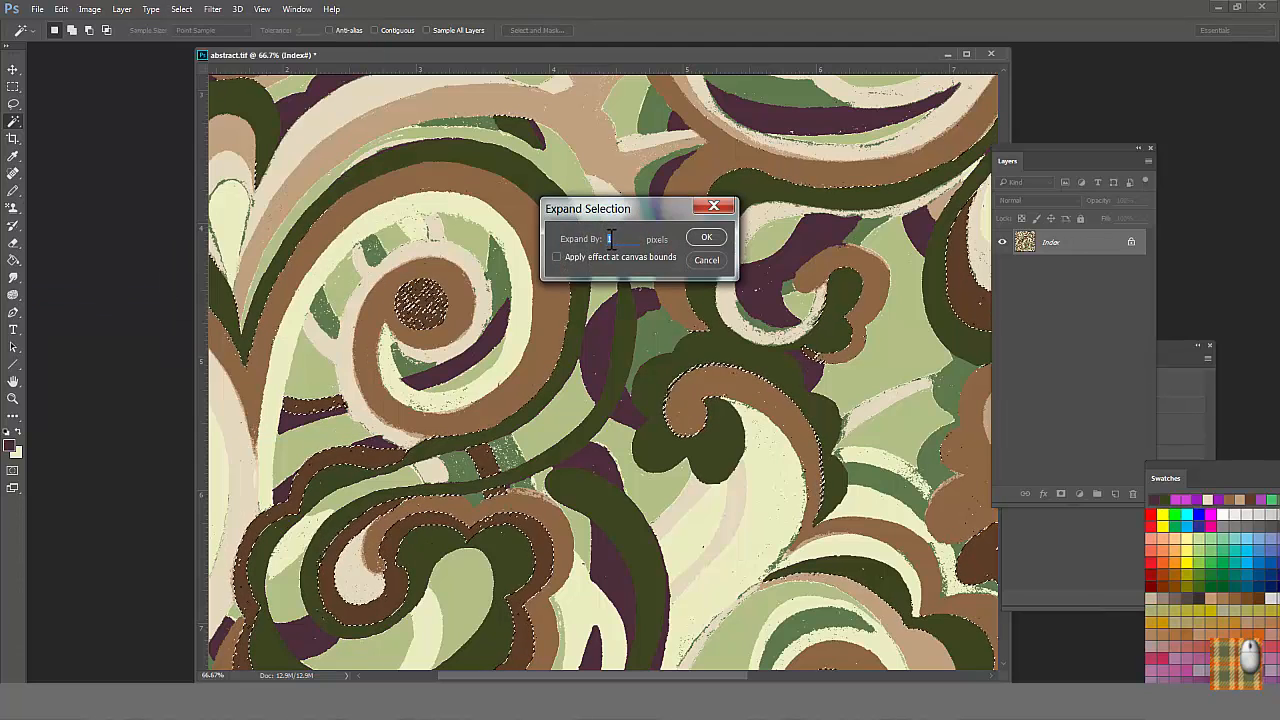
pyautogui.click(706, 236)
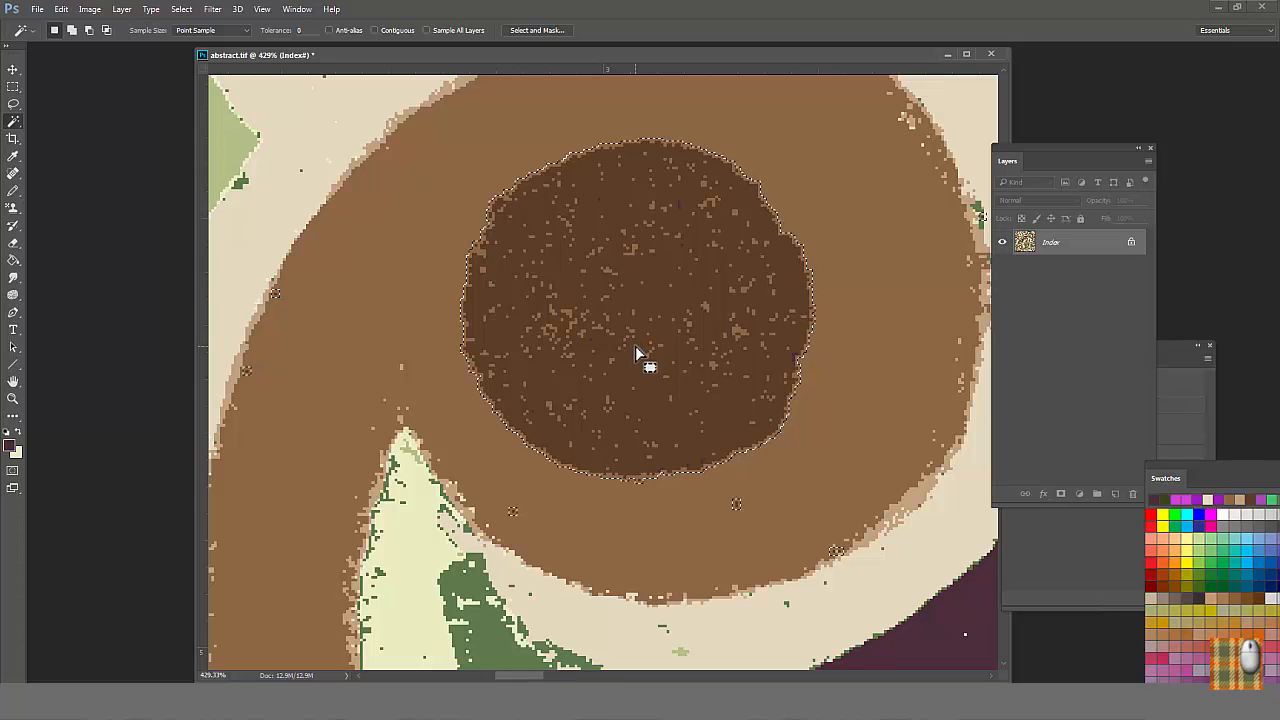
pyautogui.moveTo(630, 224)
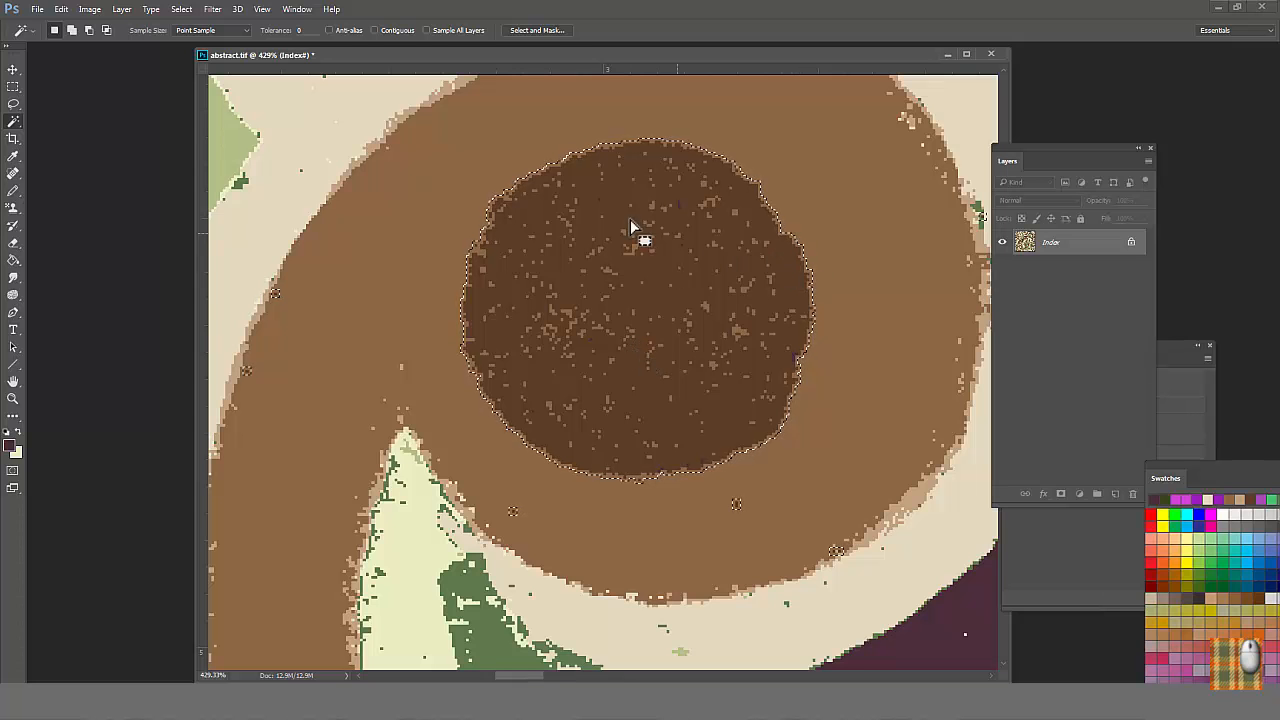
pyautogui.click(180, 8)
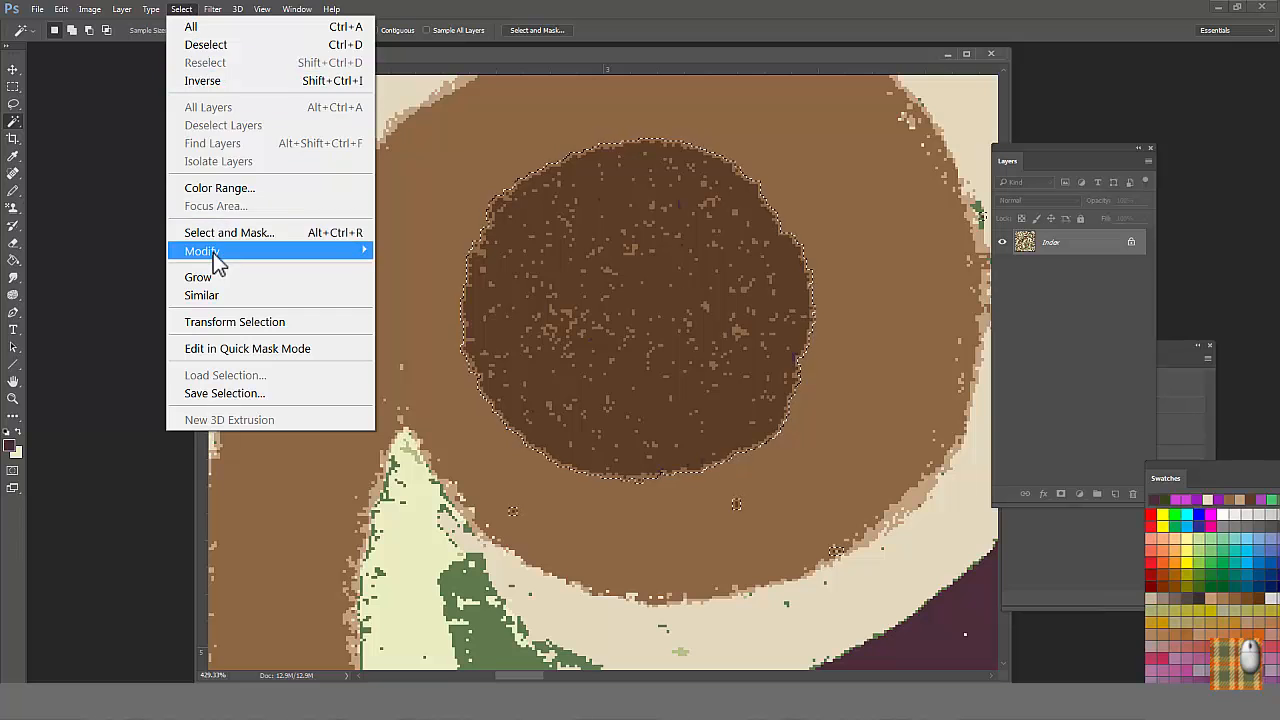
pyautogui.click(210, 252)
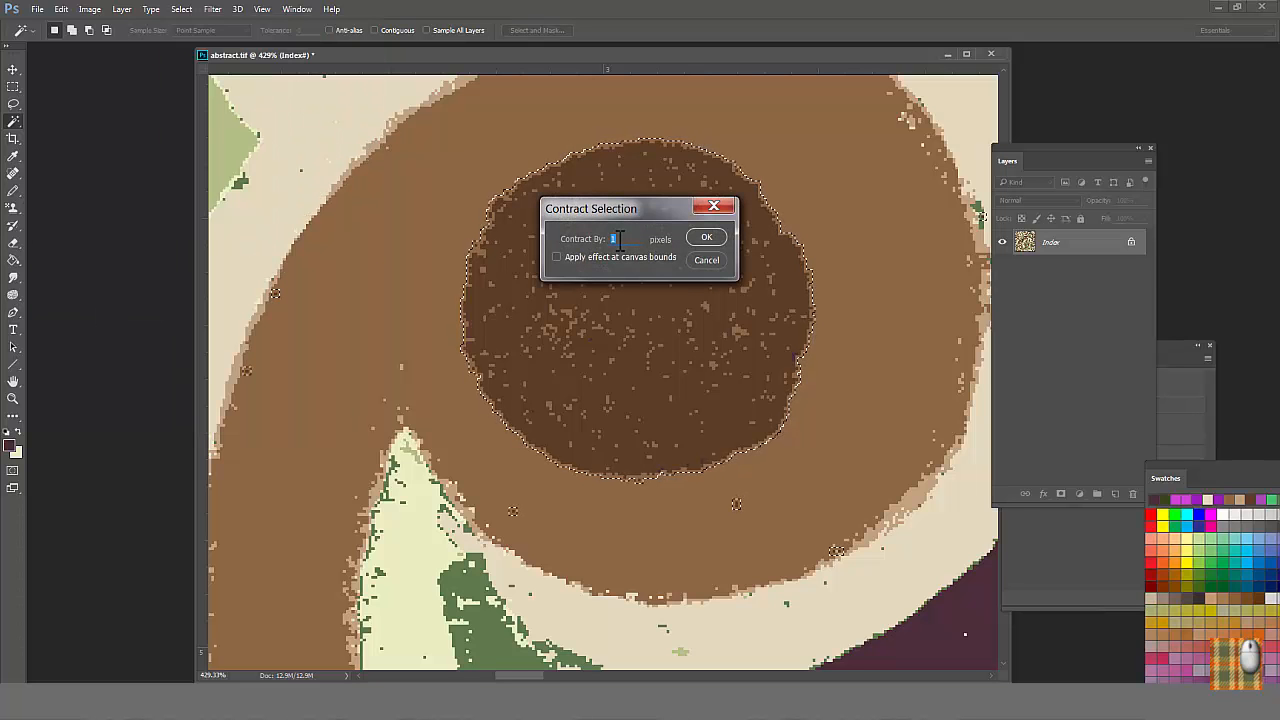
pyautogui.click(706, 236)
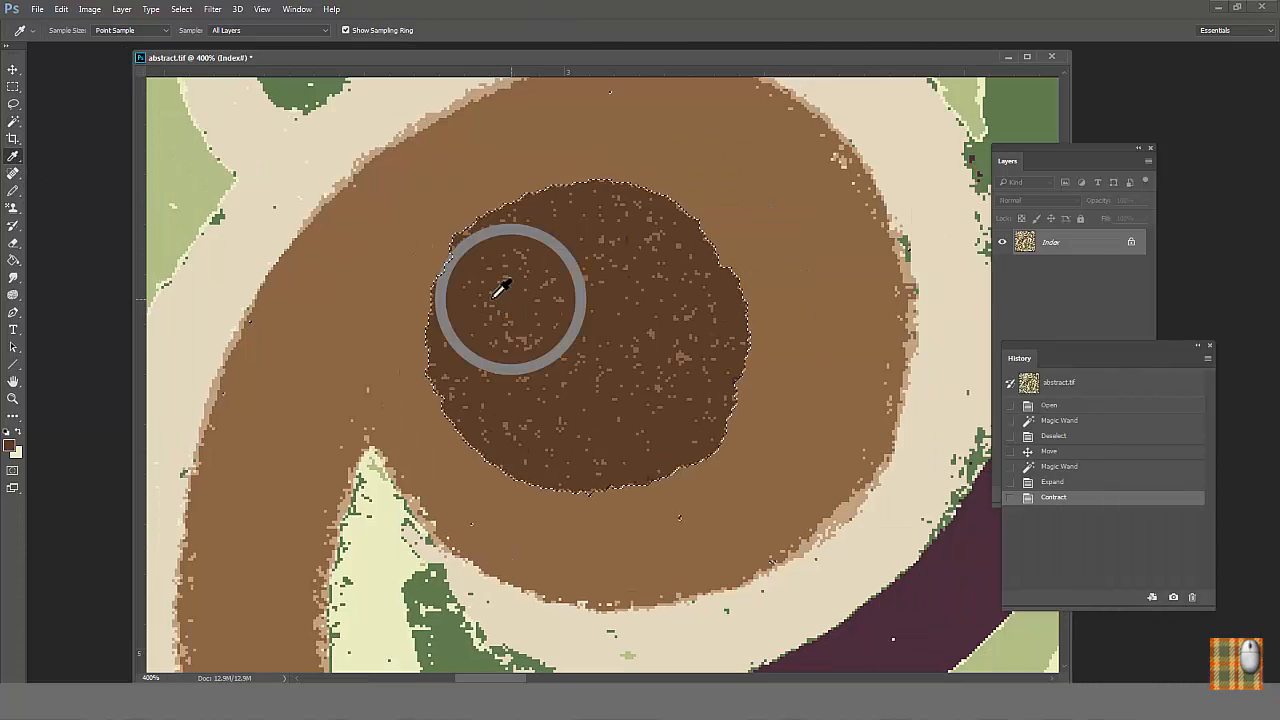
# Step: Sample the dark brown and fill the selection solid with that foreground color
pyautogui.click(60, 8)
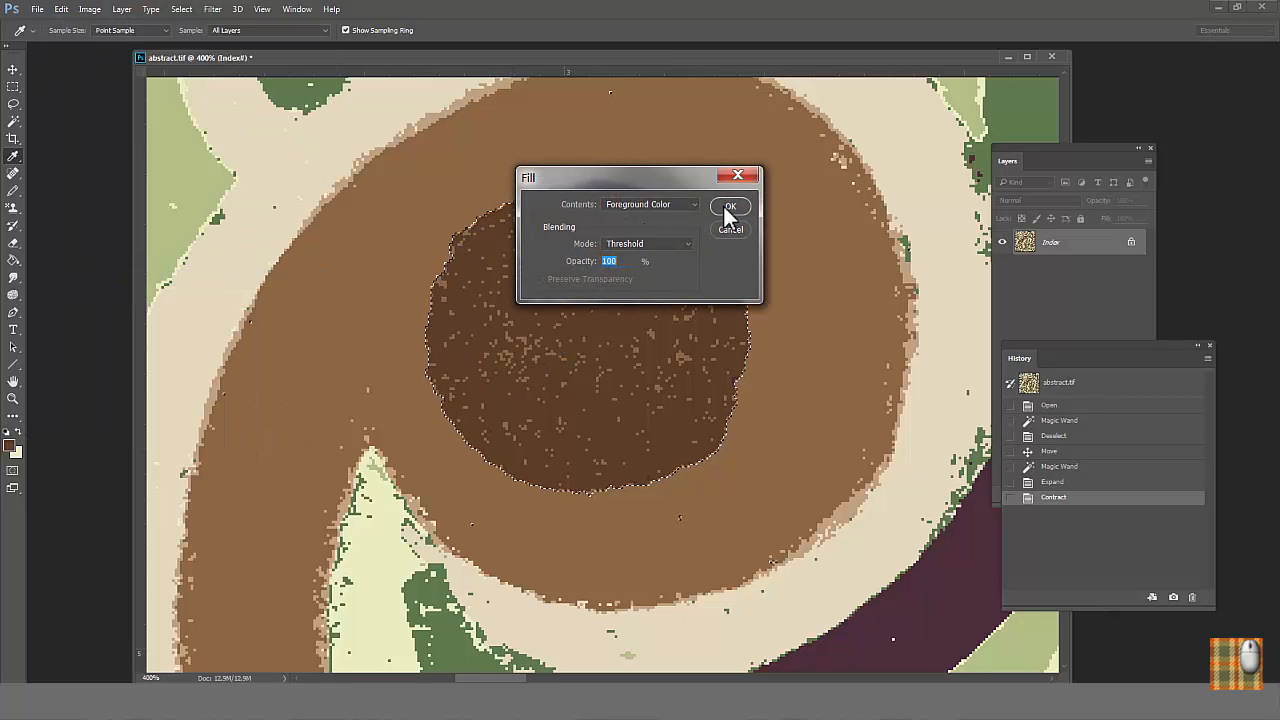
pyautogui.click(730, 206)
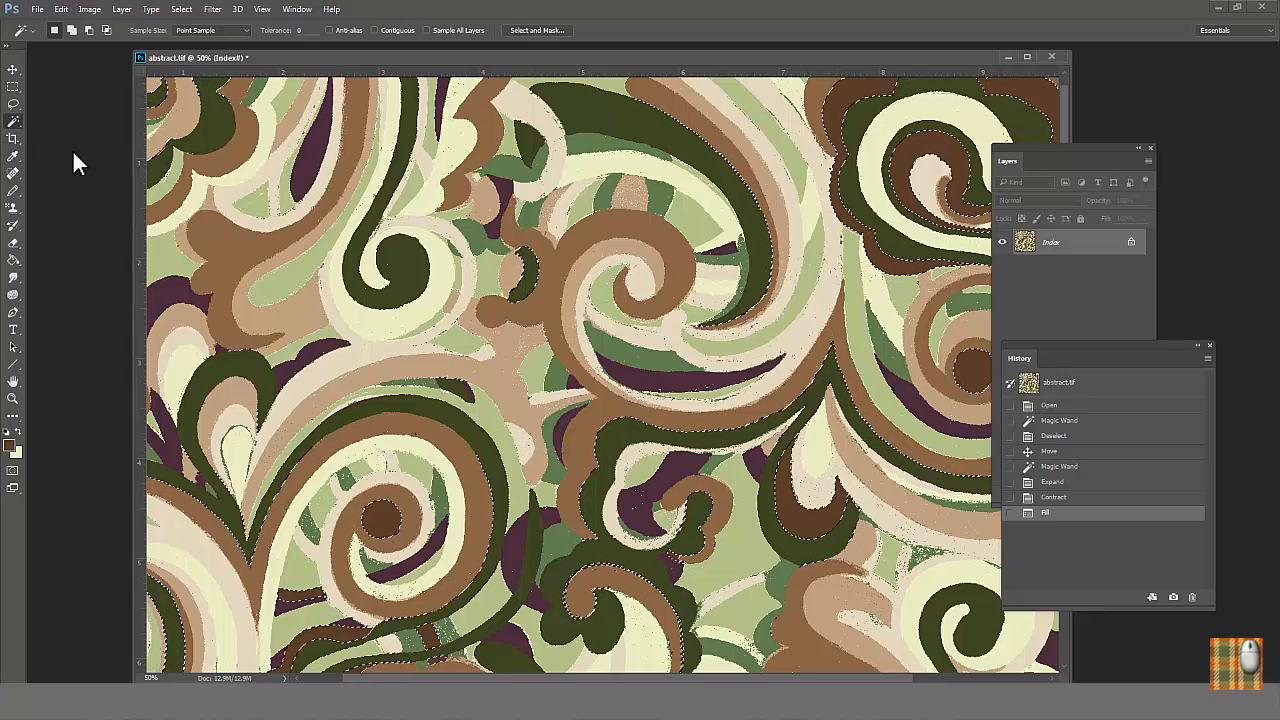
# Step: Select another color region with the Magic Wand and expand then contract it
pyautogui.click(752, 488)
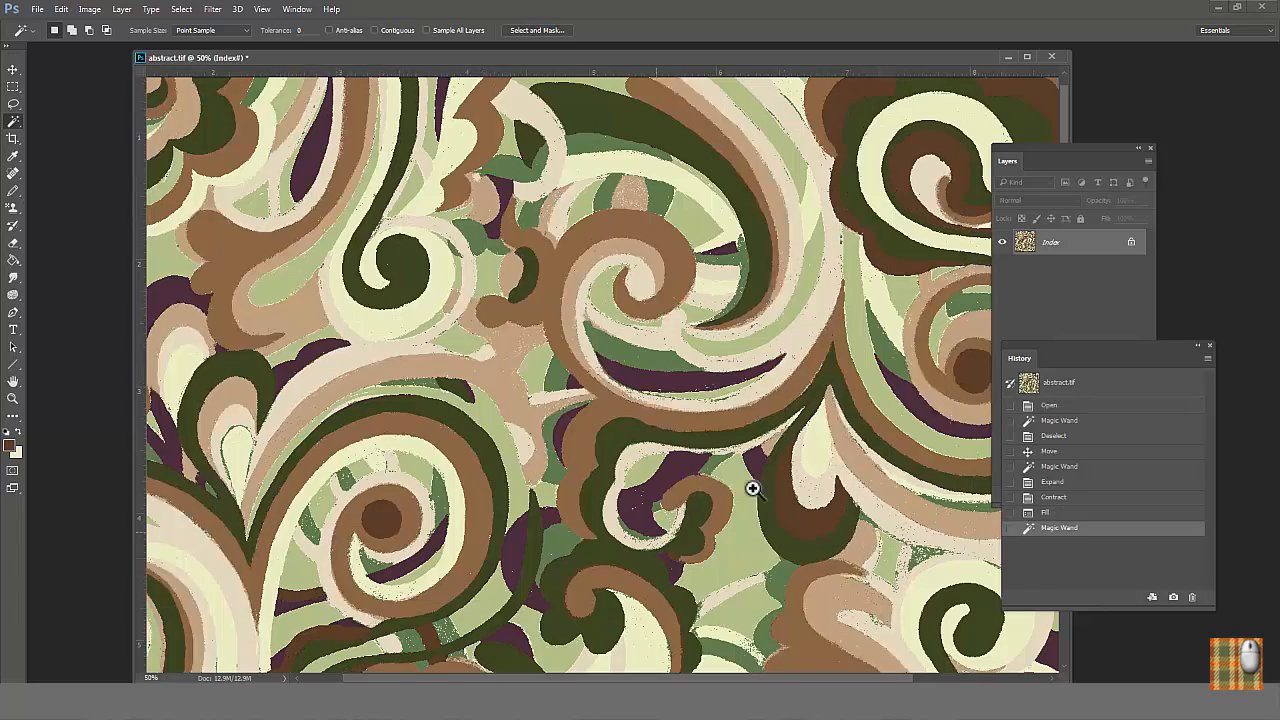
pyautogui.click(180, 8)
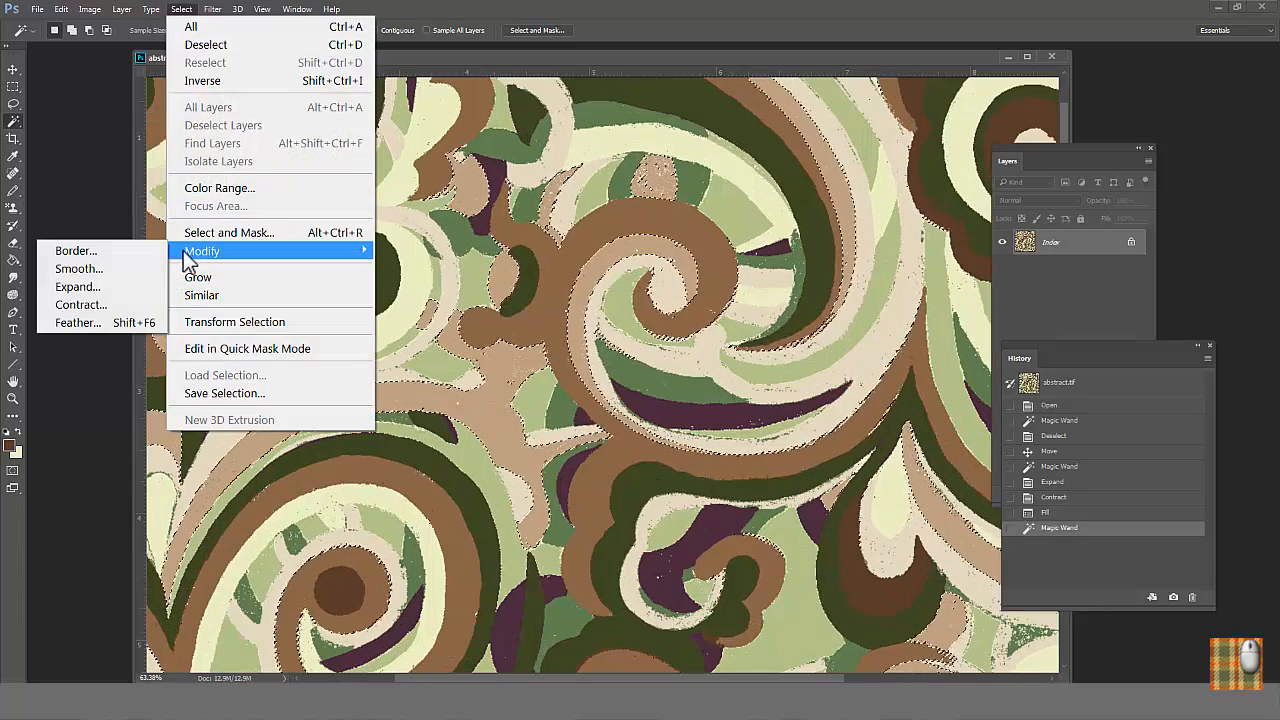
pyautogui.click(76, 288)
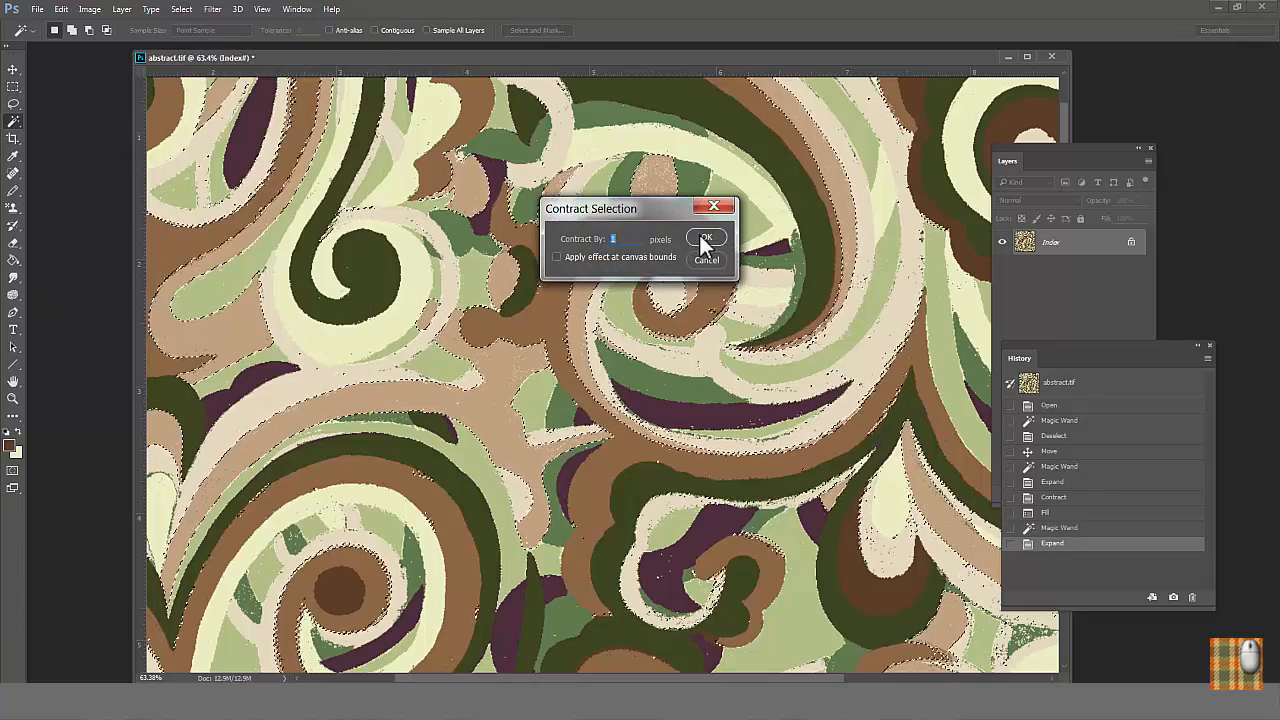
pyautogui.click(708, 238)
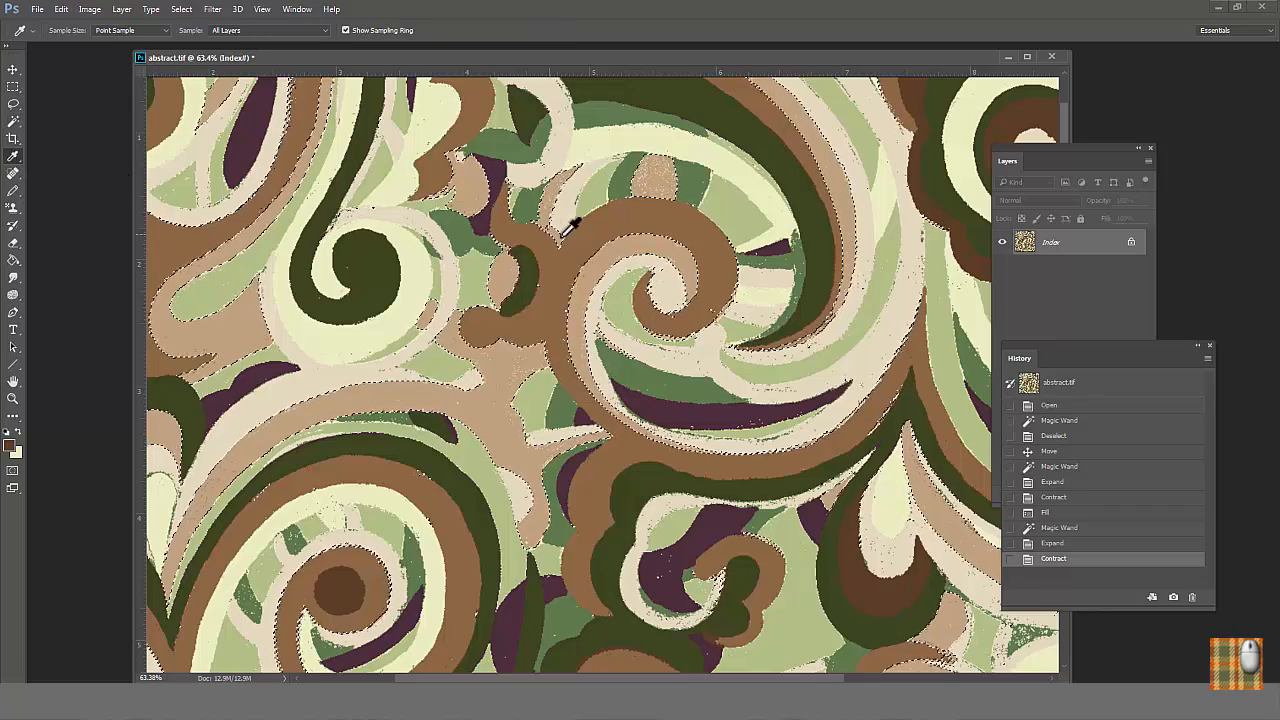
# Step: Fill that region solid so its stray edge pixels take the neighboring color
pyautogui.click(60, 8)
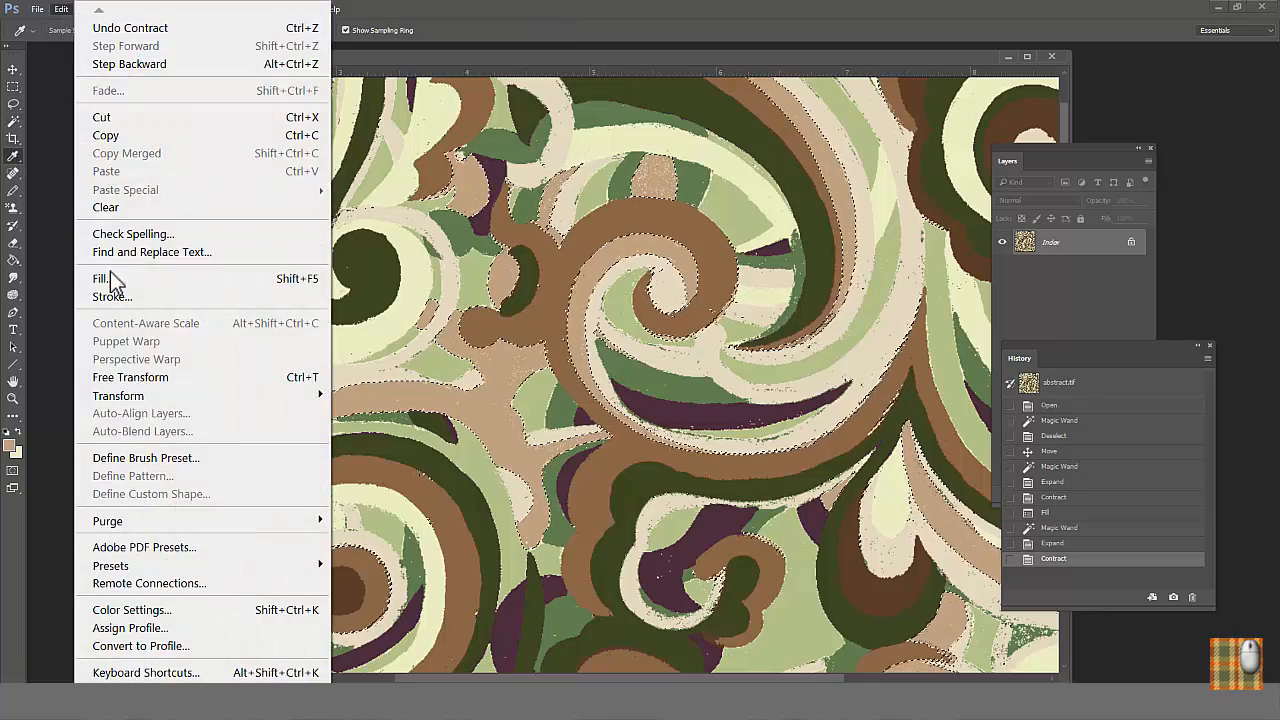
pyautogui.click(100, 278)
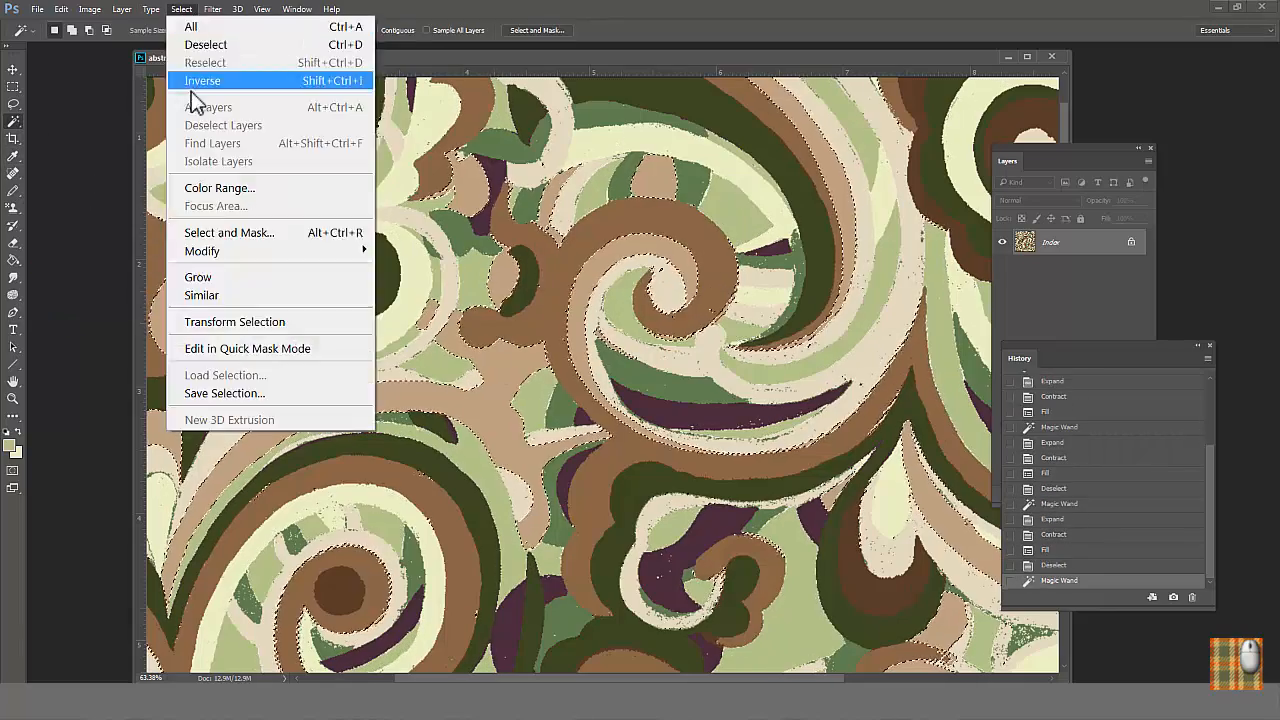
pyautogui.moveTo(202, 252)
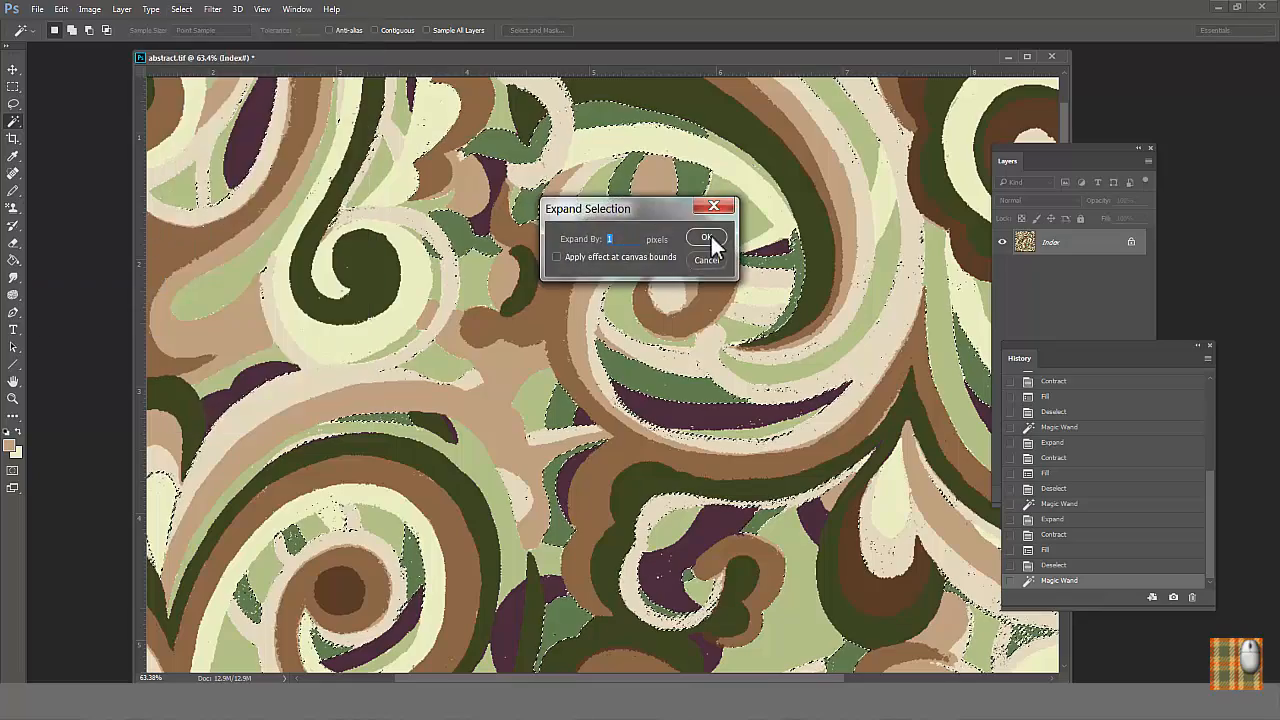
pyautogui.click(706, 236)
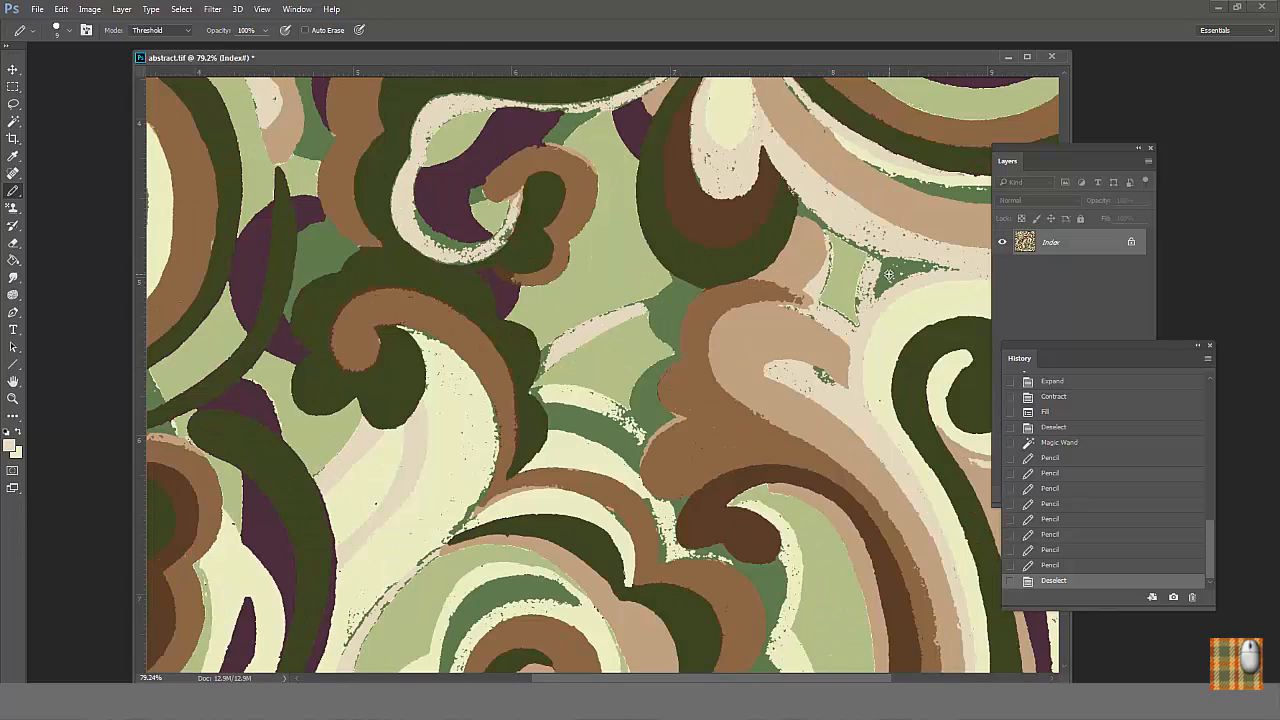
# Step: Check the pencil brush size picker and clear the previous color-area selection
pyautogui.click(12, 138)
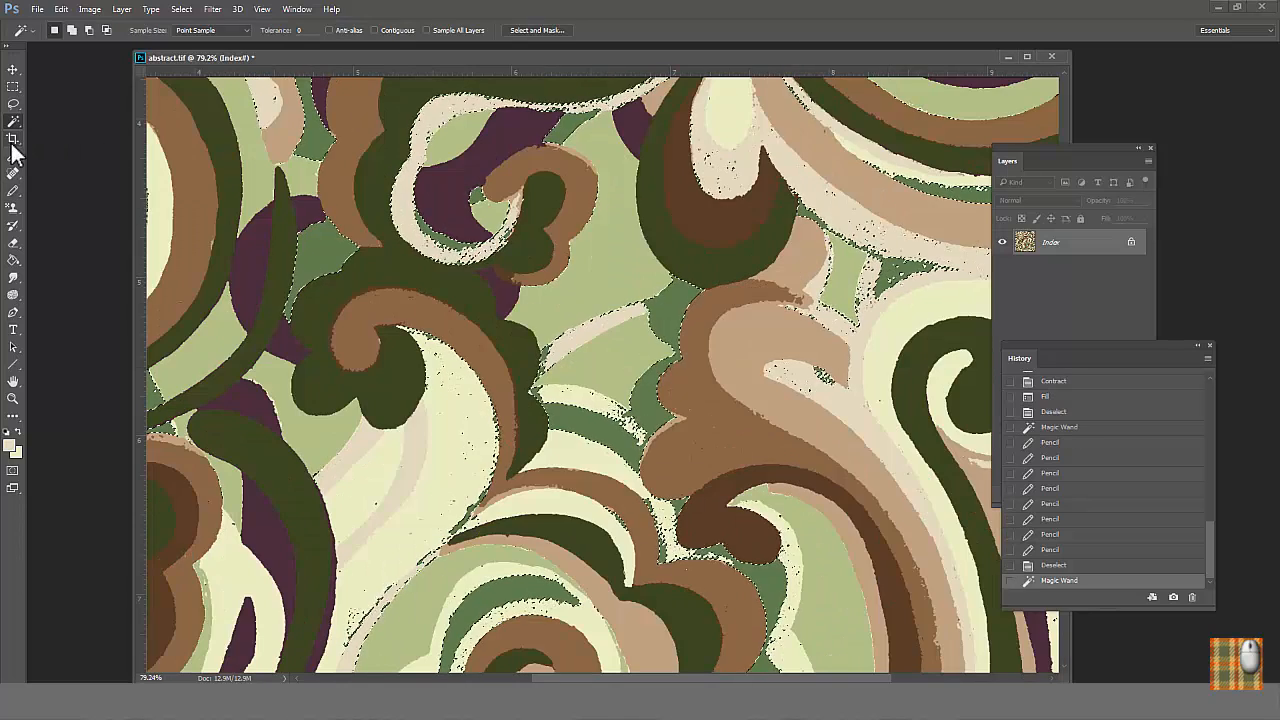
pyautogui.click(14, 138)
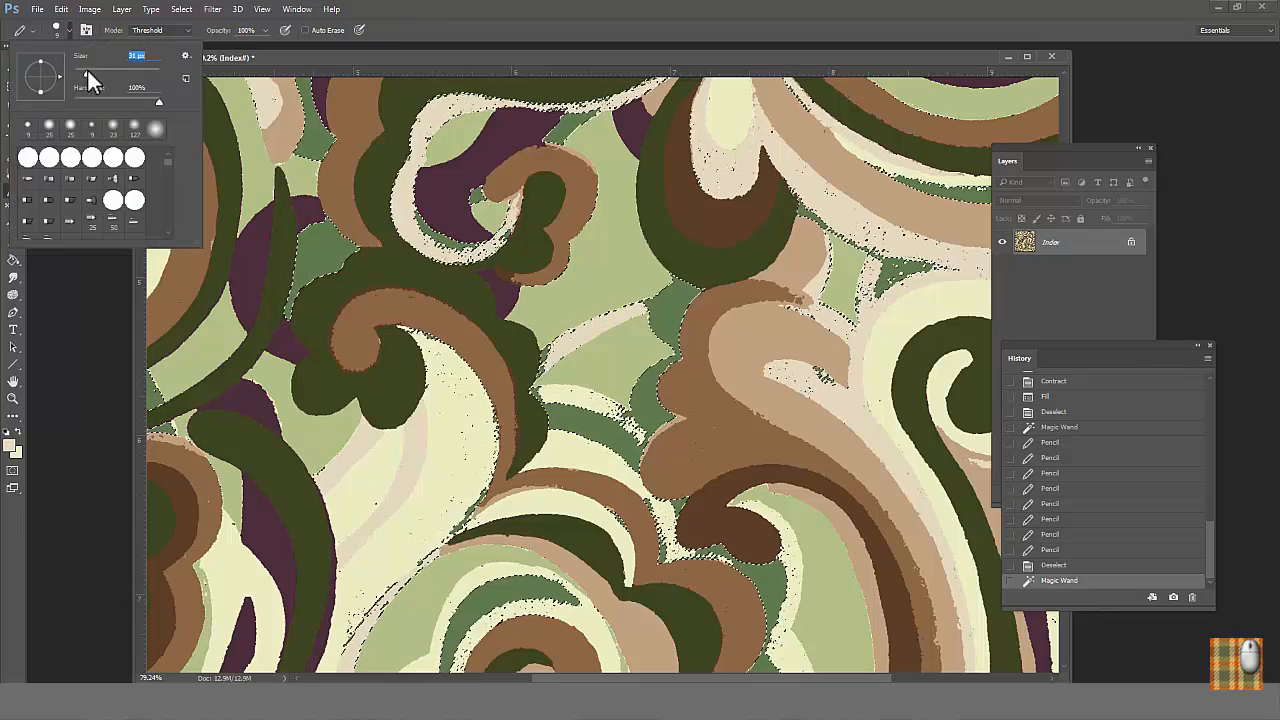
pyautogui.click(660, 510)
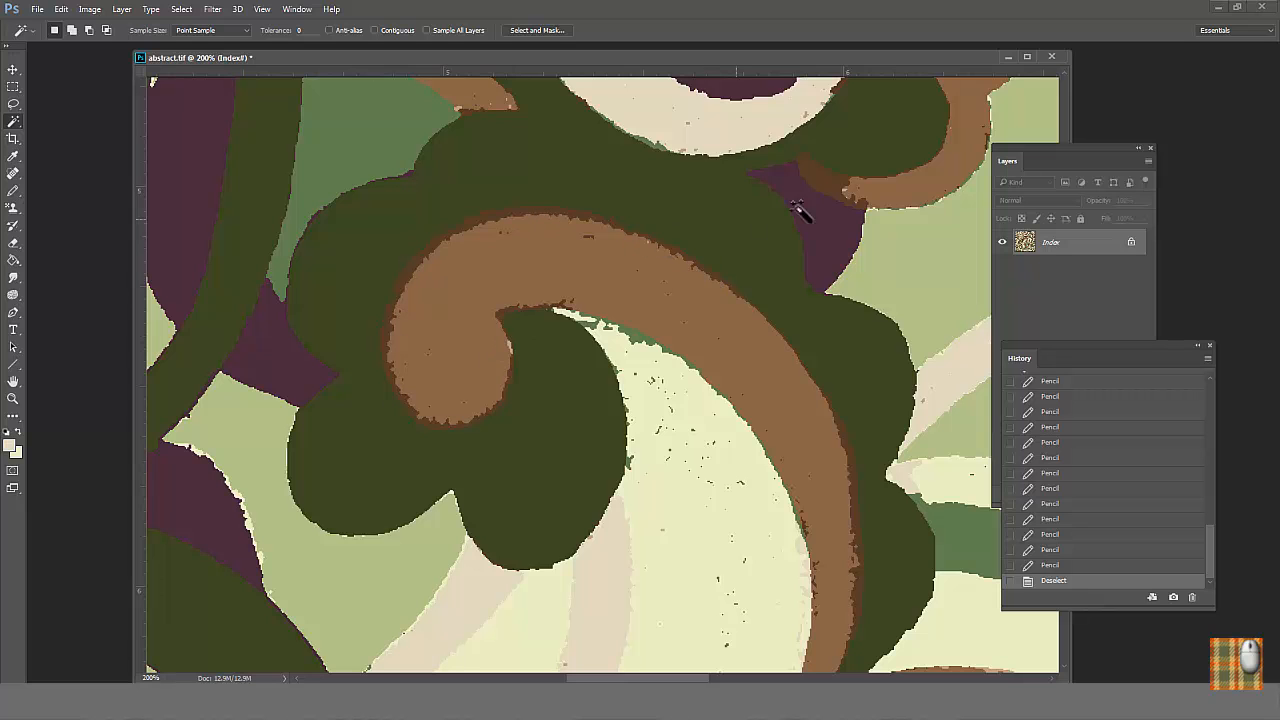
pyautogui.moveTo(772, 404)
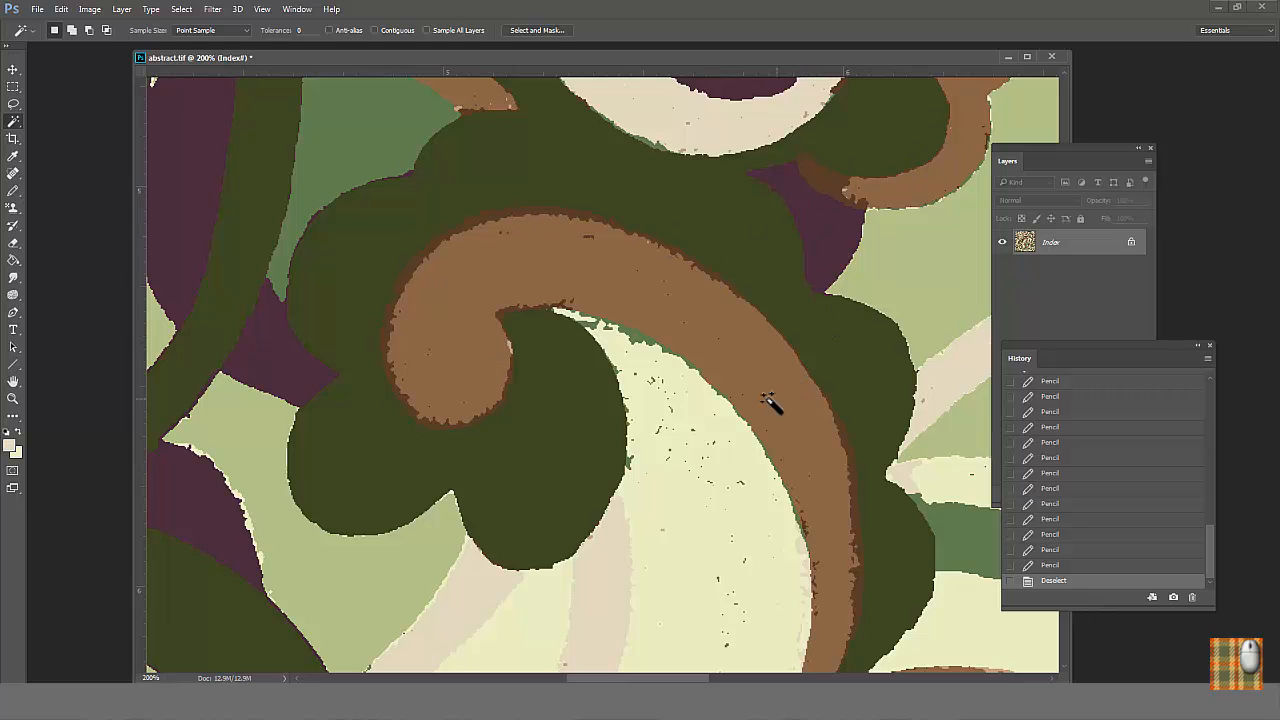
pyautogui.moveTo(18, 136)
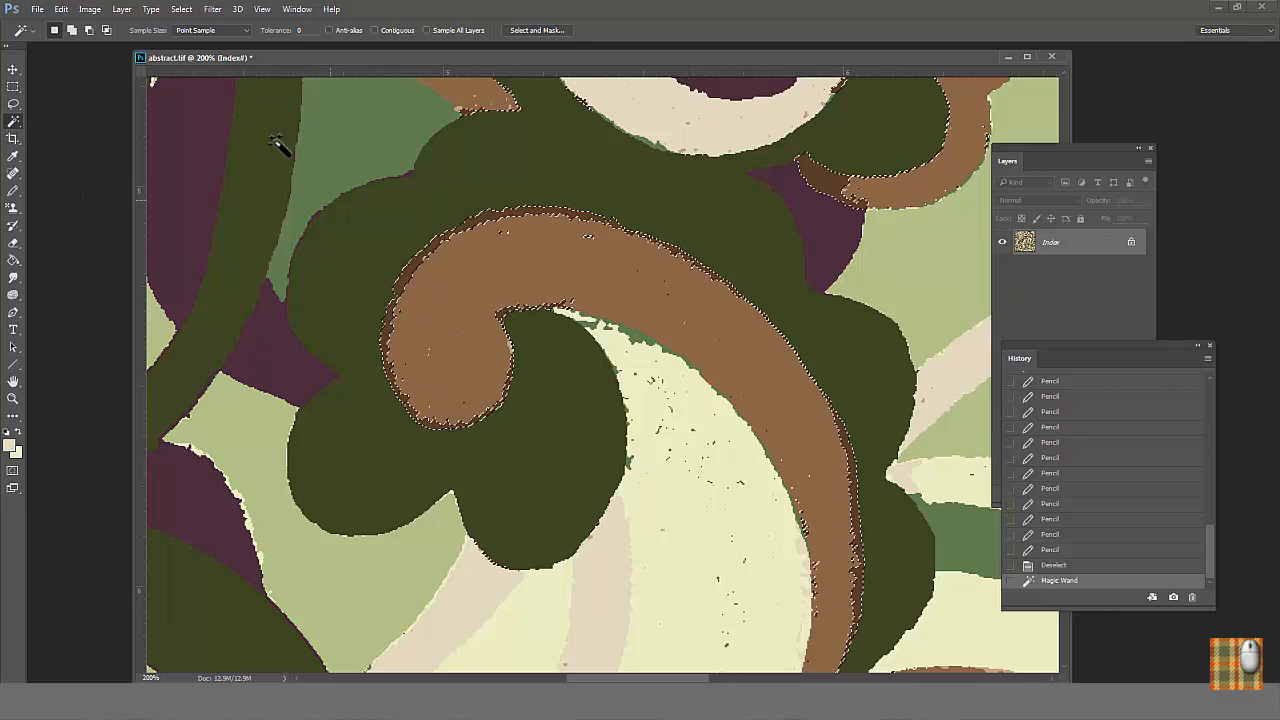
# Step: Contract the chosen color selection inward, then regrow and fill it solid
pyautogui.click(180, 8)
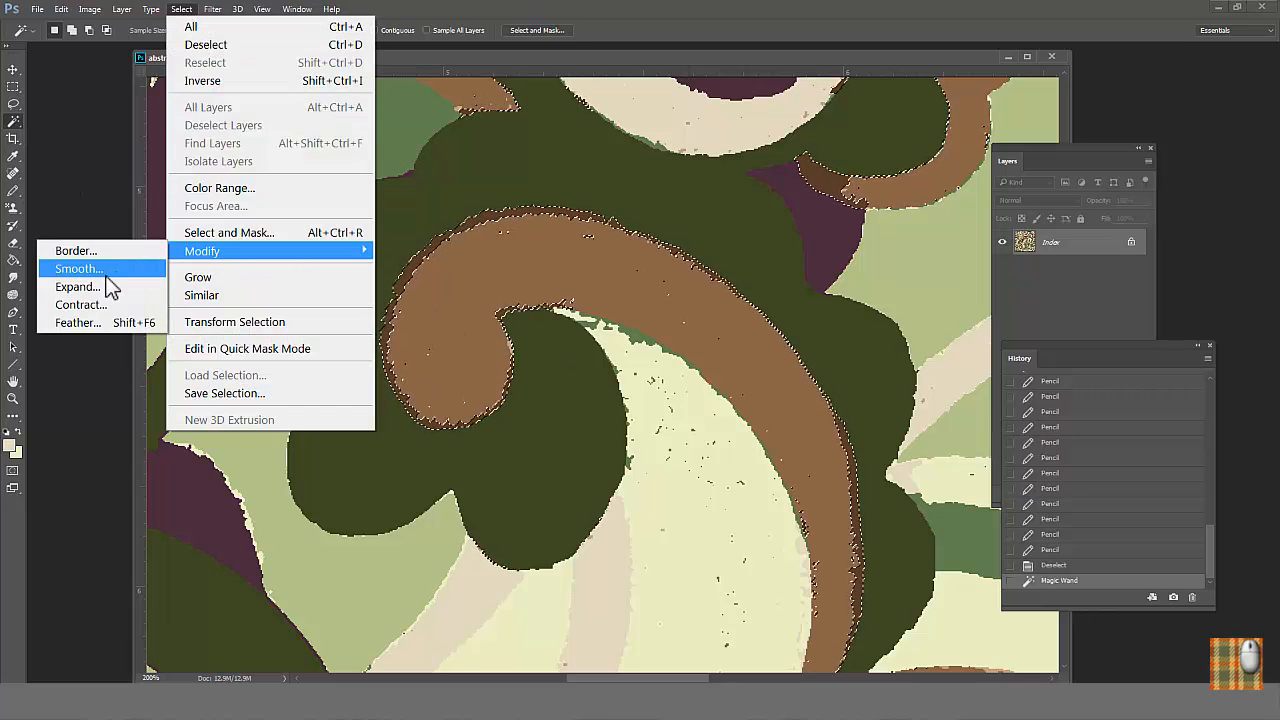
pyautogui.click(80, 304)
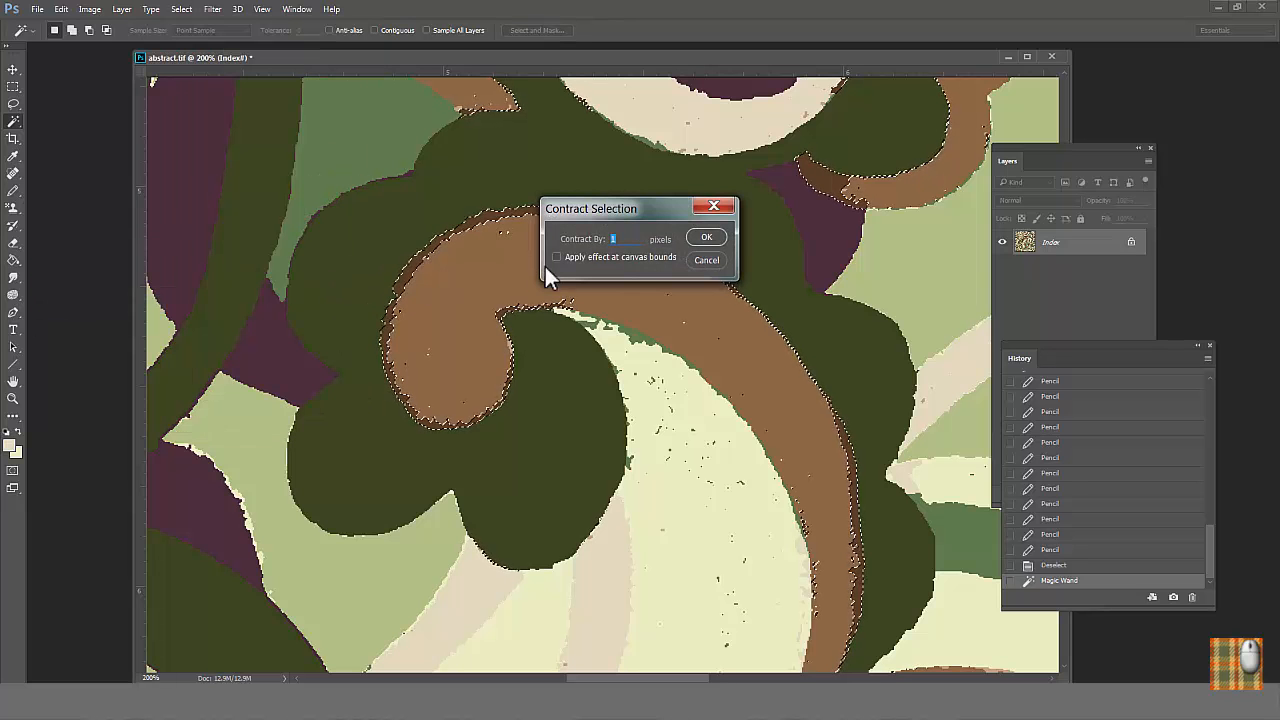
pyautogui.click(706, 236)
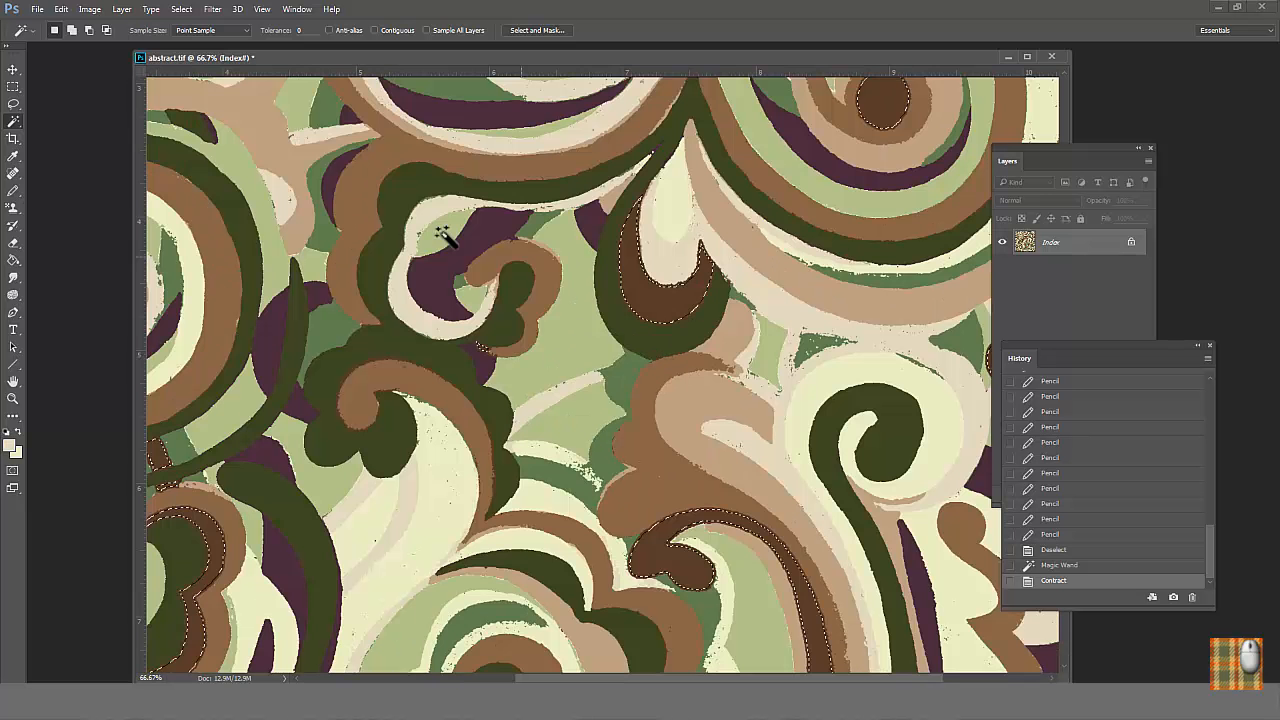
pyautogui.click(180, 8)
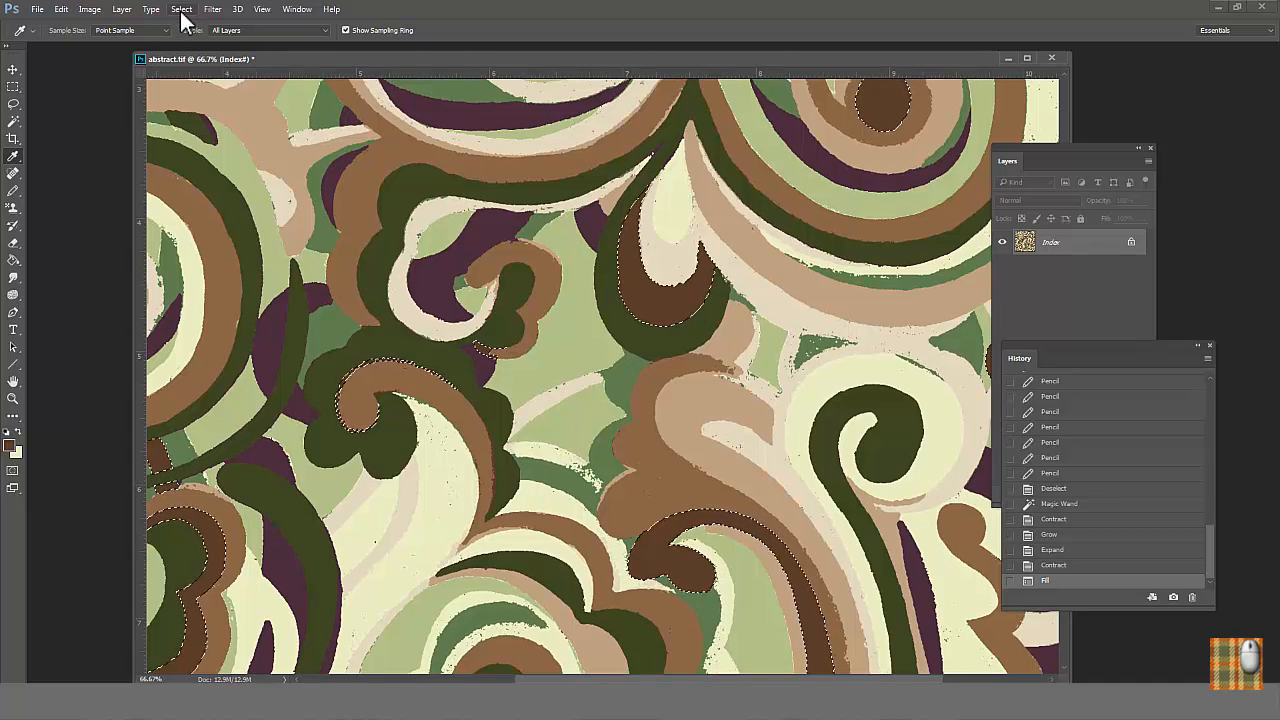
# Step: Invert the selection so everything outside the filled region is selected
pyautogui.click(180, 8)
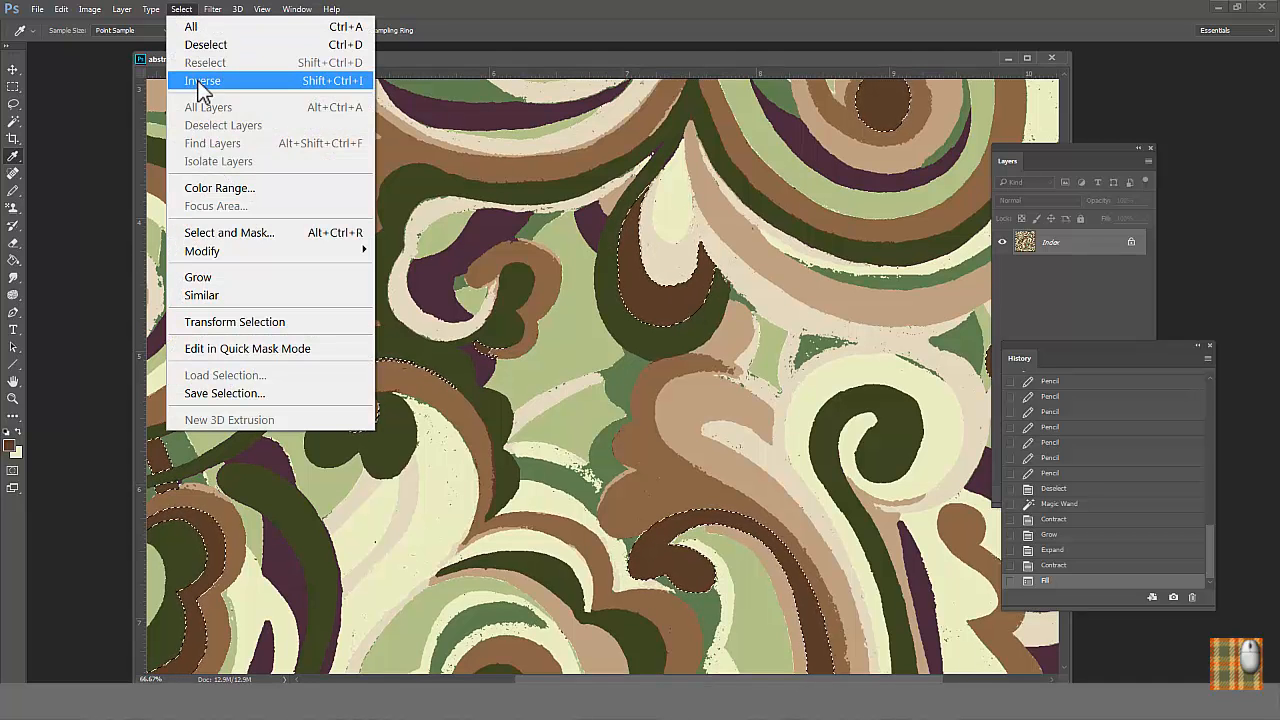
pyautogui.click(202, 80)
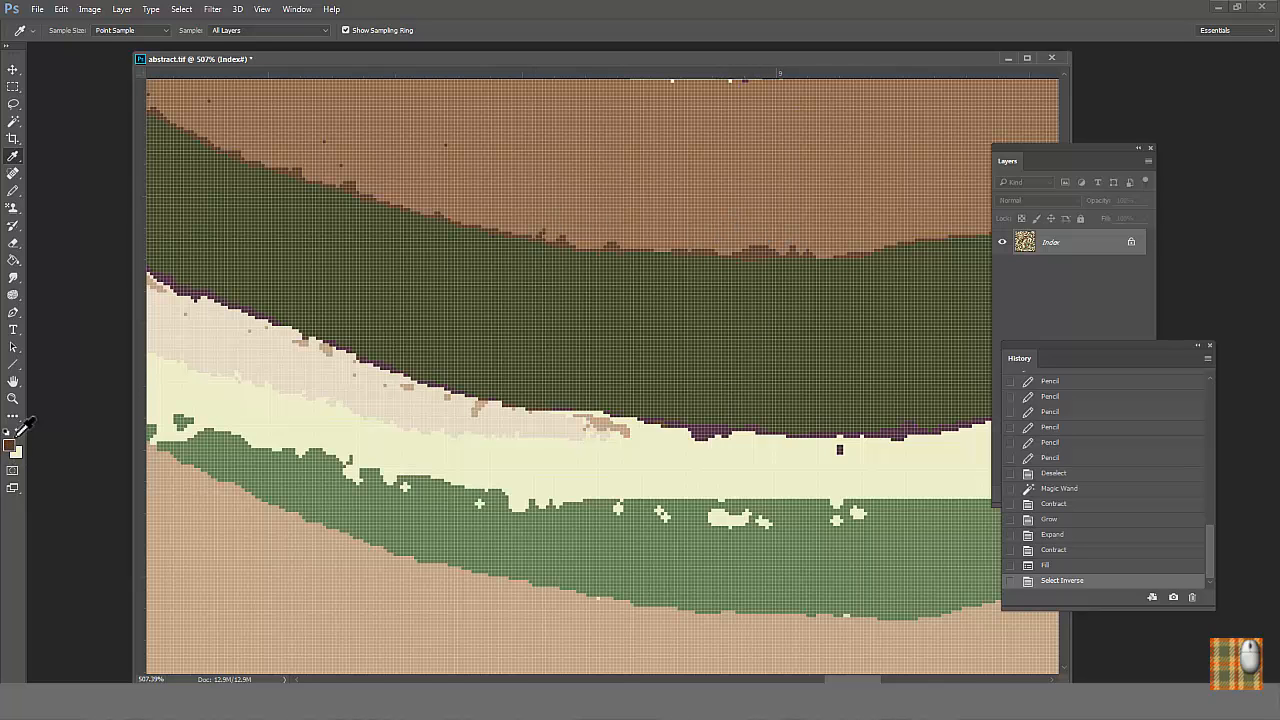
# Step: Convert the print to RGB and paint-bucket the leftover gap pixels bright purple
pyautogui.click(8, 444)
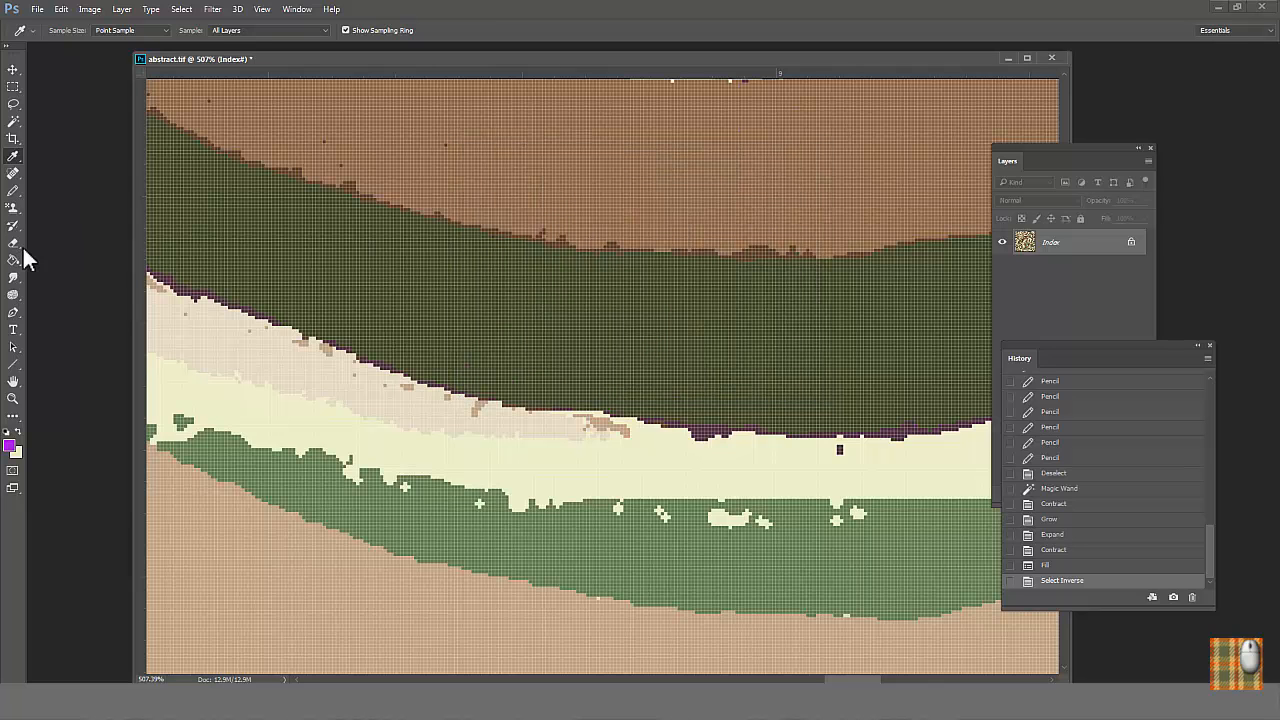
pyautogui.click(12, 260)
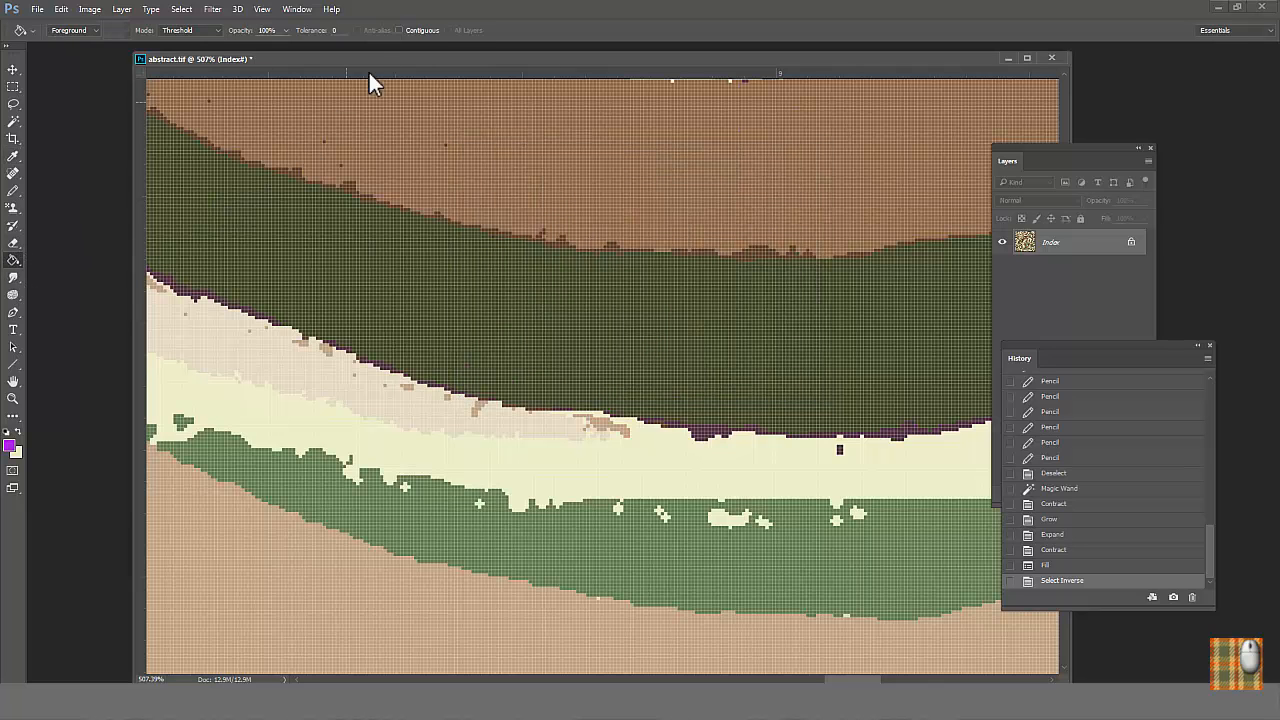
pyautogui.moveTo(336, 30)
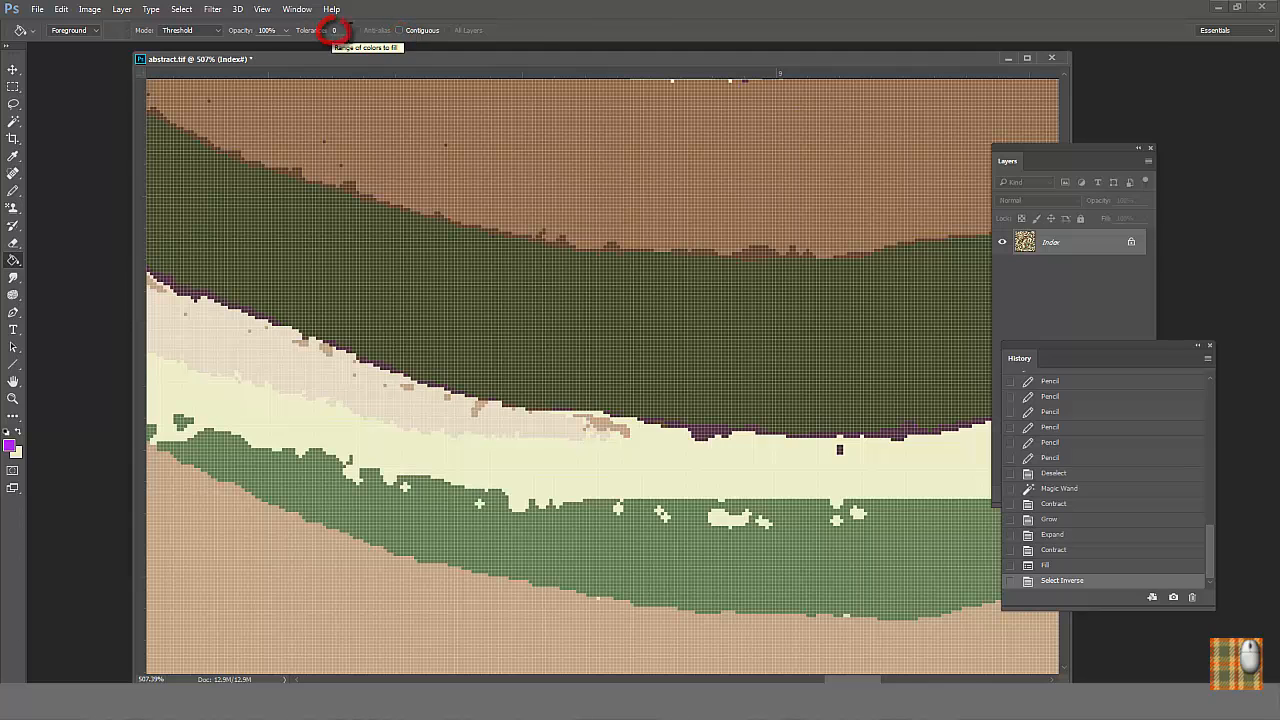
pyautogui.click(88, 8)
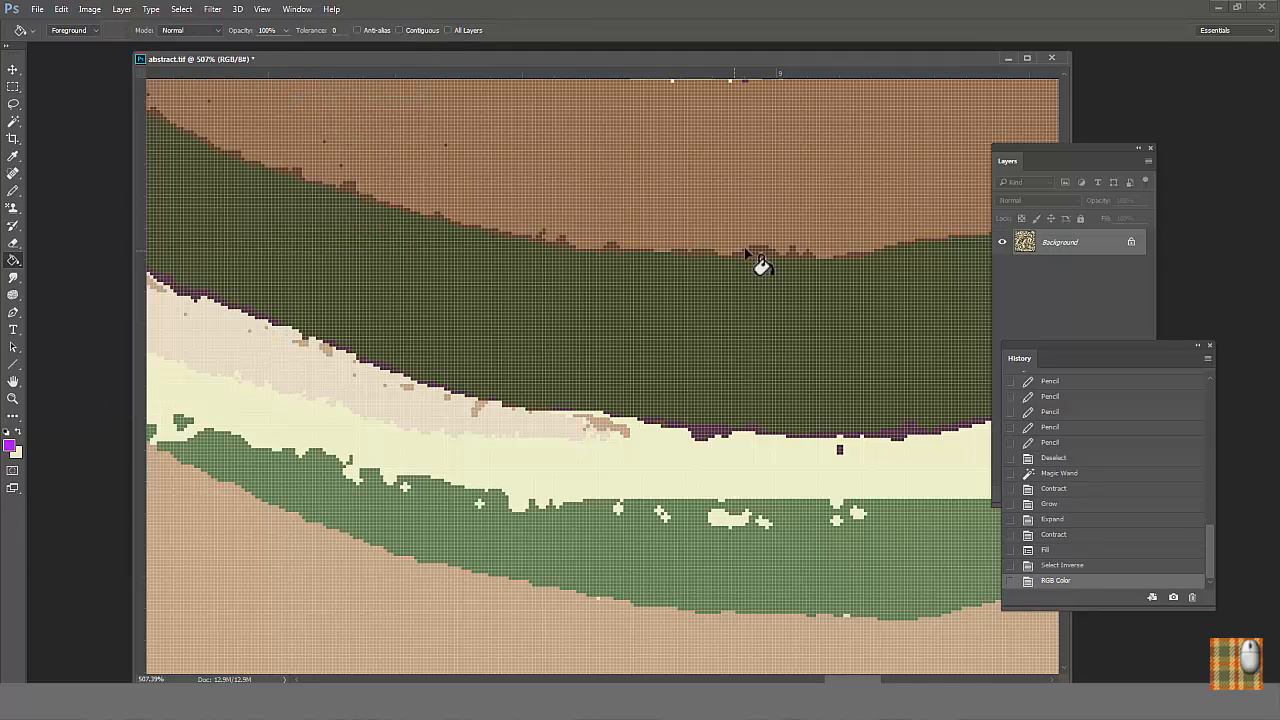
pyautogui.click(760, 270)
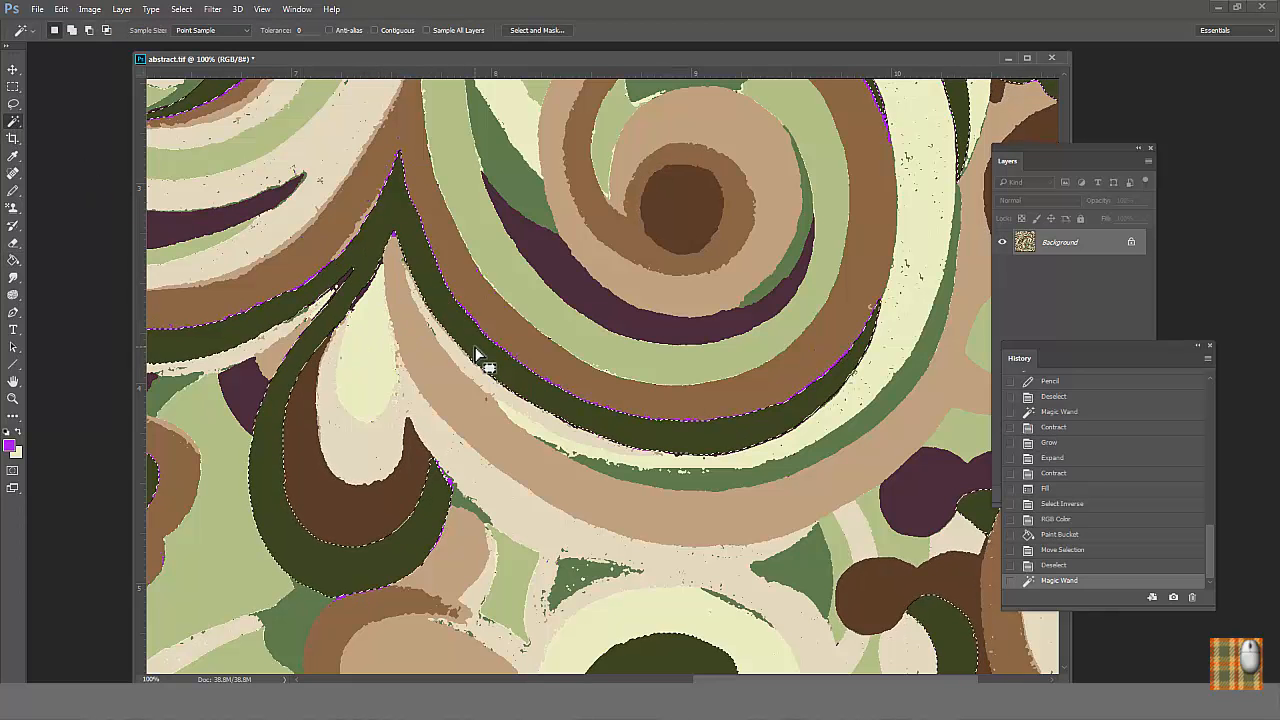
# Step: Expand a color area's selection and pick its purple edge pixels by Color Range
pyautogui.click(180, 8)
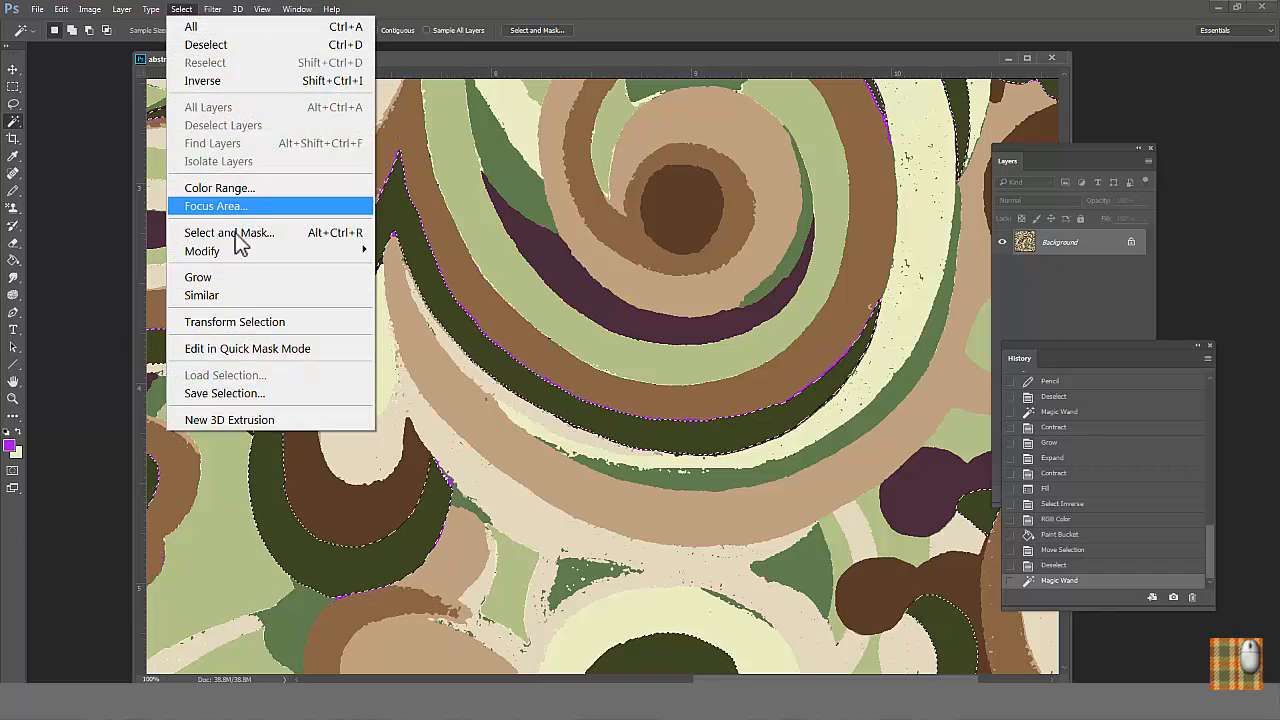
pyautogui.moveTo(202, 252)
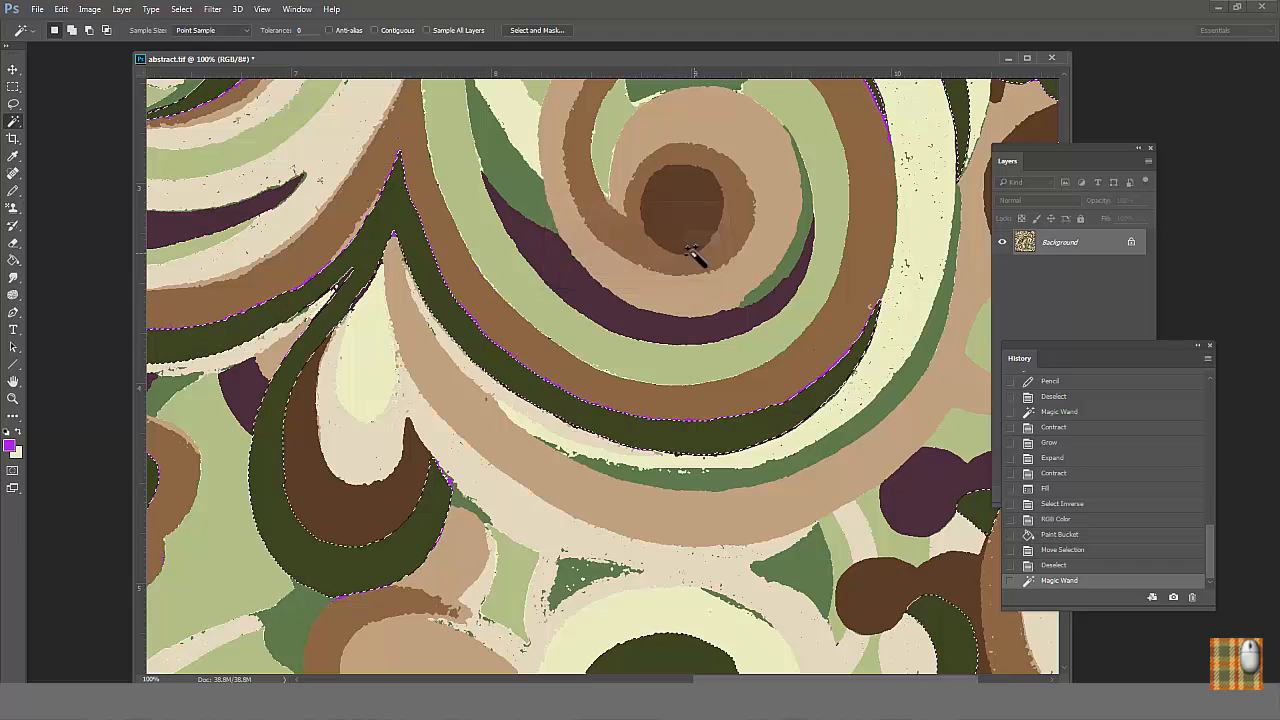
pyautogui.click(180, 8)
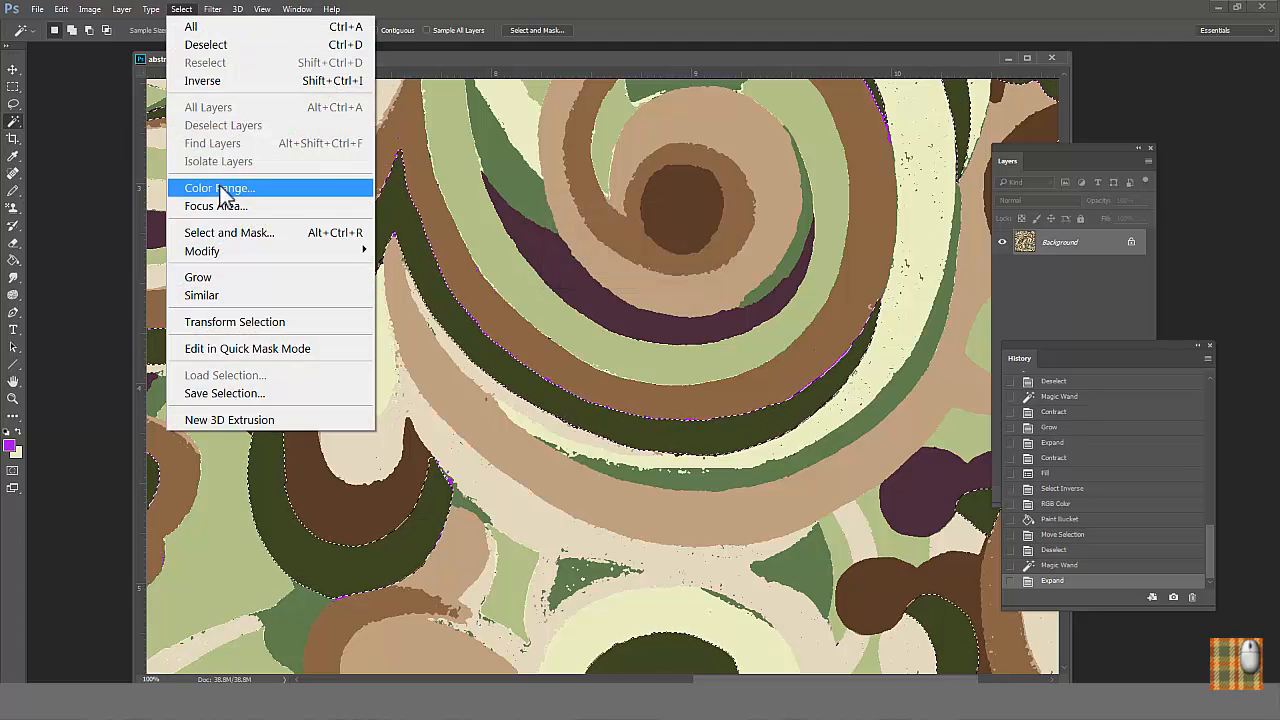
pyautogui.click(220, 188)
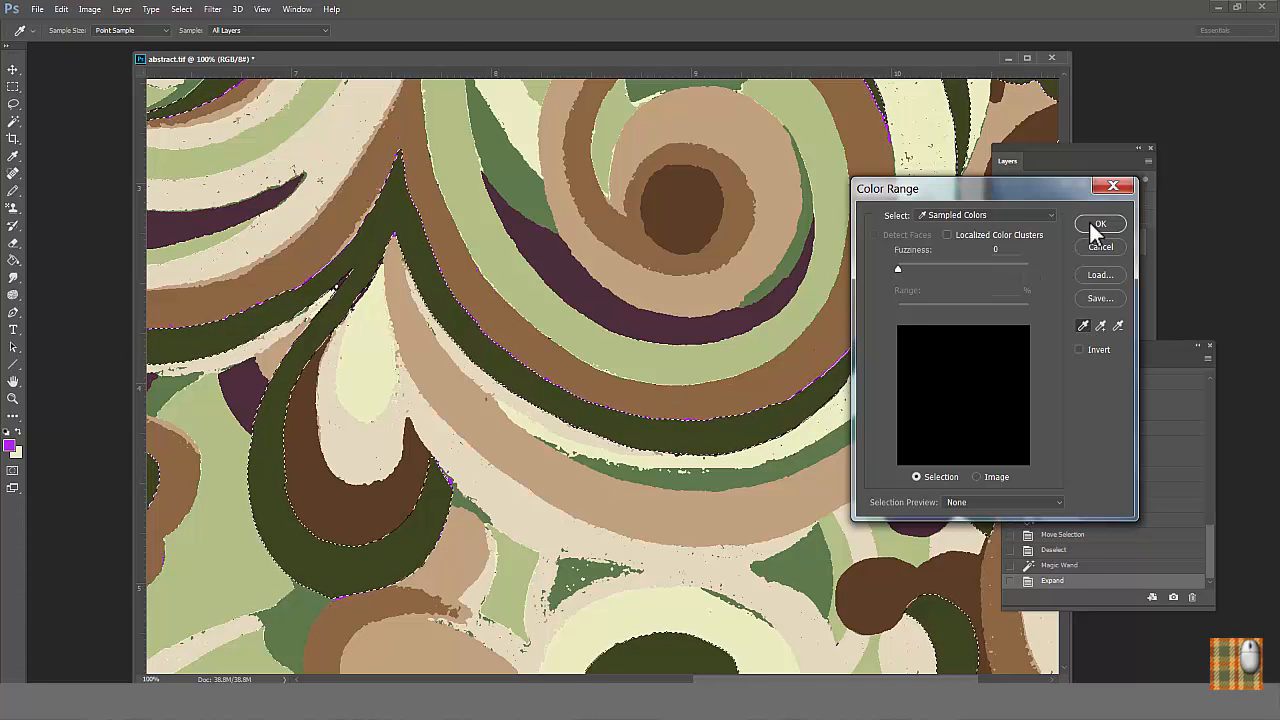
pyautogui.click(1100, 224)
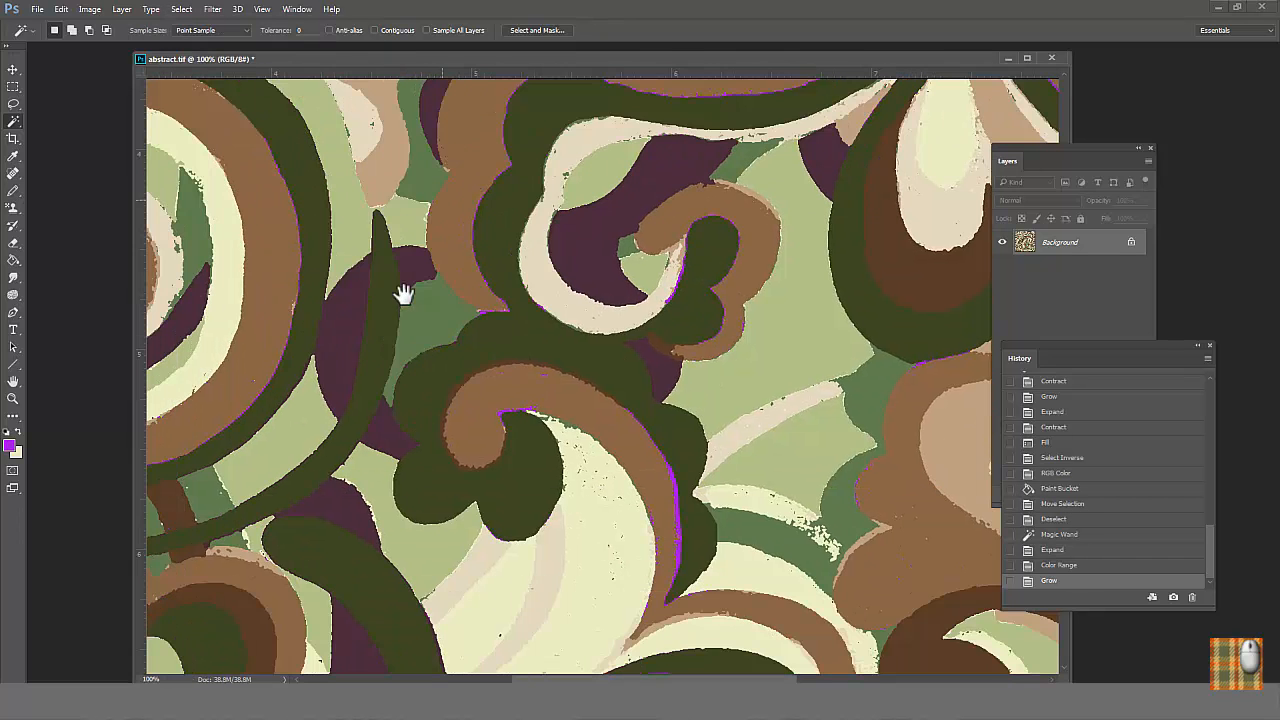
# Step: Paint-bucket the selected purple edge pixels with the surrounding color
pyautogui.moveTo(400, 292); pyautogui.dragTo(536, 390)
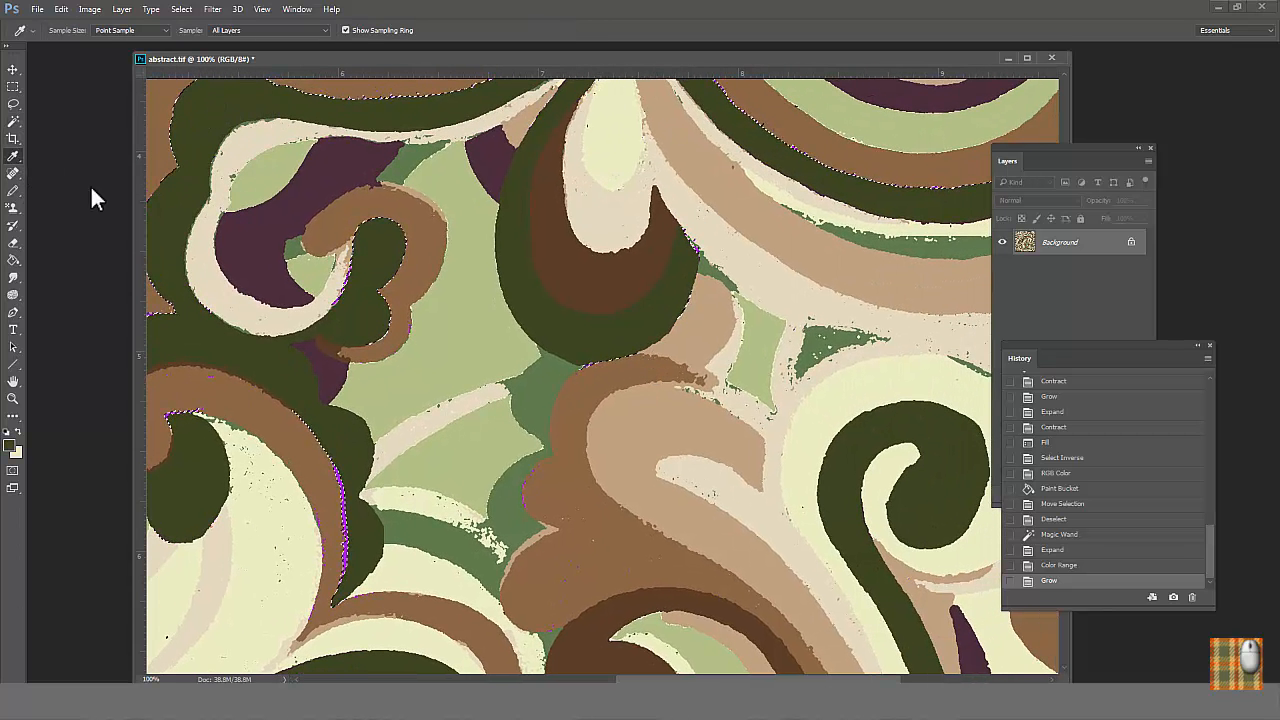
pyautogui.click(12, 244)
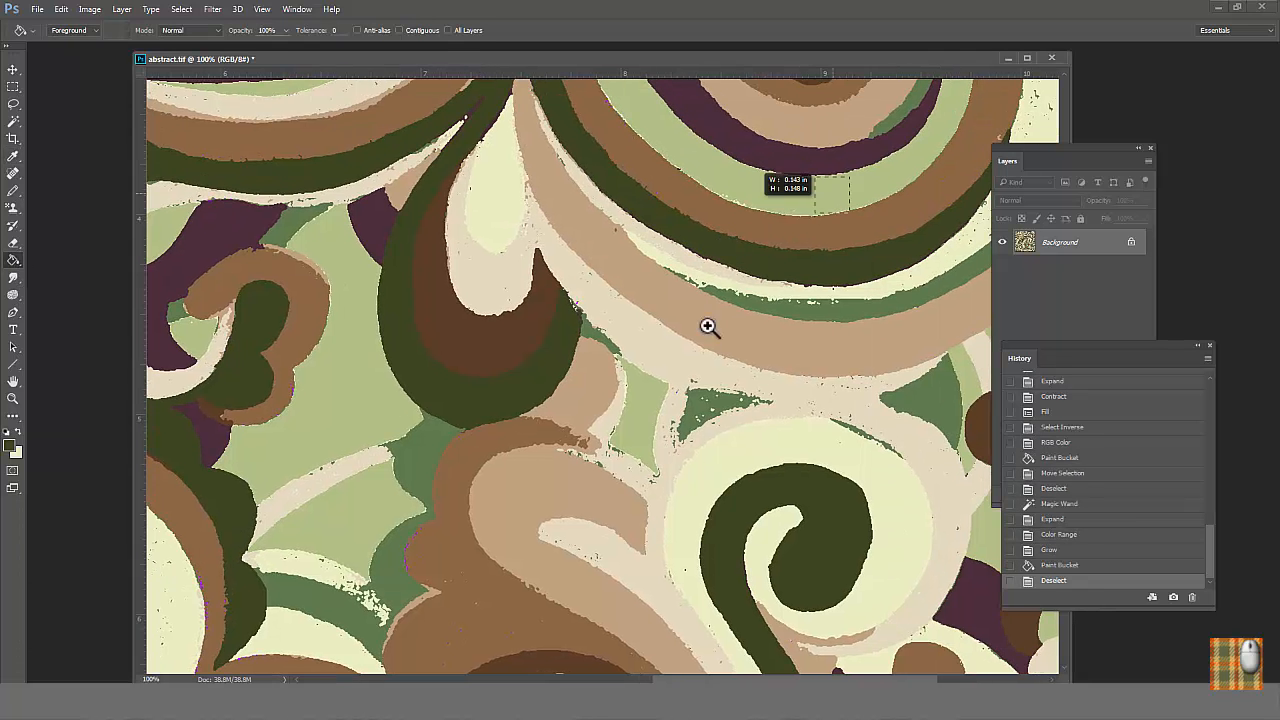
pyautogui.click(708, 328)
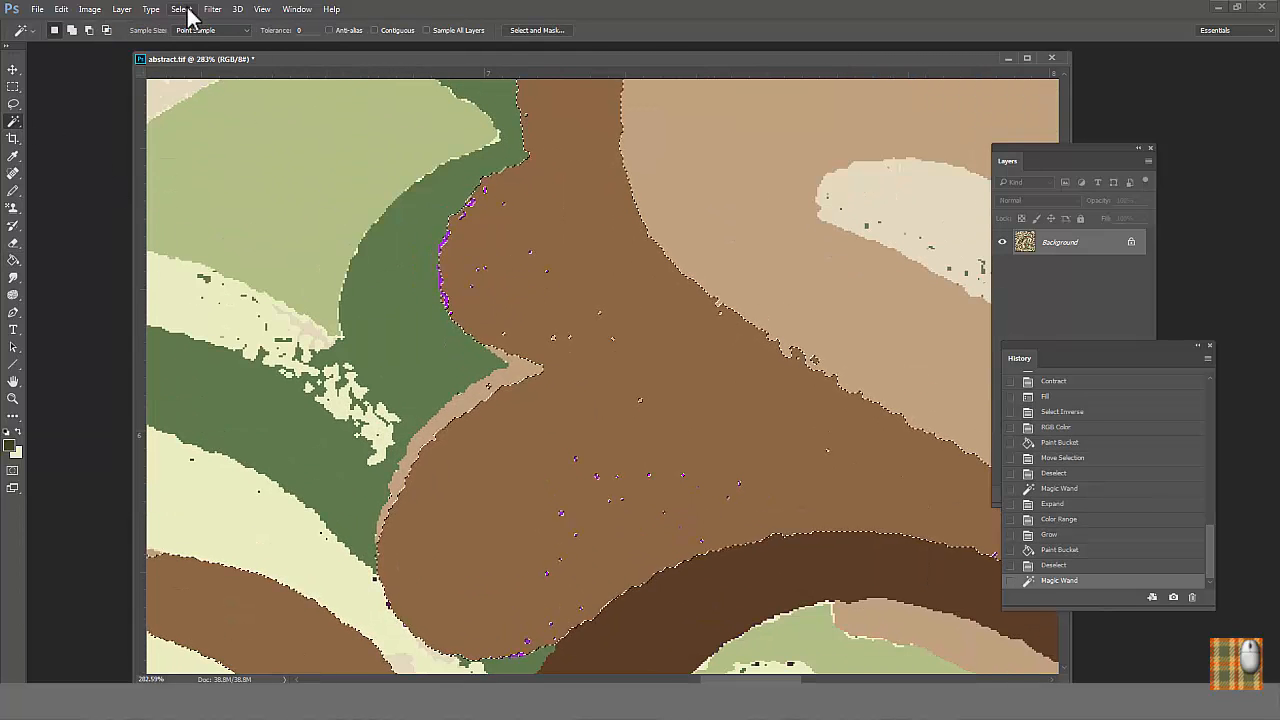
# Step: Expand another region's selection and color-range its purple edge pixels for filling
pyautogui.click(180, 8)
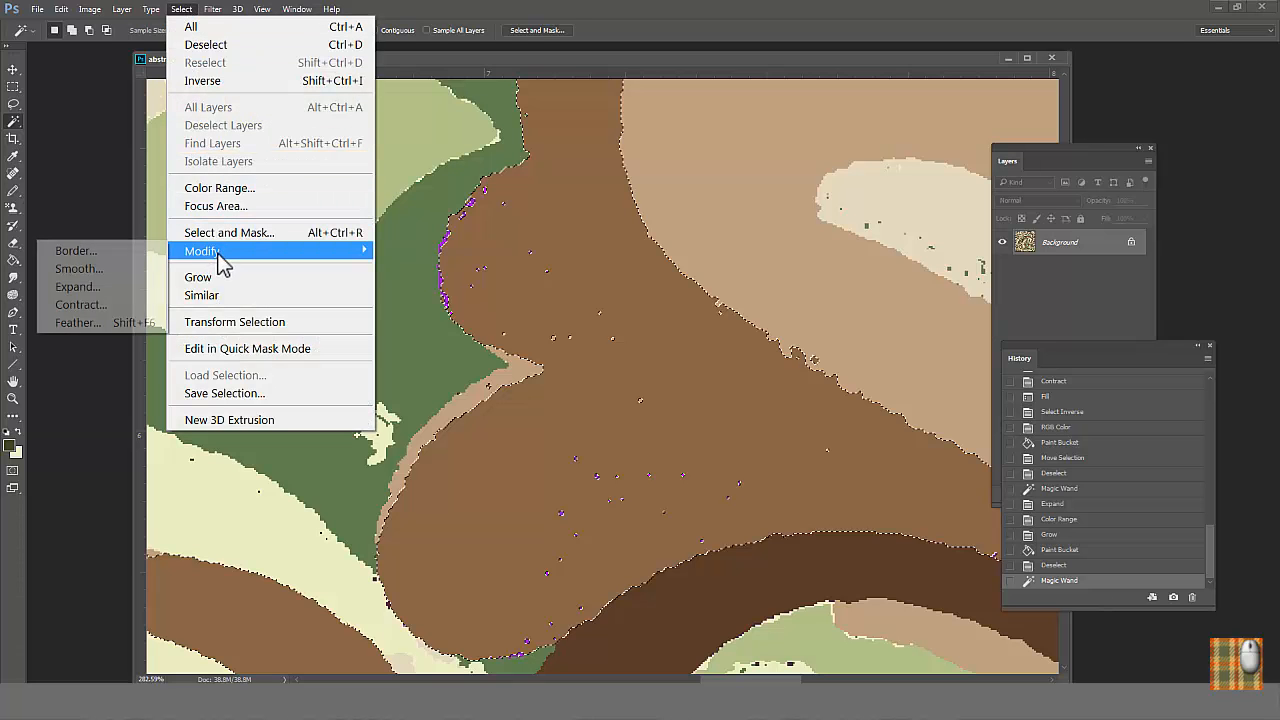
pyautogui.click(76, 286)
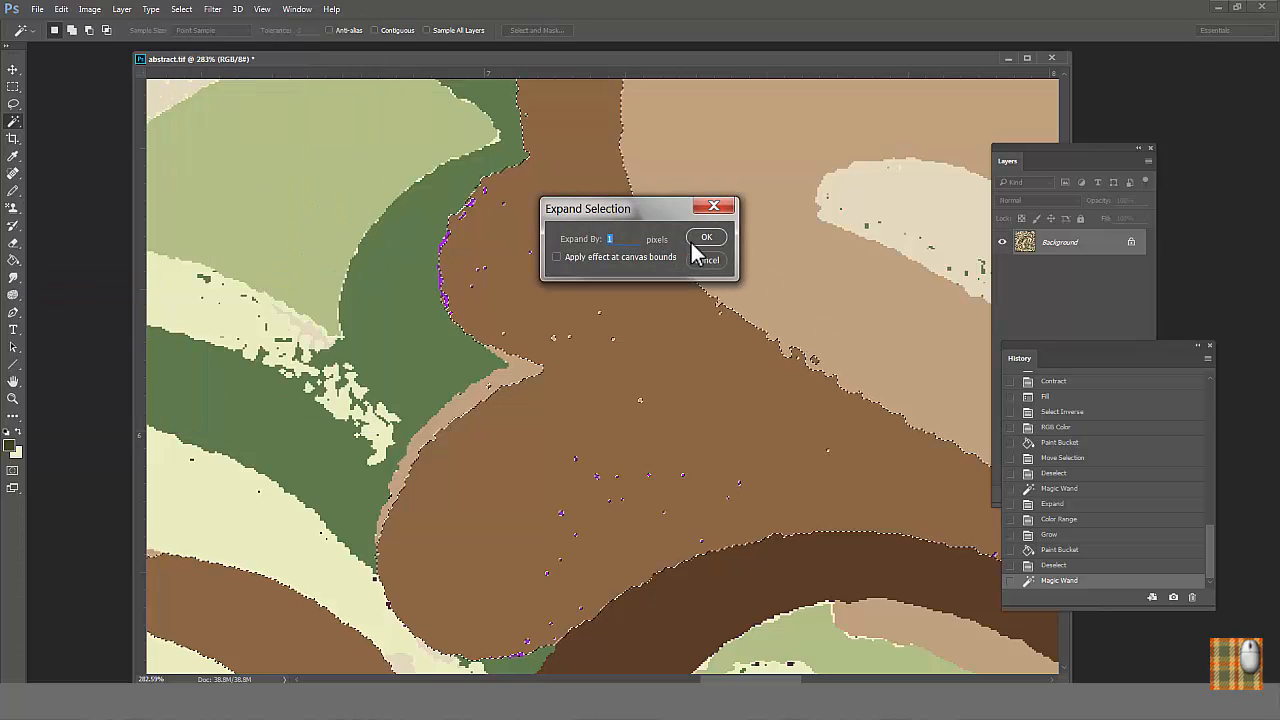
pyautogui.click(180, 8)
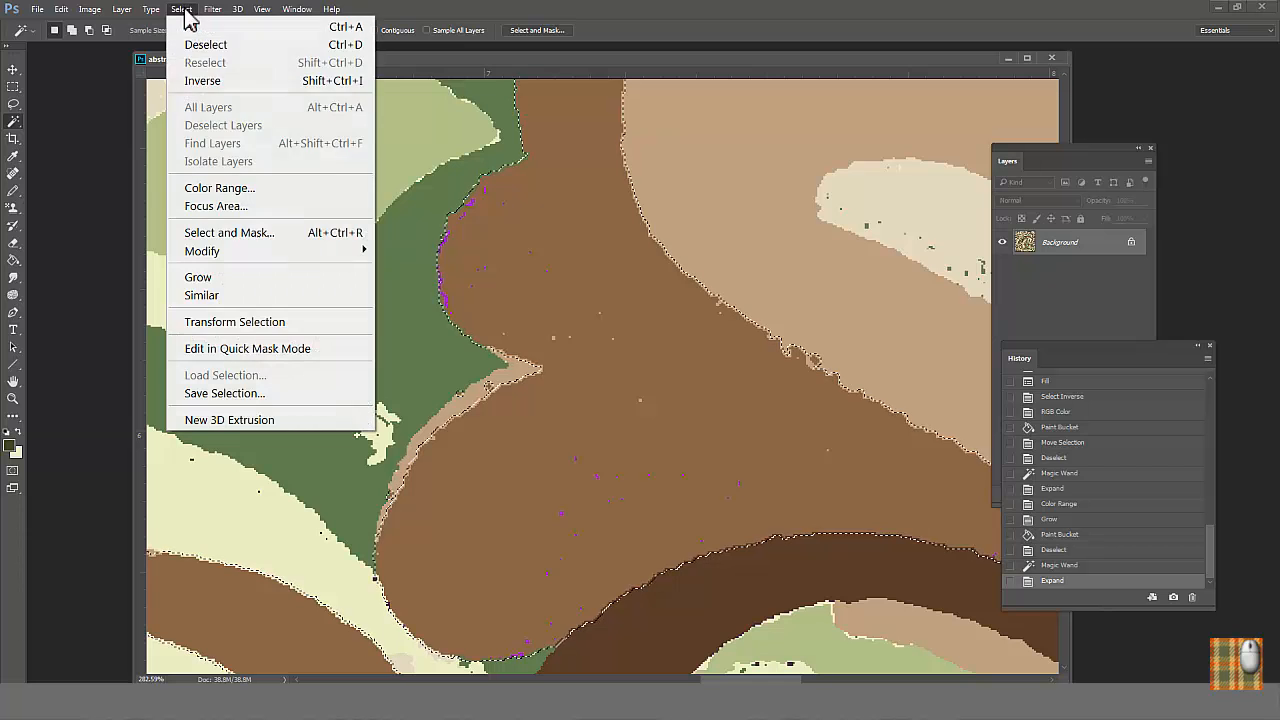
pyautogui.click(220, 188)
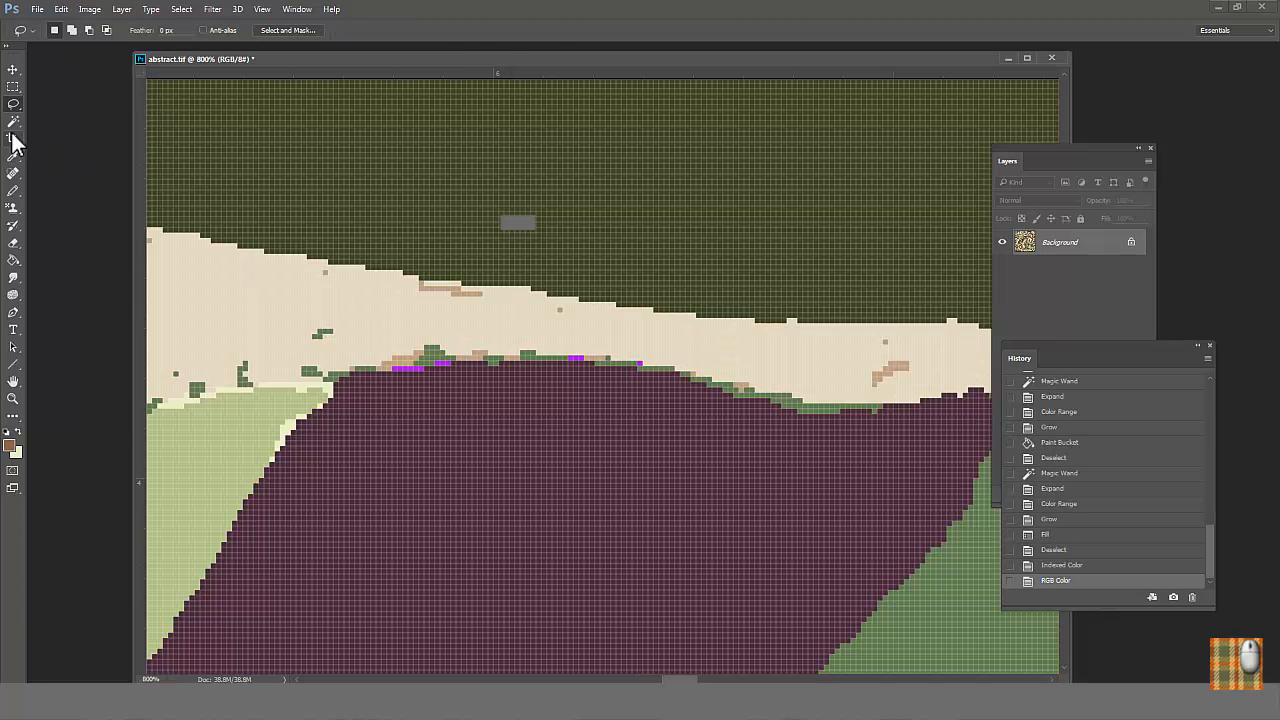
# Step: After re-indexing and returning to RGB, wand another region and color-range its edges
pyautogui.click(12, 138)
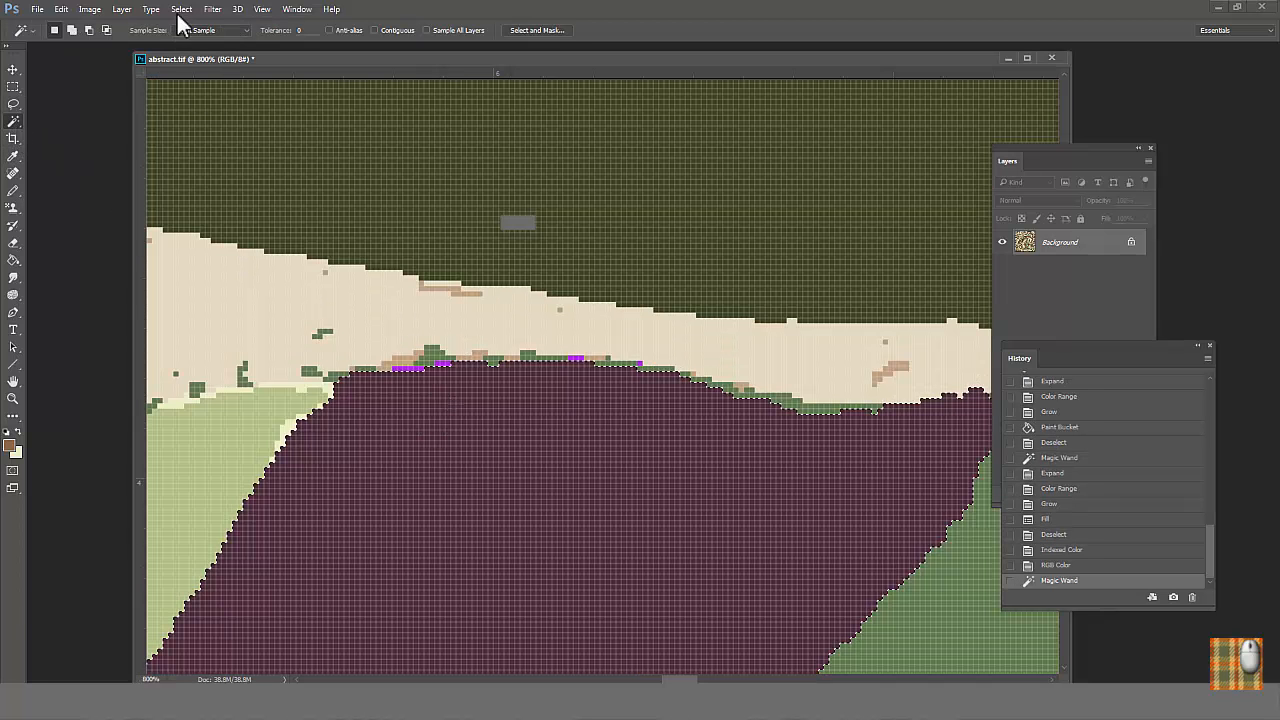
pyautogui.click(180, 8)
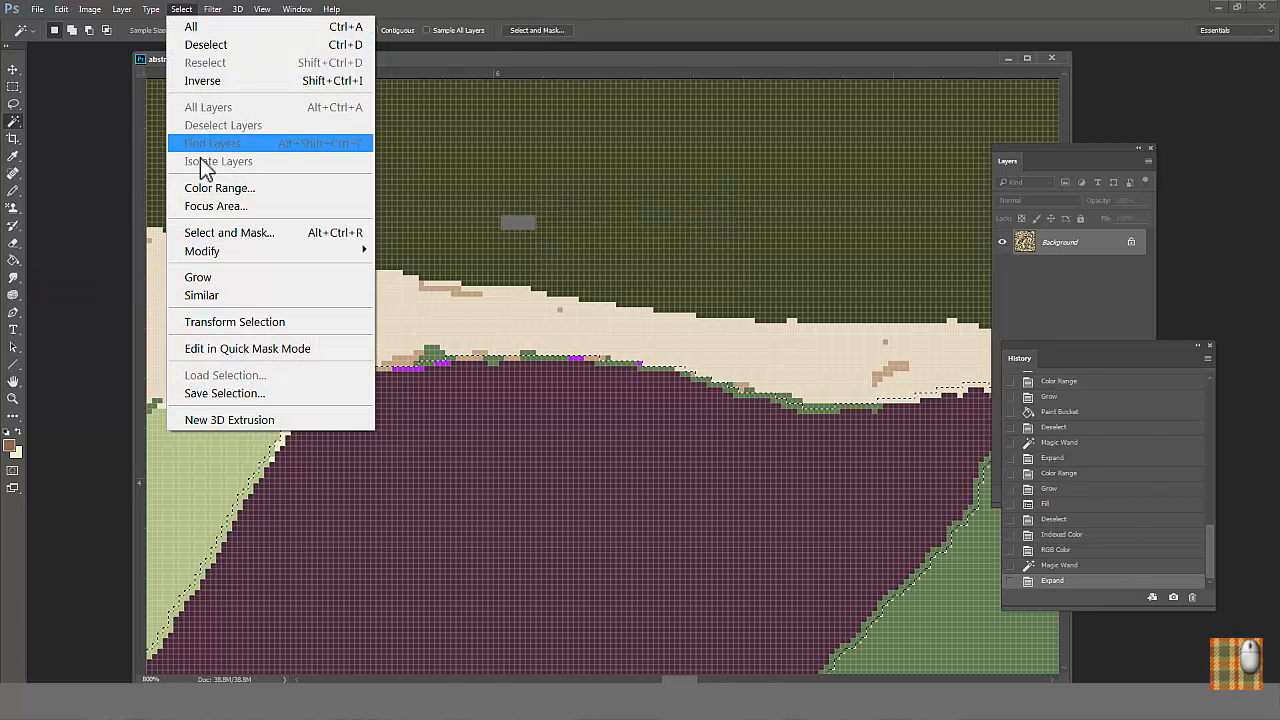
pyautogui.click(220, 188)
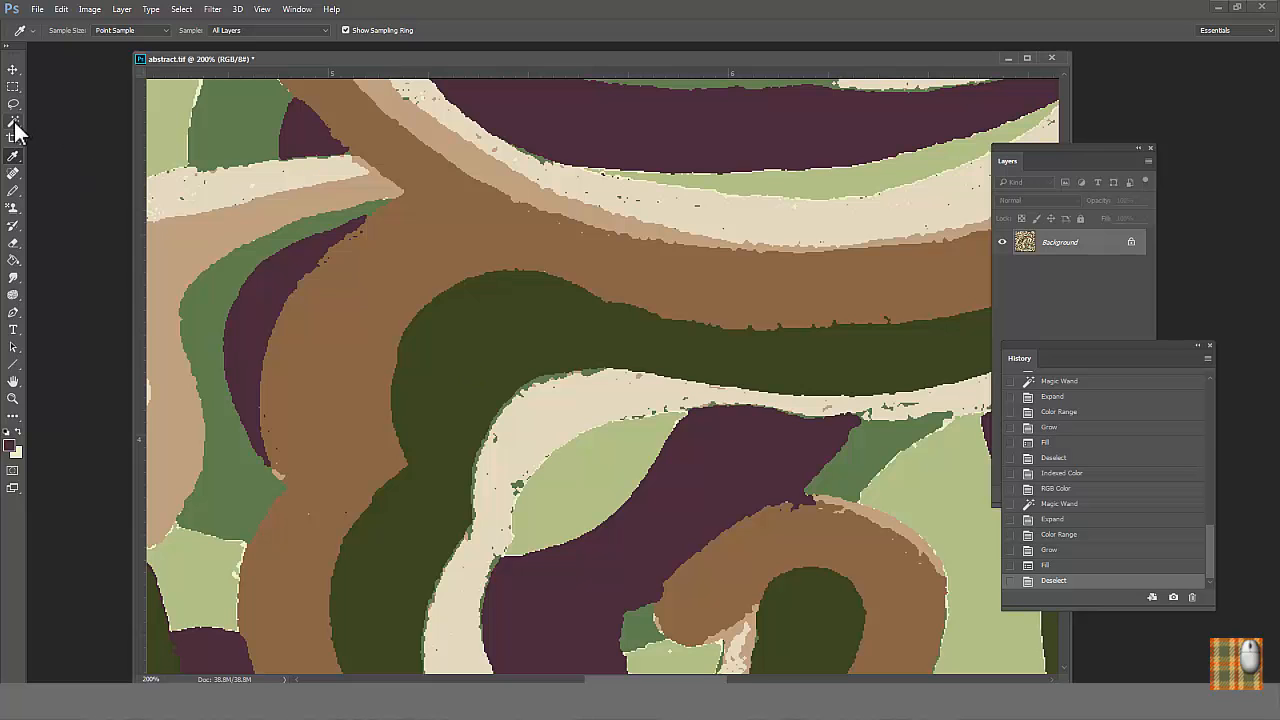
# Step: Wand a color region, contract it by 4 pixels, expand and contract again
pyautogui.click(12, 120)
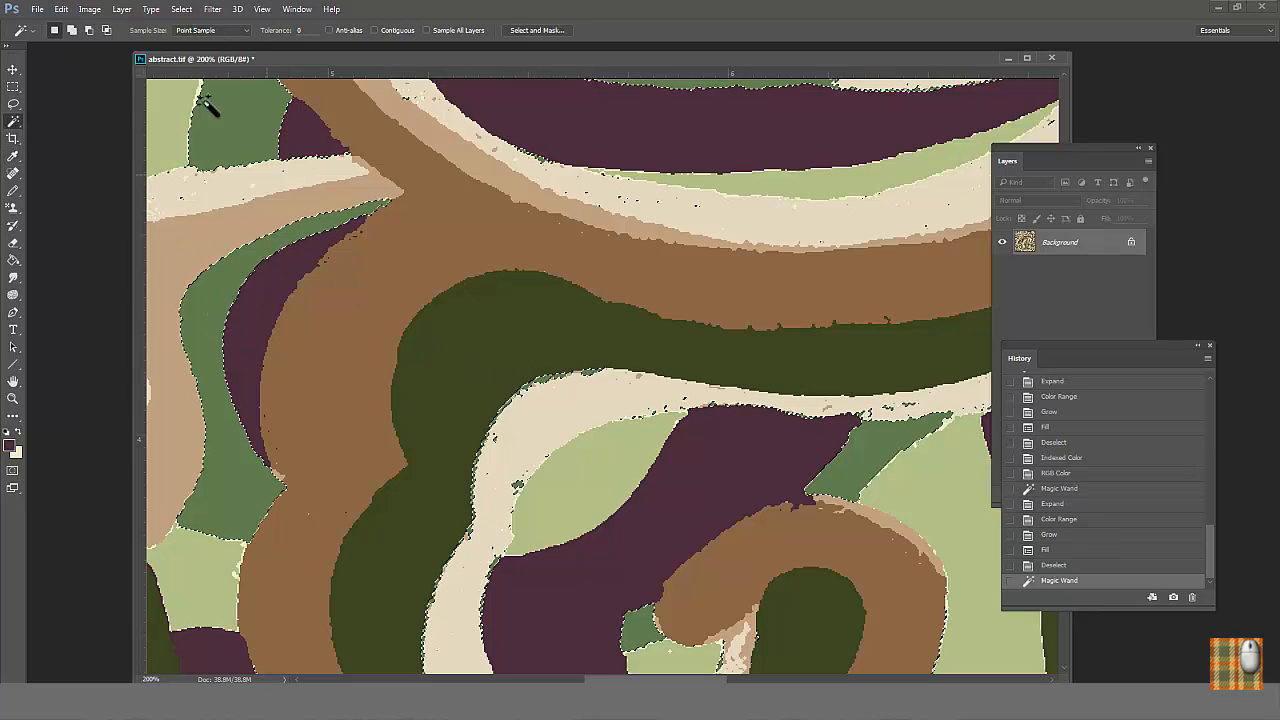
pyautogui.click(180, 8)
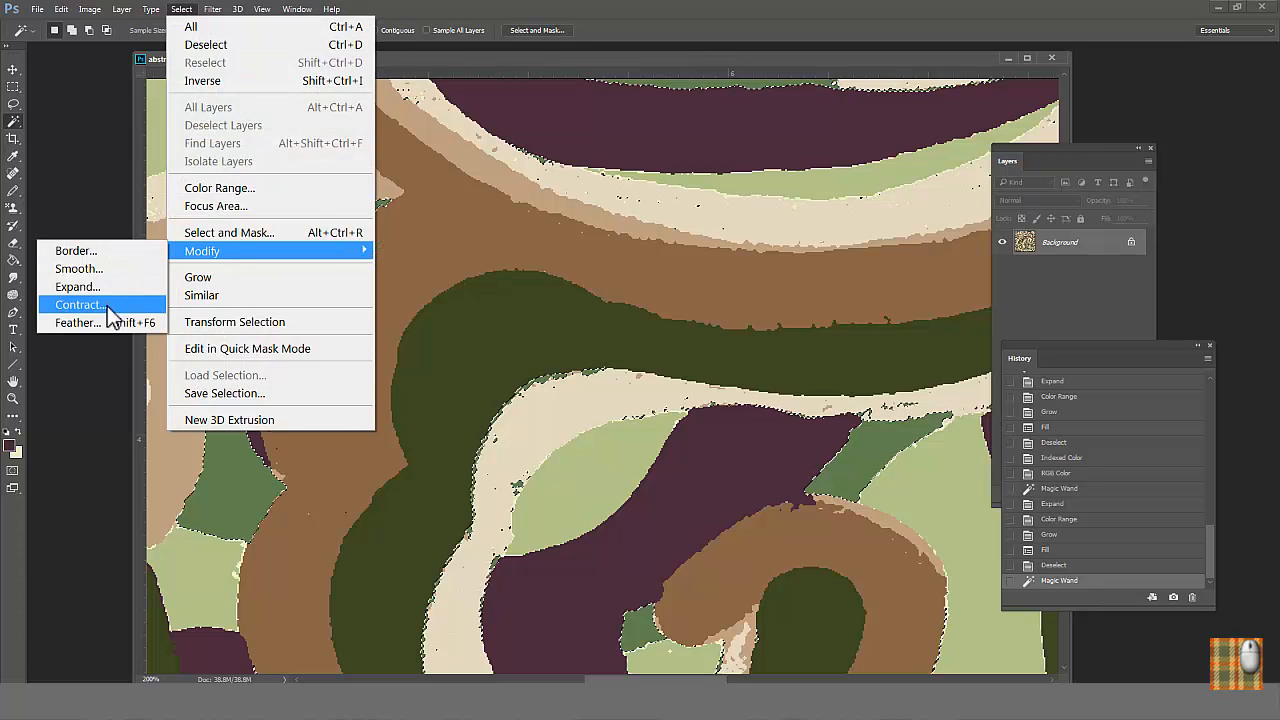
pyautogui.click(80, 304)
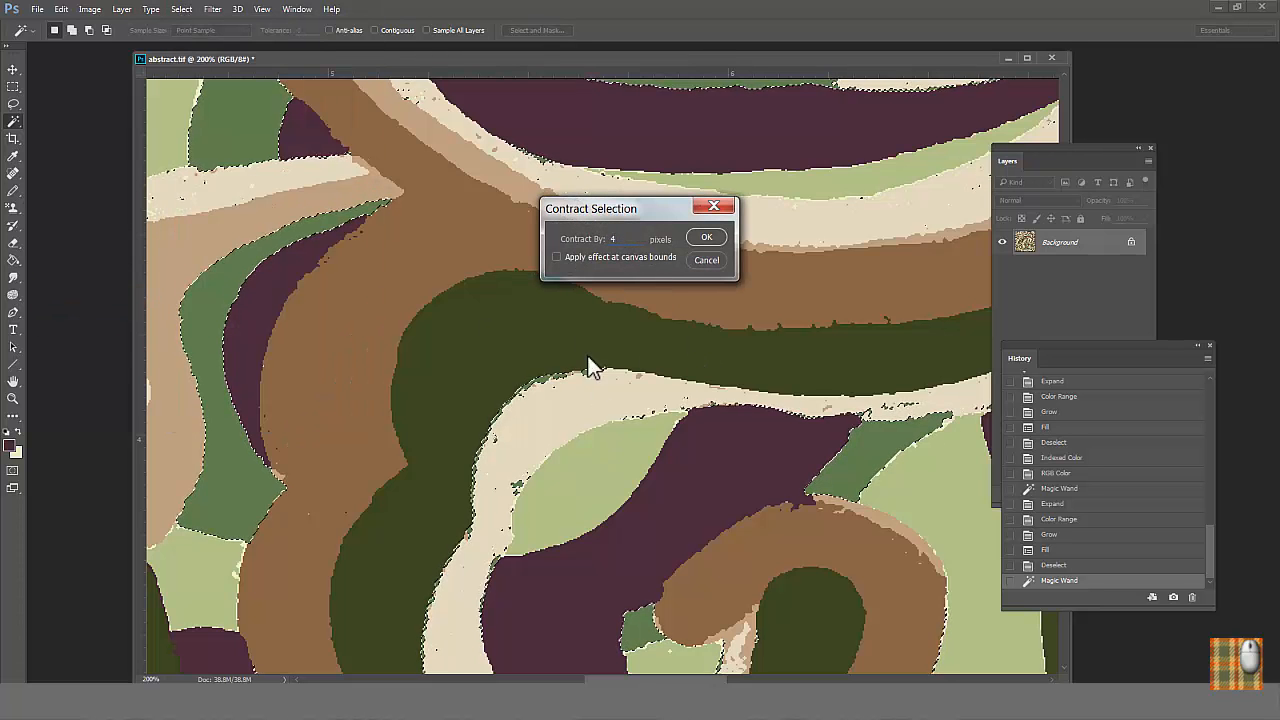
pyautogui.click(706, 236)
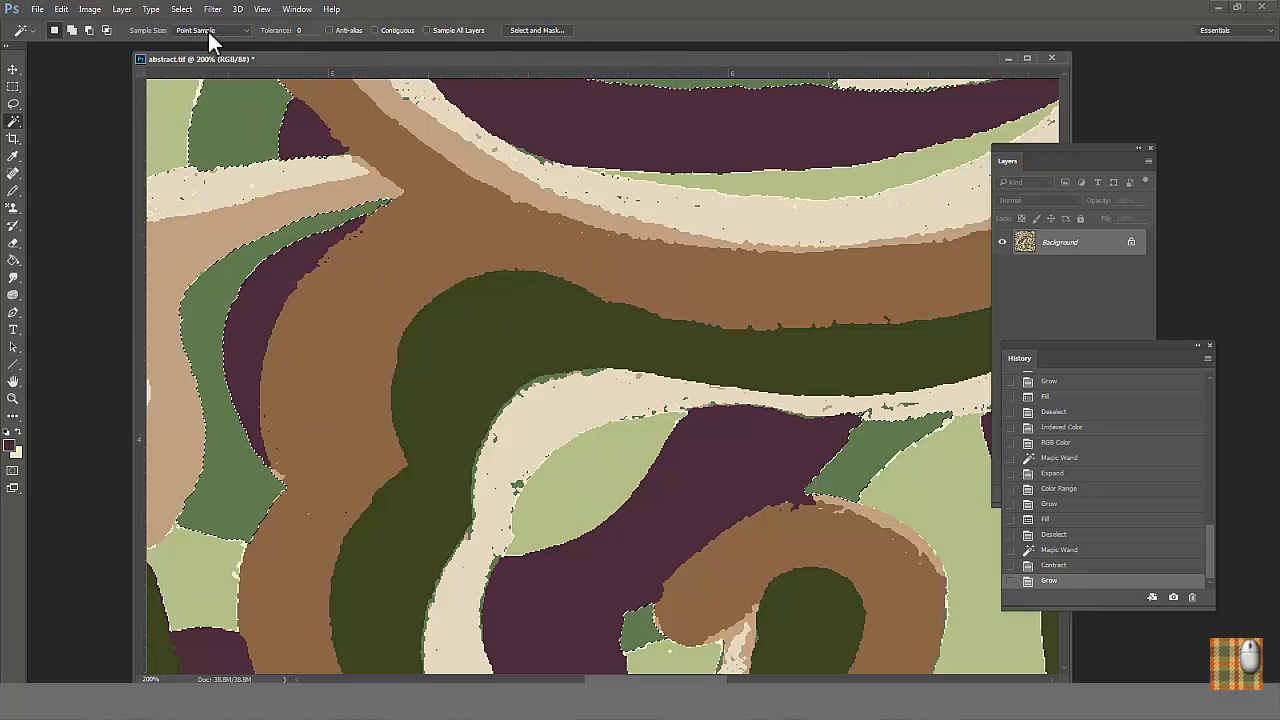
pyautogui.click(180, 8)
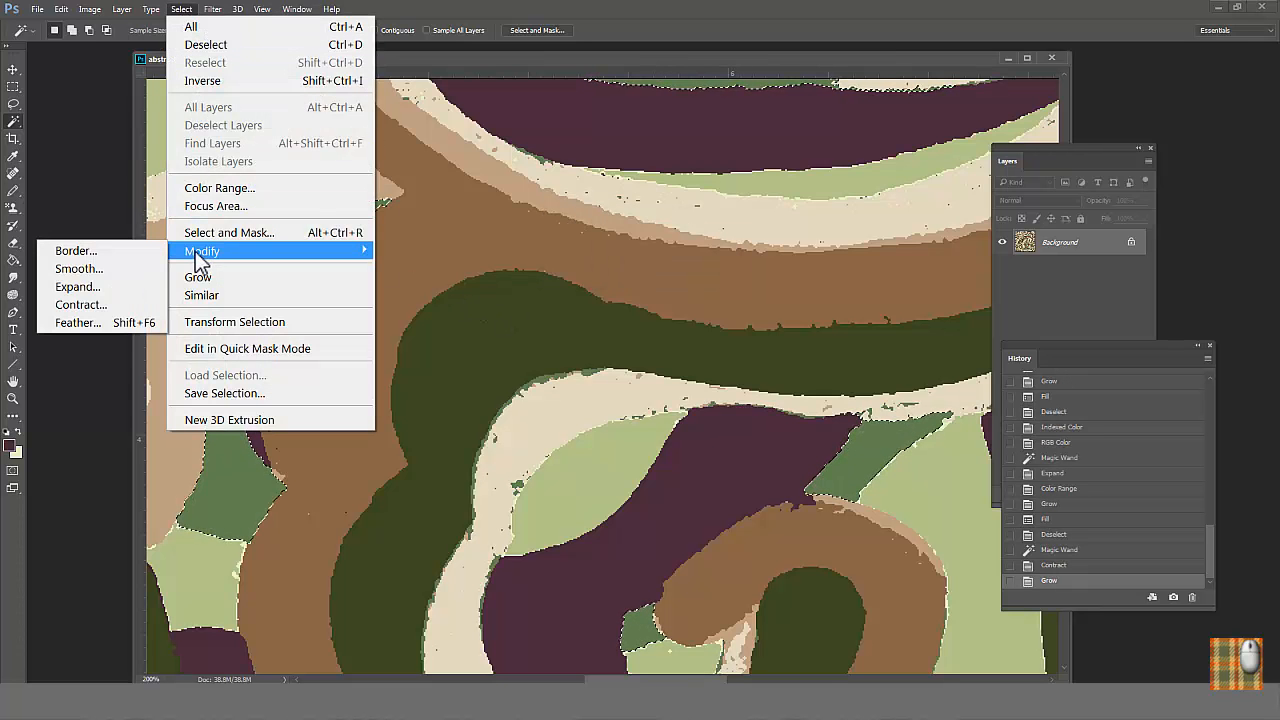
pyautogui.click(76, 286)
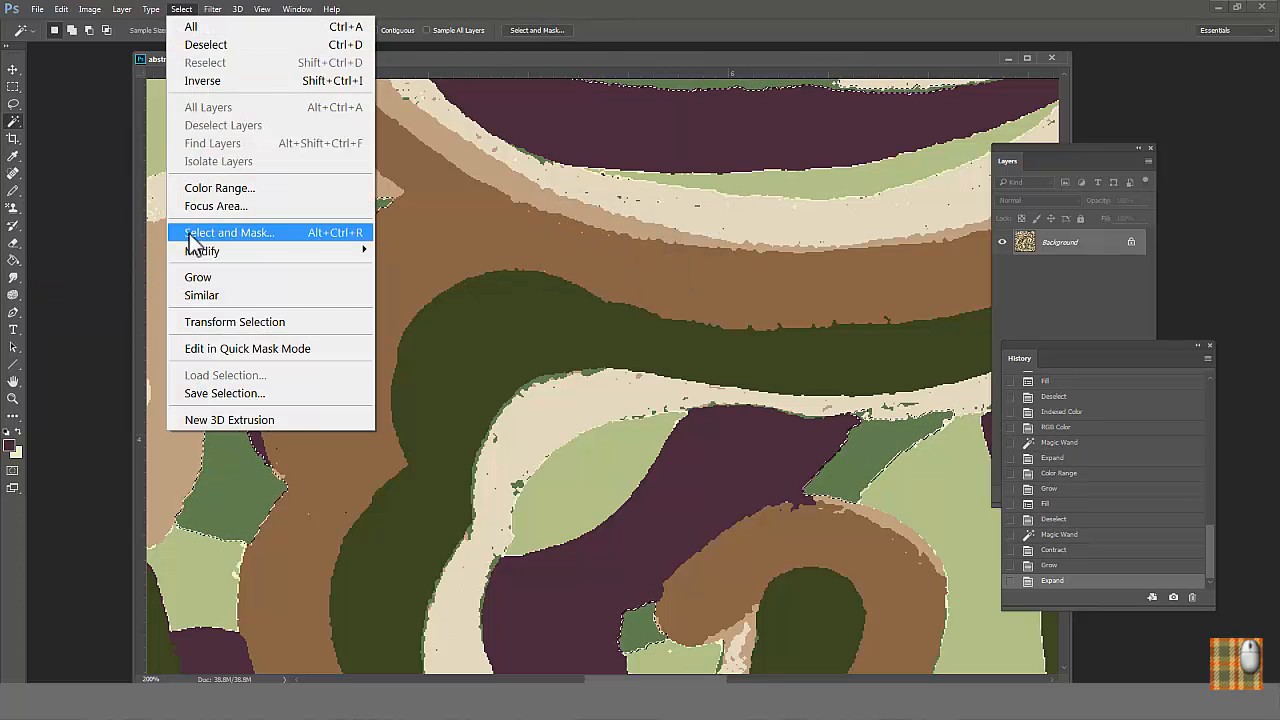
pyautogui.click(202, 250)
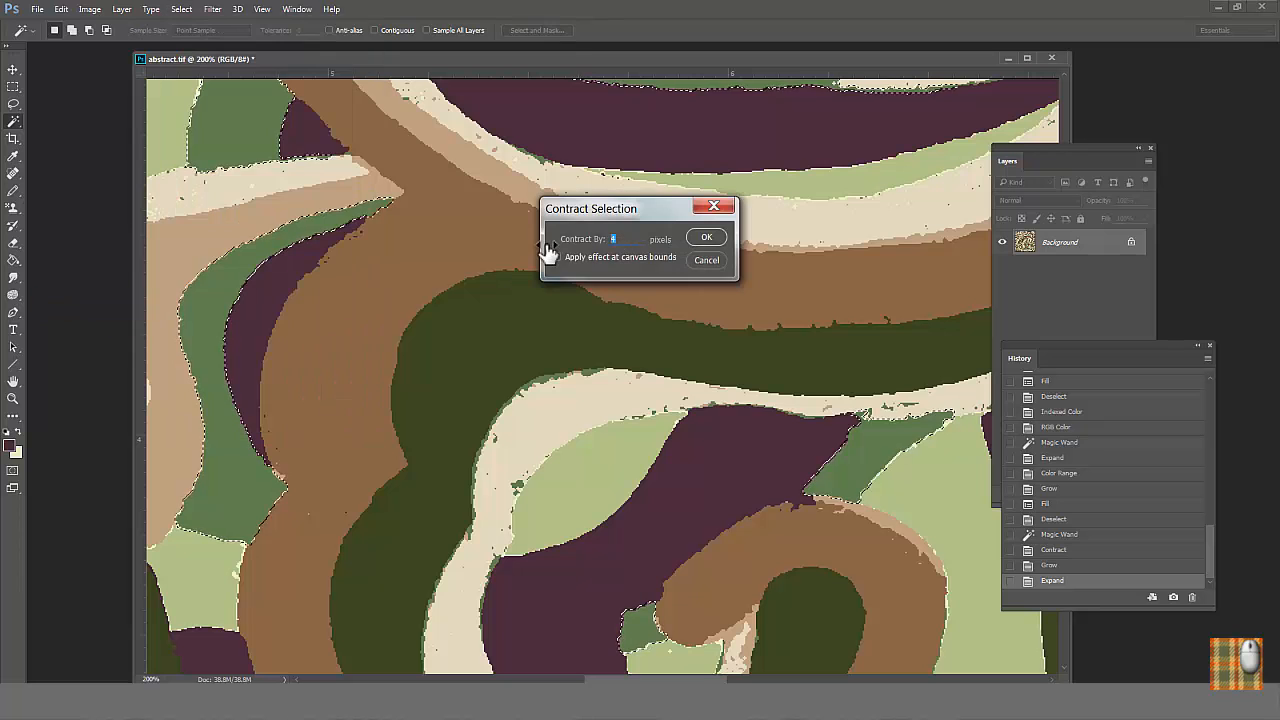
pyautogui.click(180, 8)
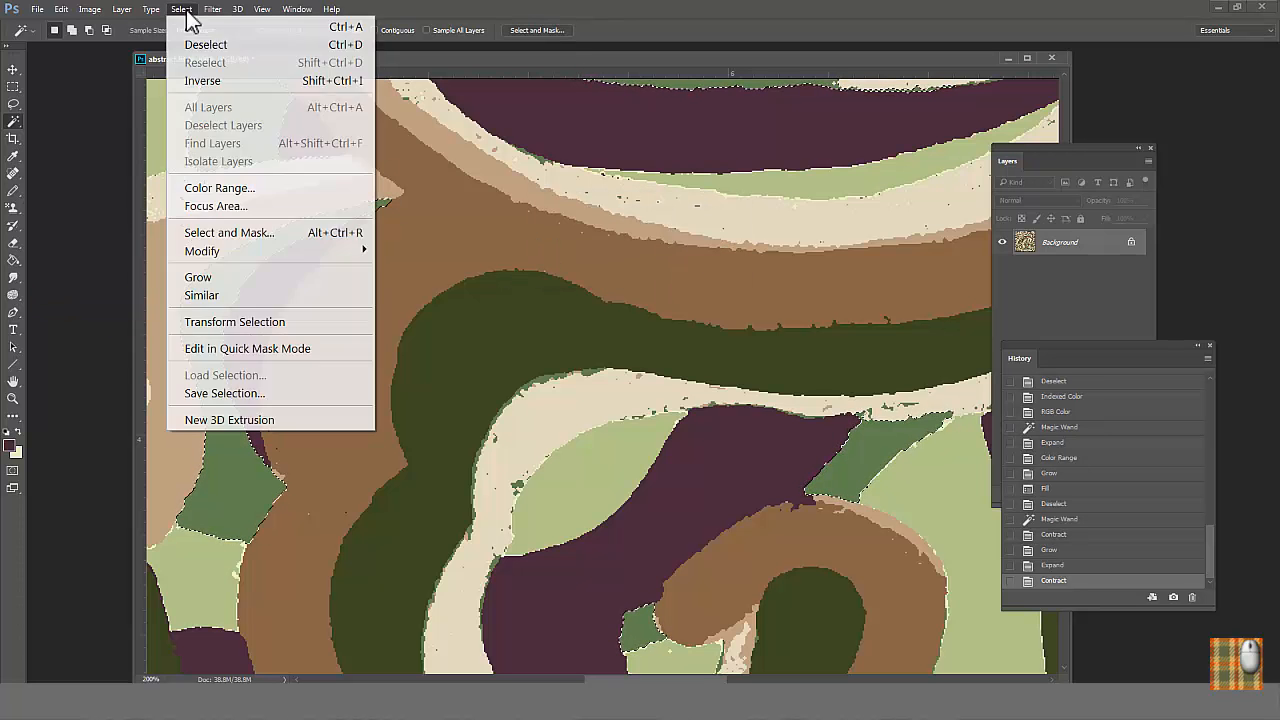
# Step: Invert the selection, color-range the stray edge pixels and fill them magenta
pyautogui.click(220, 188)
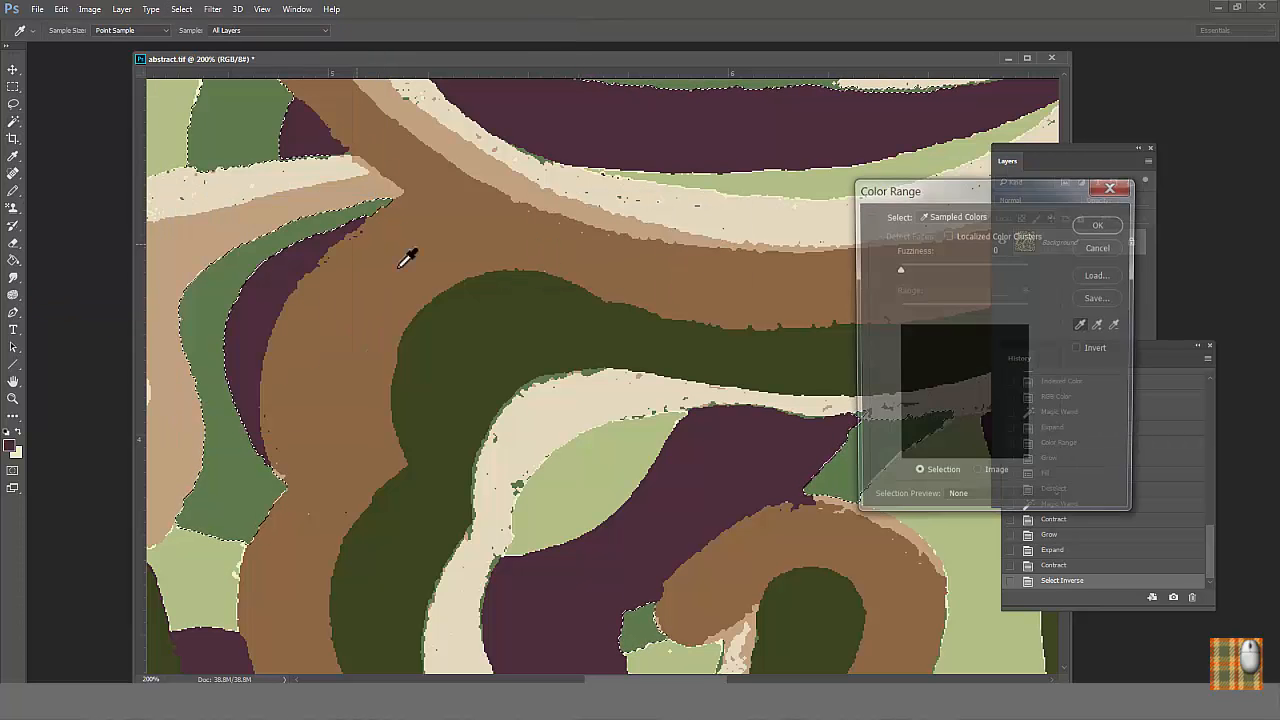
pyautogui.click(1096, 224)
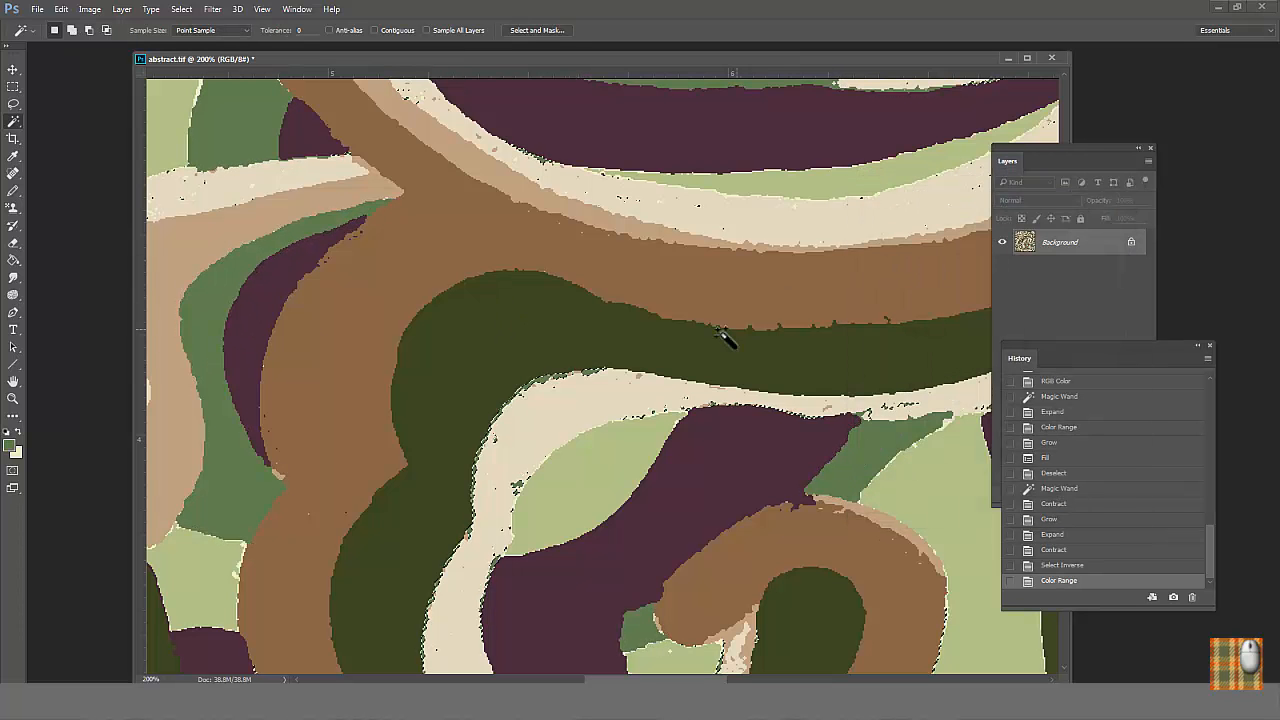
pyautogui.click(12, 442)
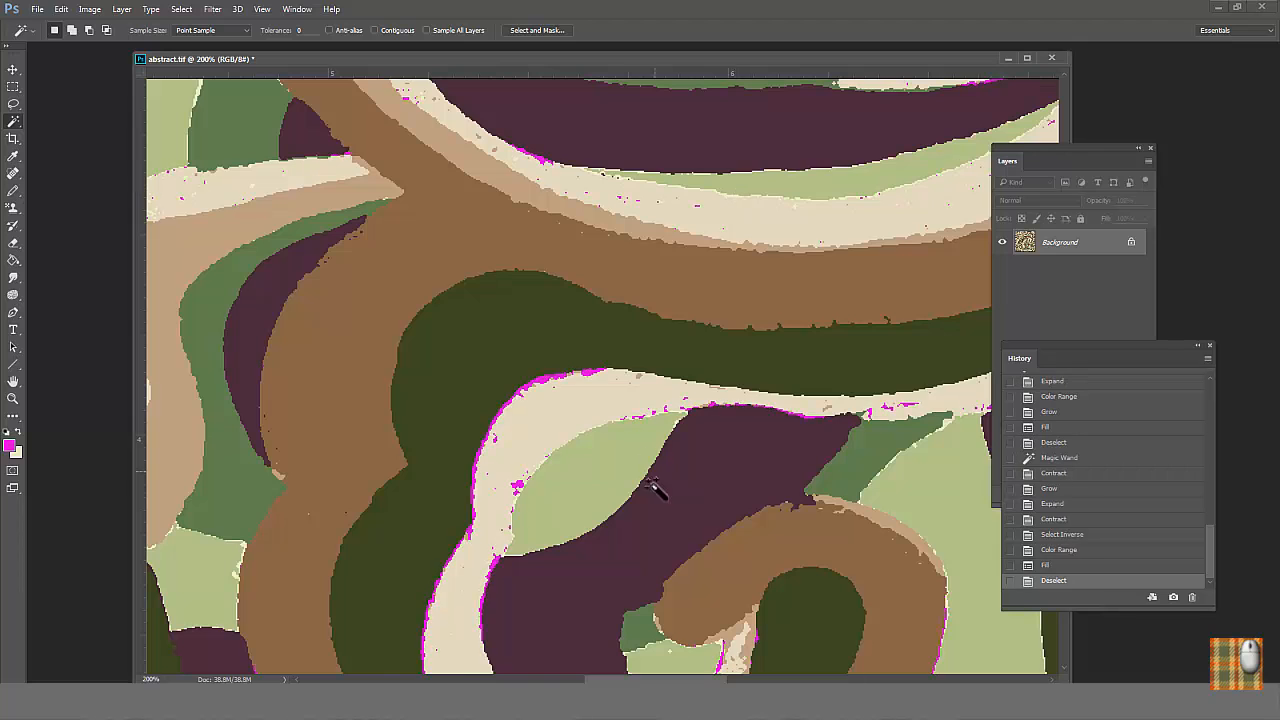
# Step: Wand a light stripe and expand its selection over the magenta edge pixels
pyautogui.click(872, 144)
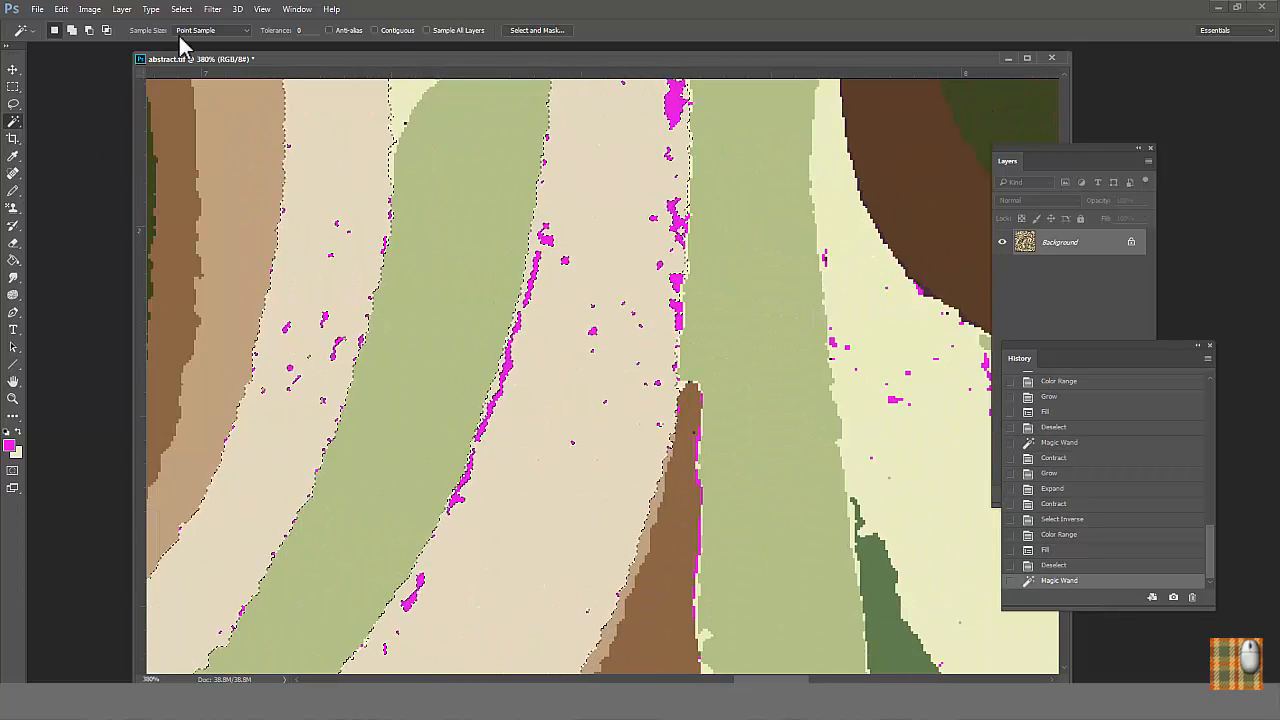
pyautogui.click(180, 8)
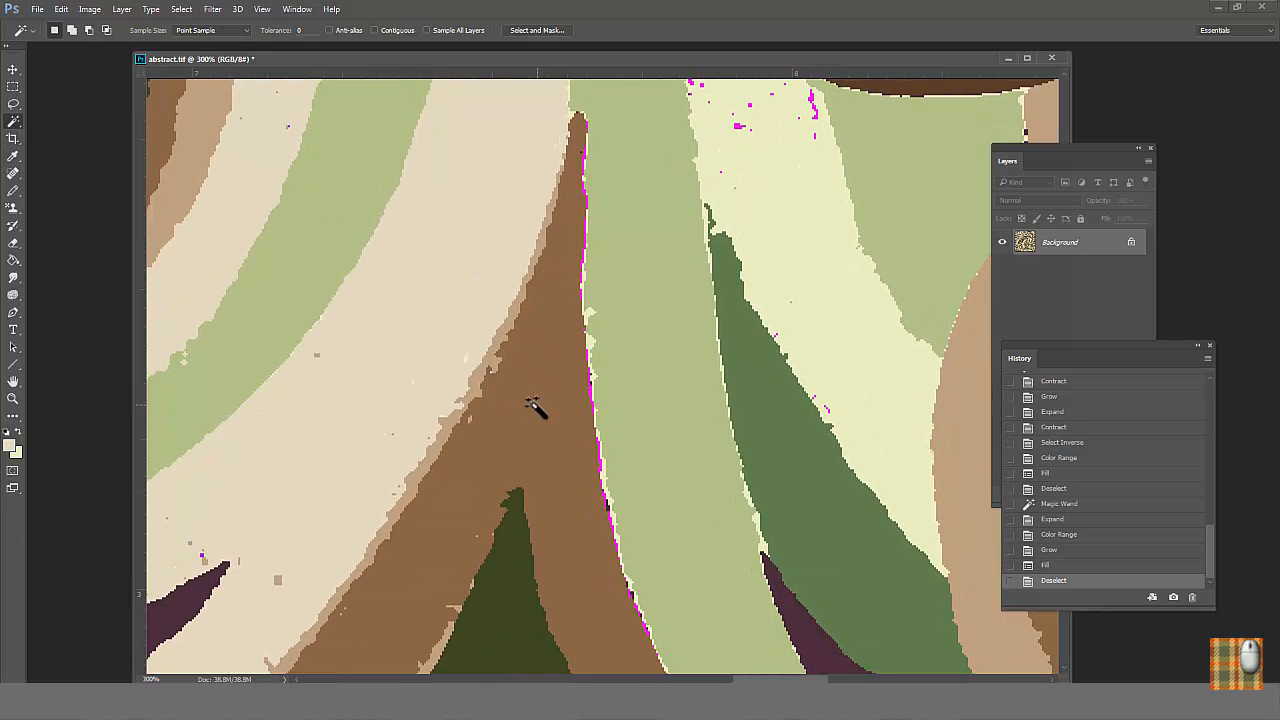
pyautogui.click(180, 8)
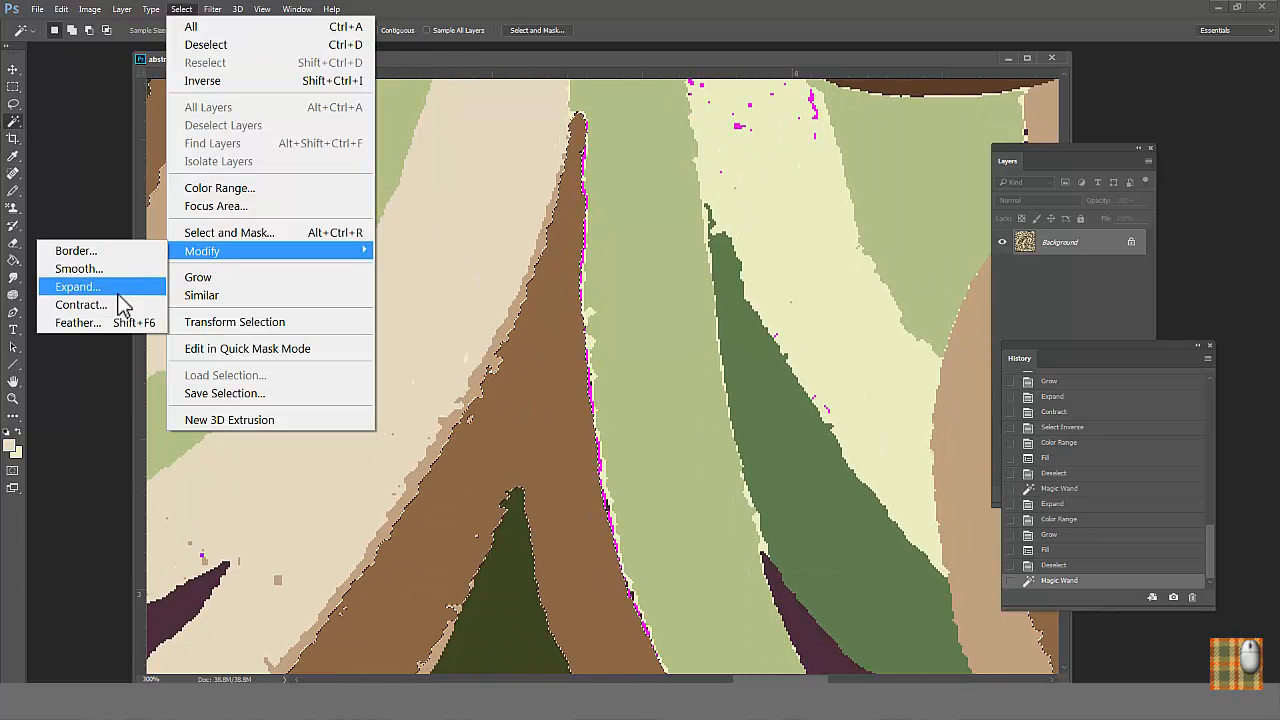
pyautogui.click(76, 288)
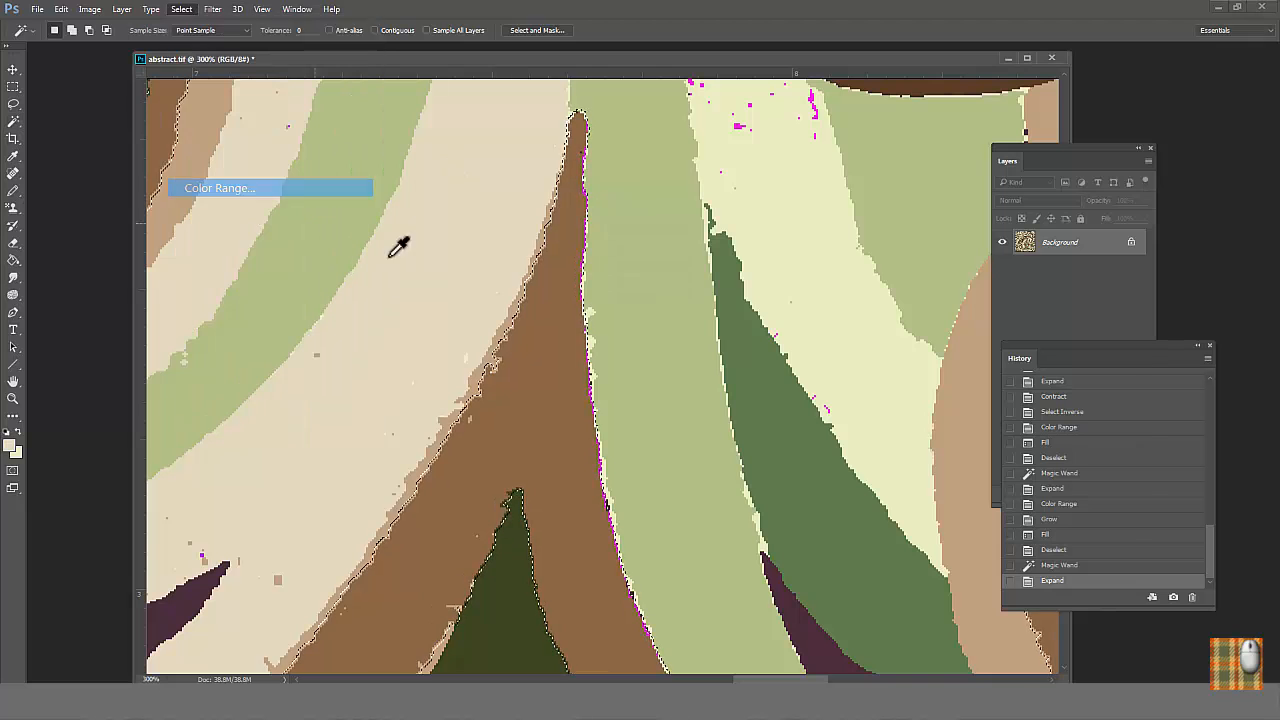
# Step: Color-range the magenta pixels and fill them with the stripe color, then select the dark green band
pyautogui.click(180, 8)
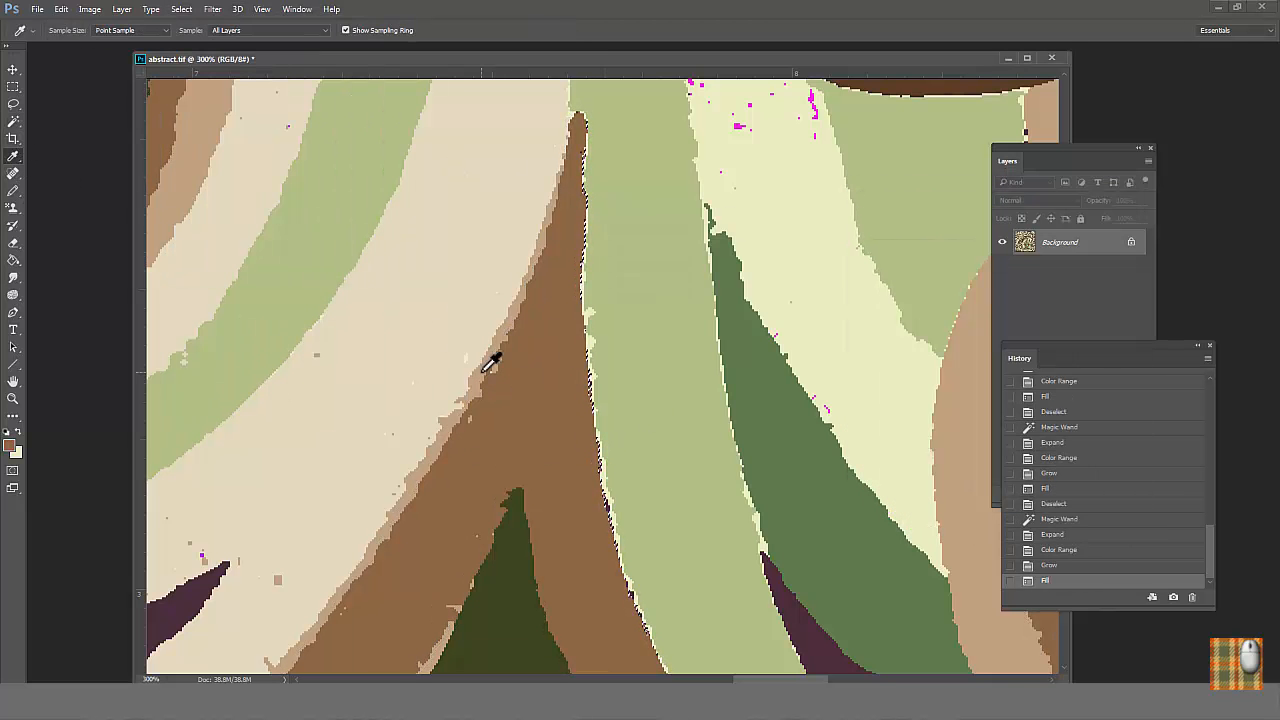
pyautogui.click(180, 8)
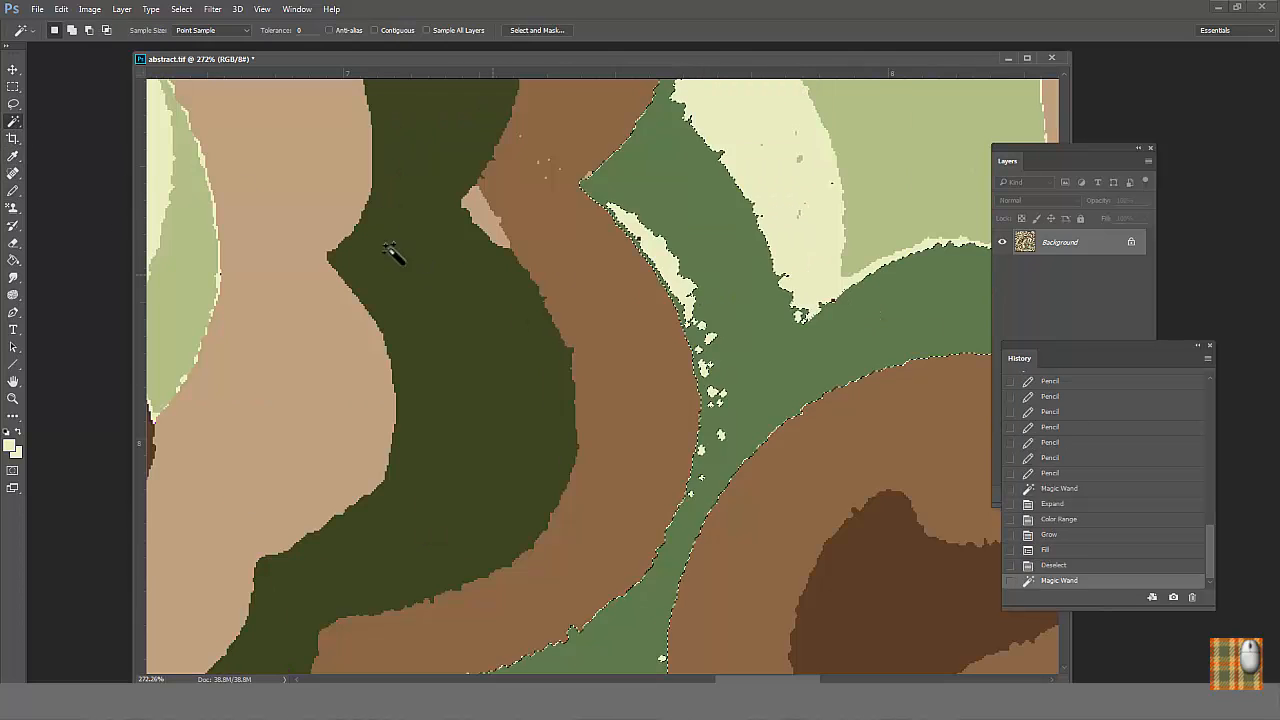
pyautogui.click(710, 396)
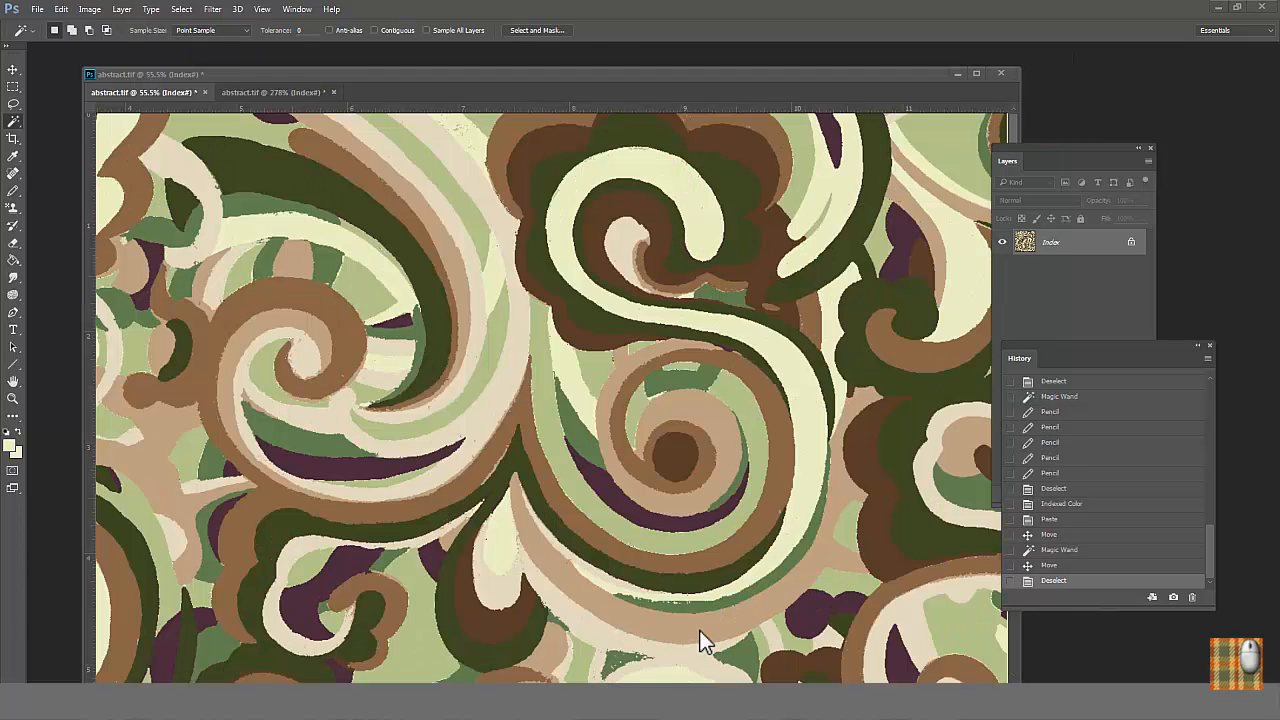
pyautogui.moveTo(42, 124)
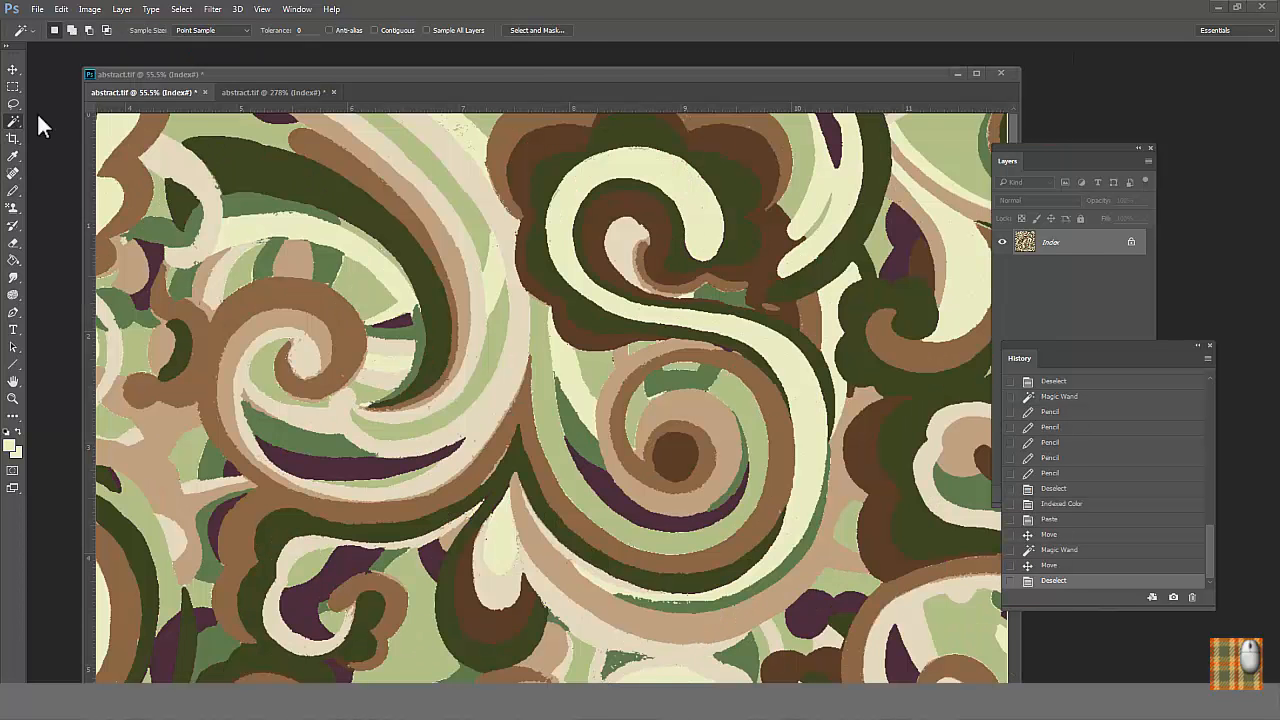
# Step: Limit the Magic Wand to contiguous pixels only before cleaning the purple shape
pyautogui.click(374, 30)
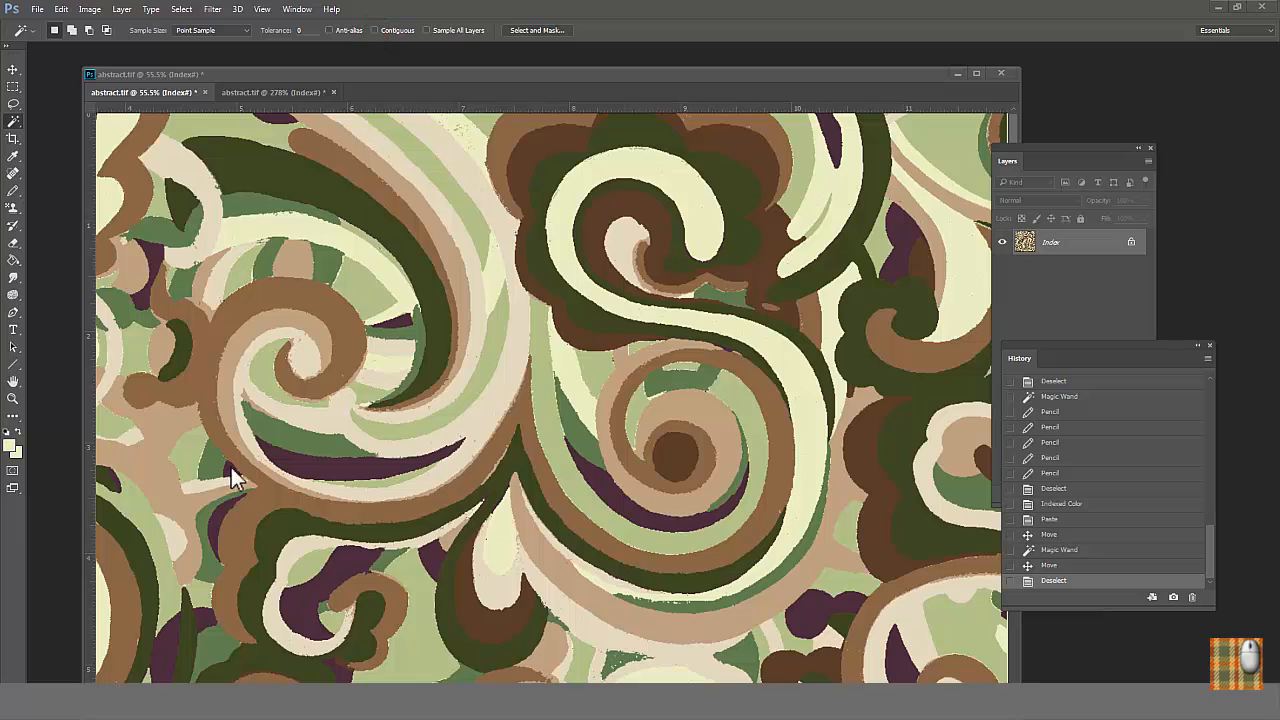
pyautogui.moveTo(378, 48)
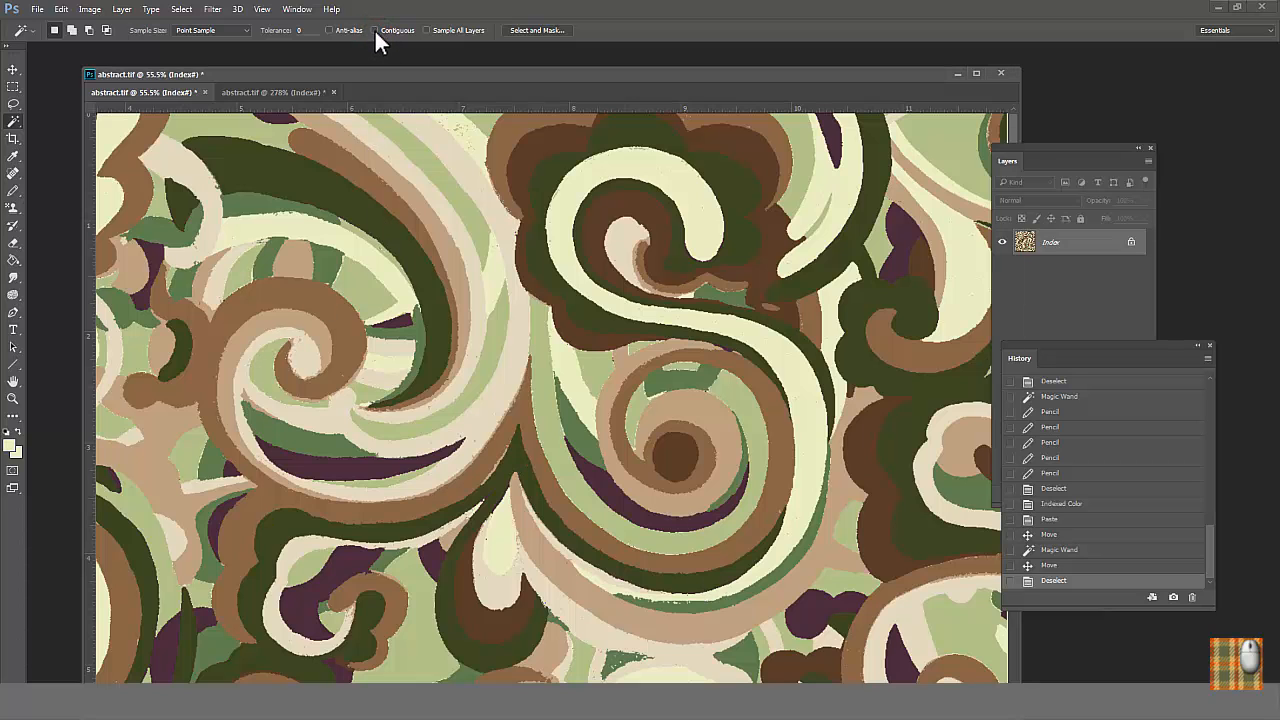
pyautogui.click(376, 30)
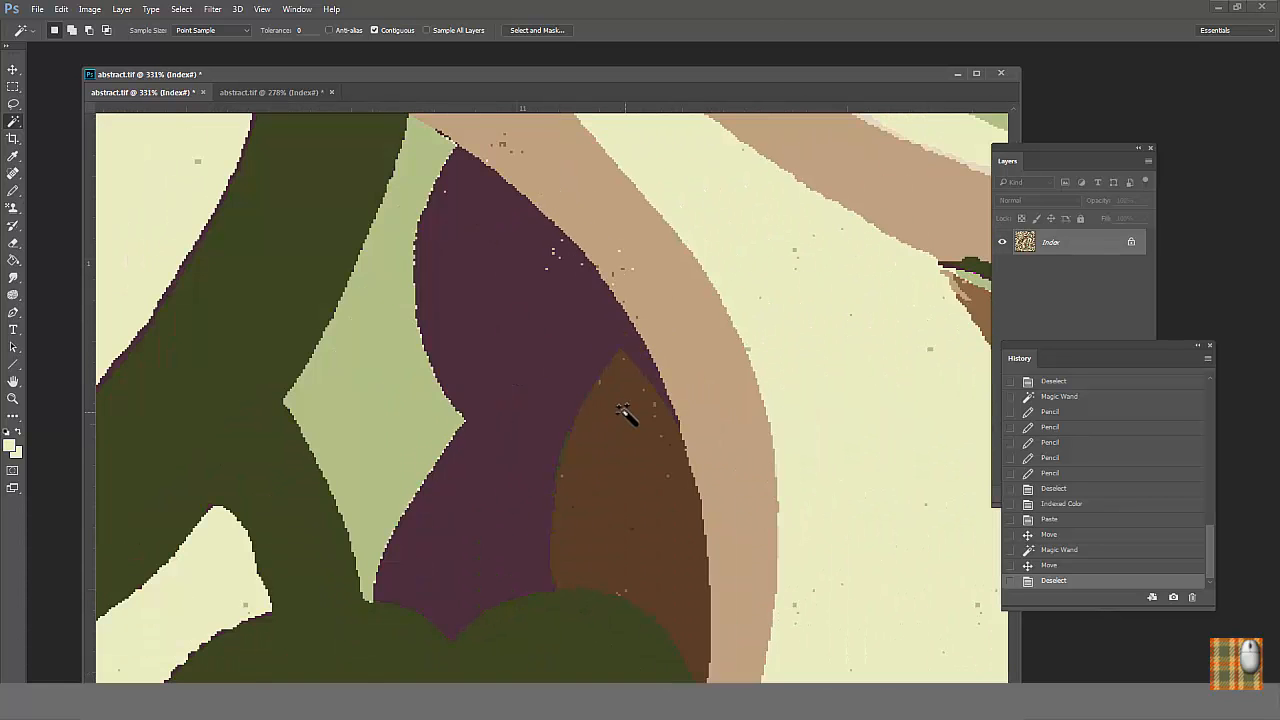
pyautogui.moveTo(660, 400)
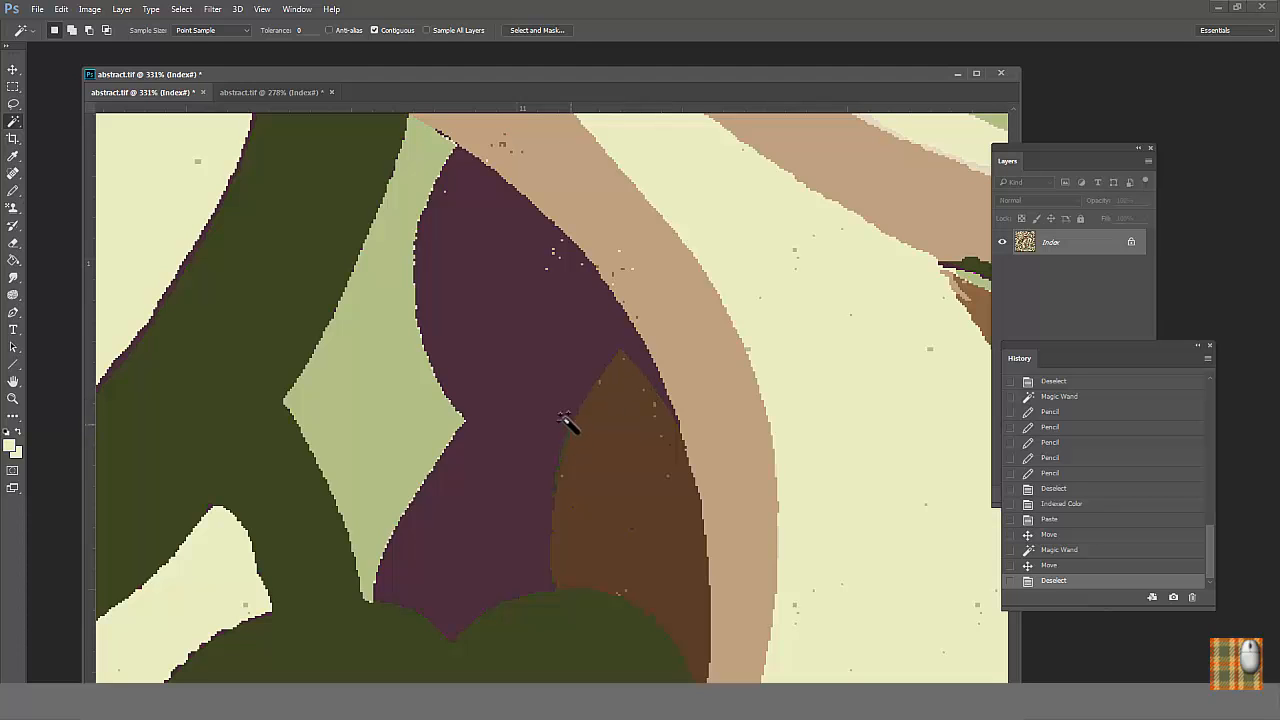
pyautogui.moveTo(604, 380)
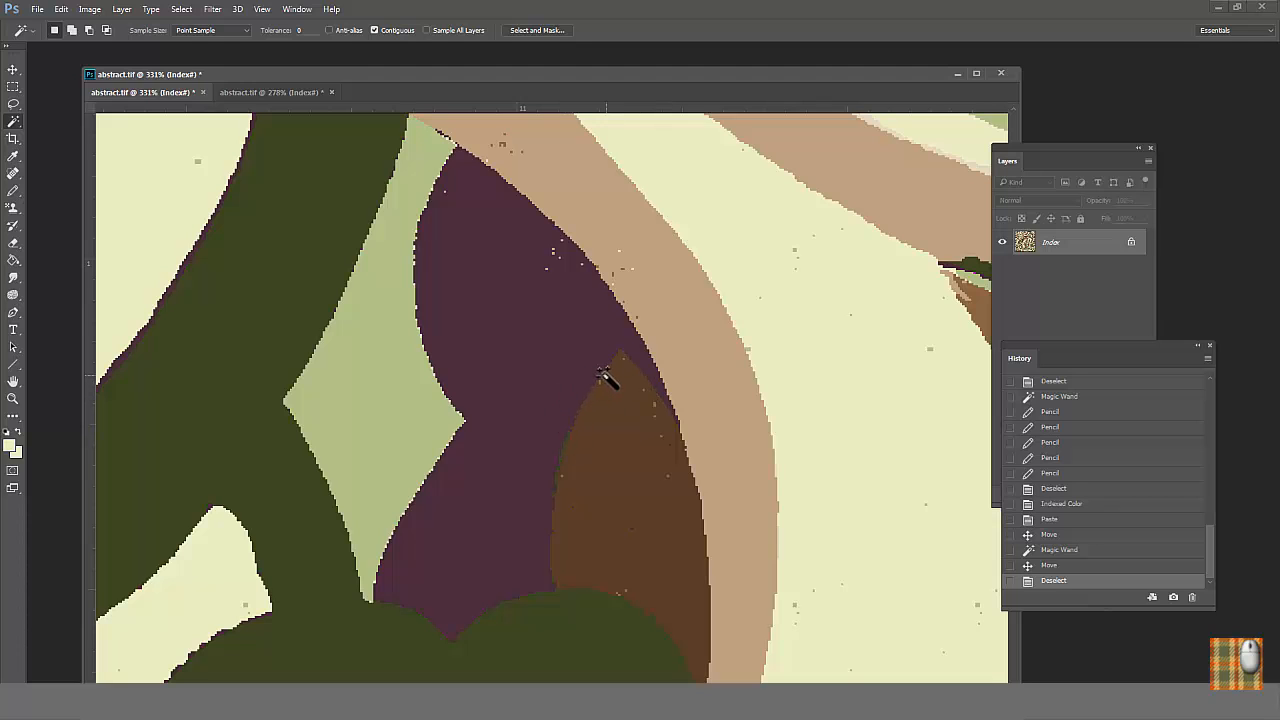
# Step: Wand-select the purple shape, smooth the selection and fill it with the foreground colour
pyautogui.click(510, 324)
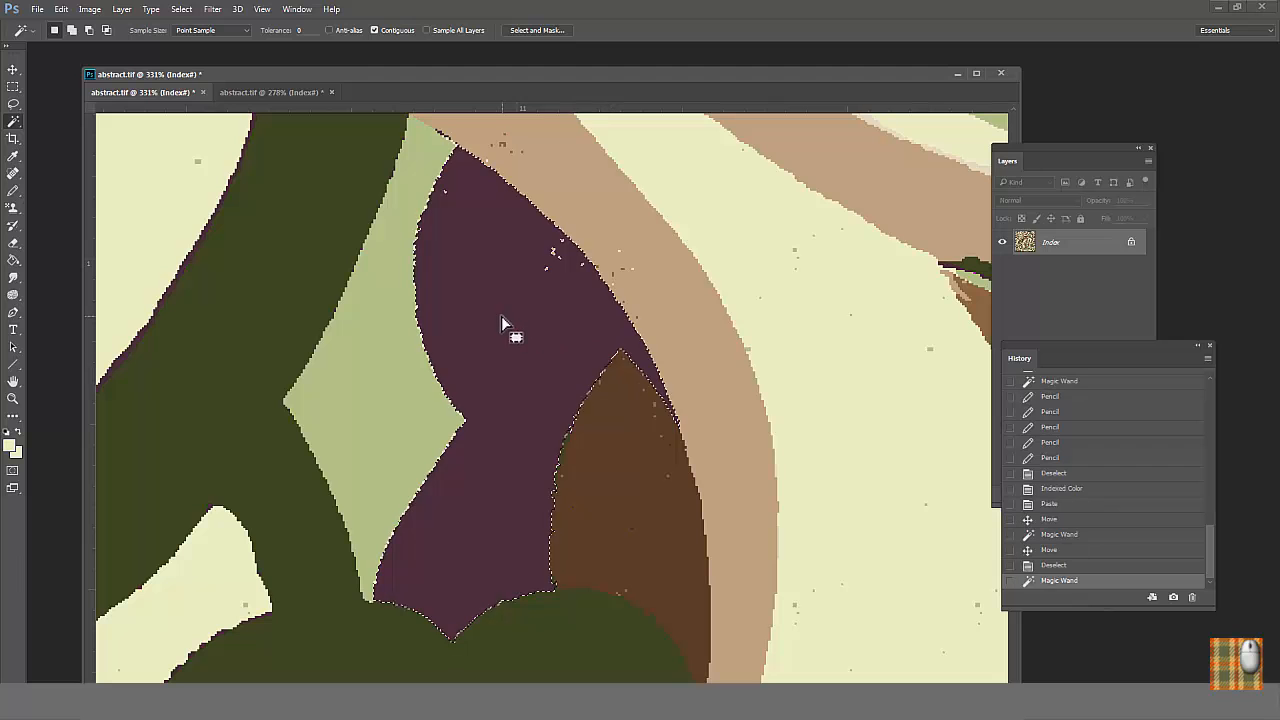
pyautogui.click(180, 8)
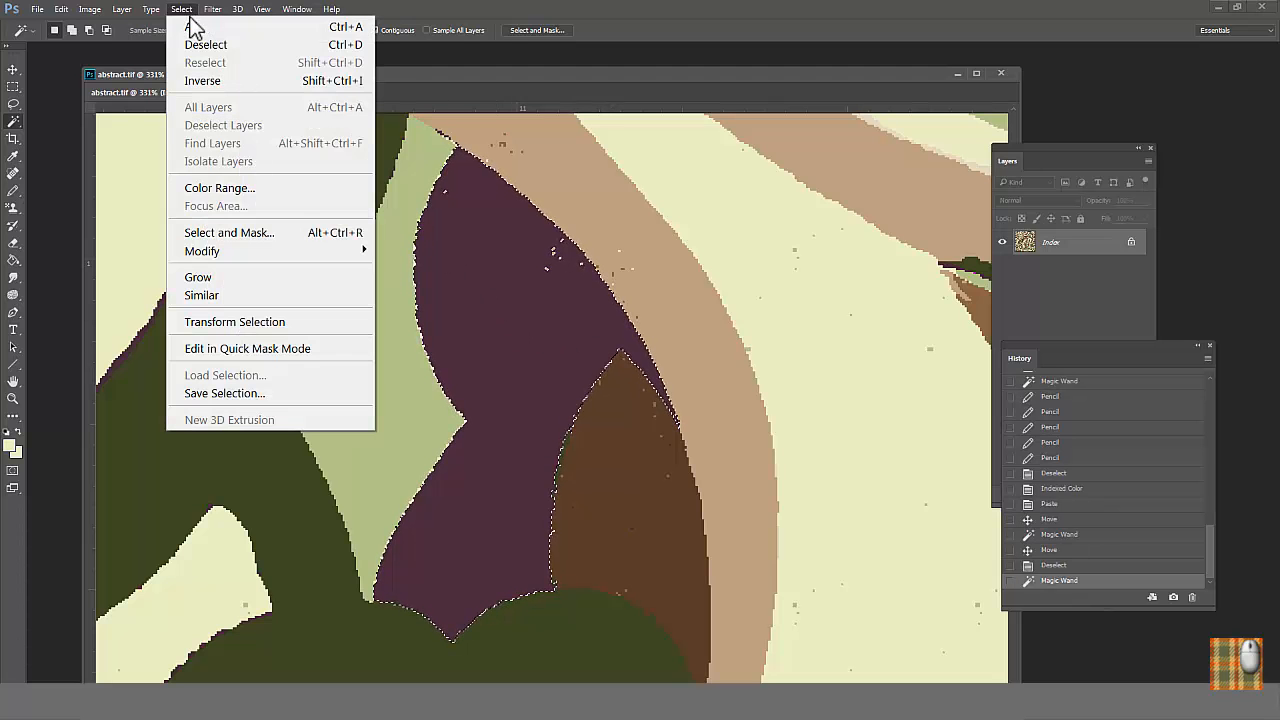
pyautogui.moveTo(202, 252)
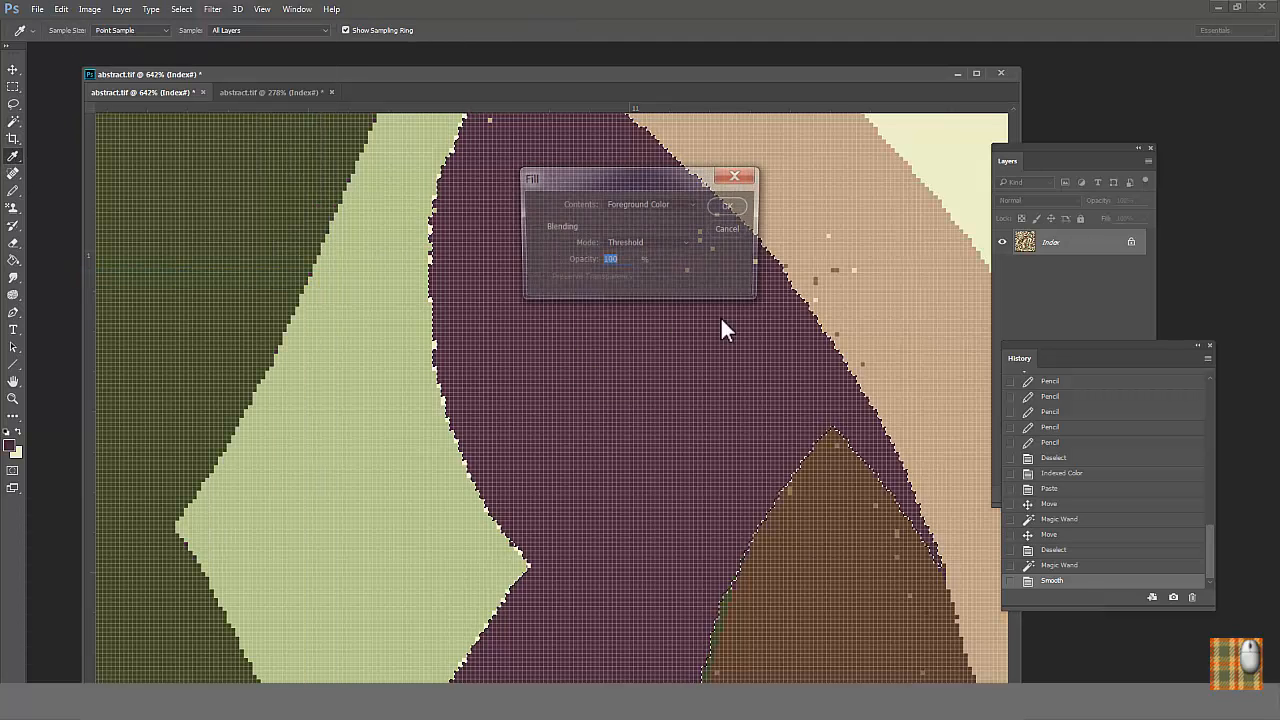
pyautogui.click(728, 204)
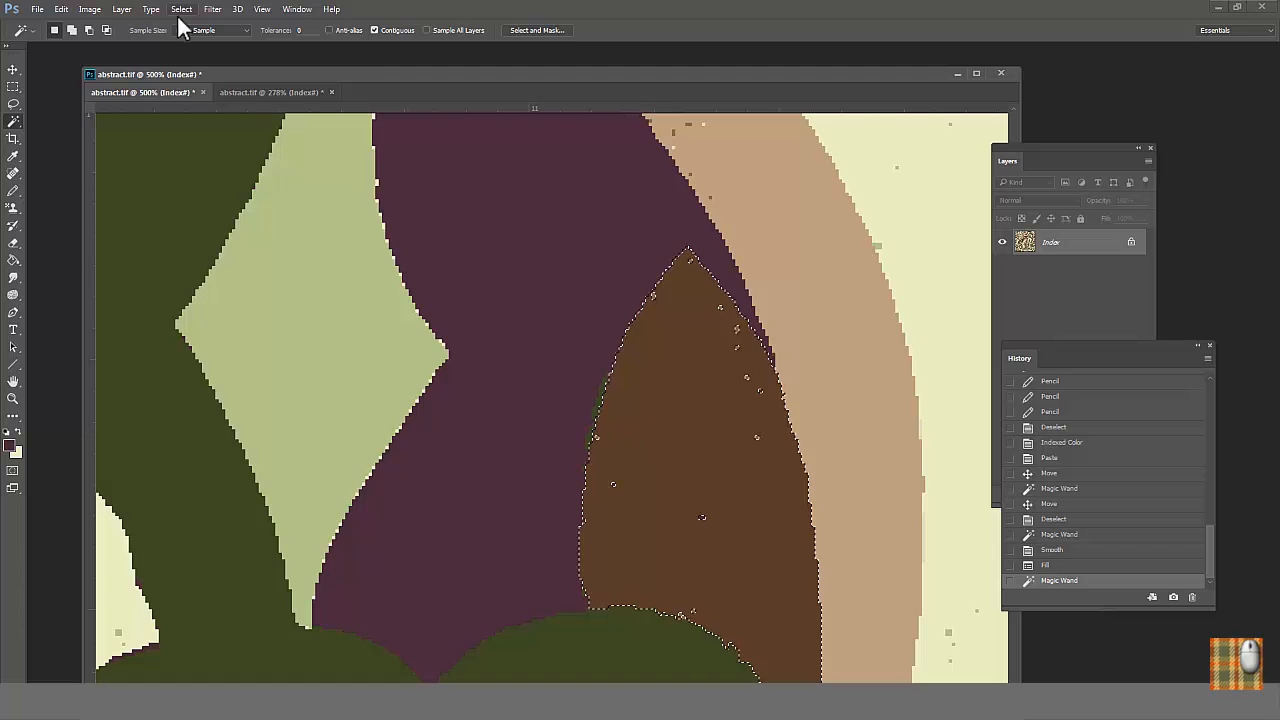
pyautogui.click(180, 8)
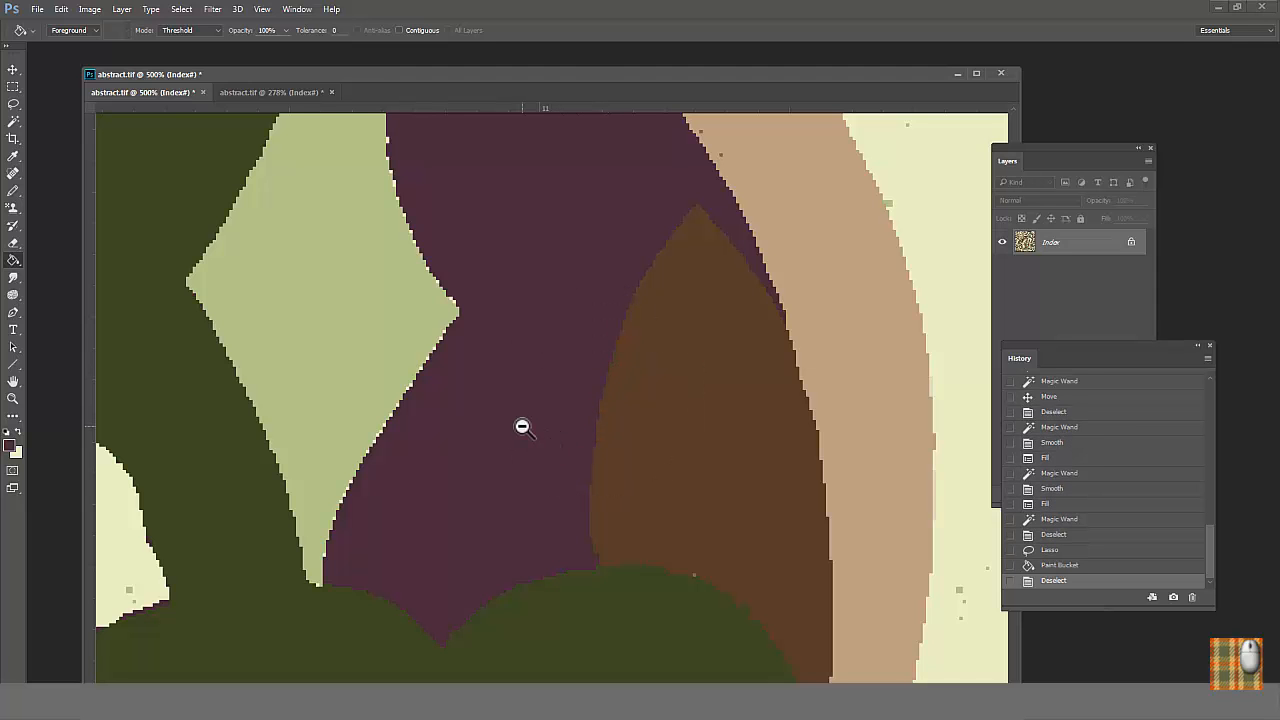
# Step: Fill the leftover specks in the purple region, then start smoothing the lower brown band's selection
pyautogui.click(524, 428)
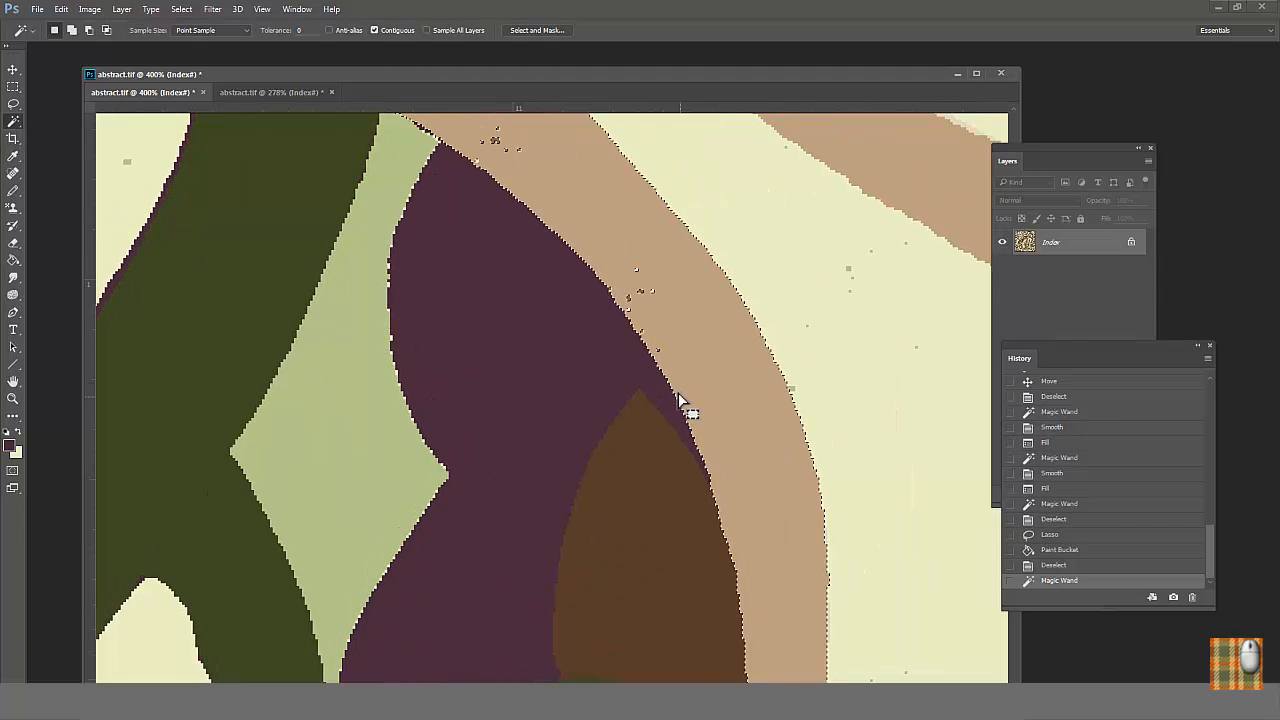
pyautogui.click(180, 8)
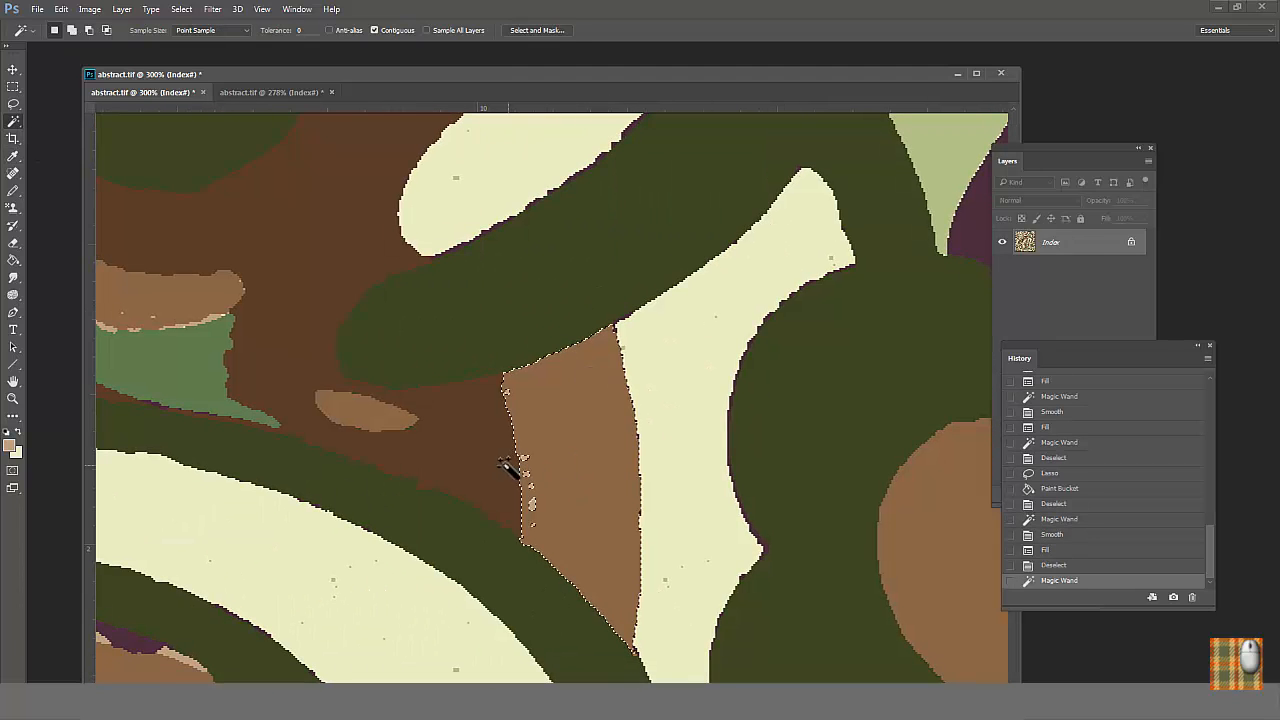
pyautogui.click(180, 8)
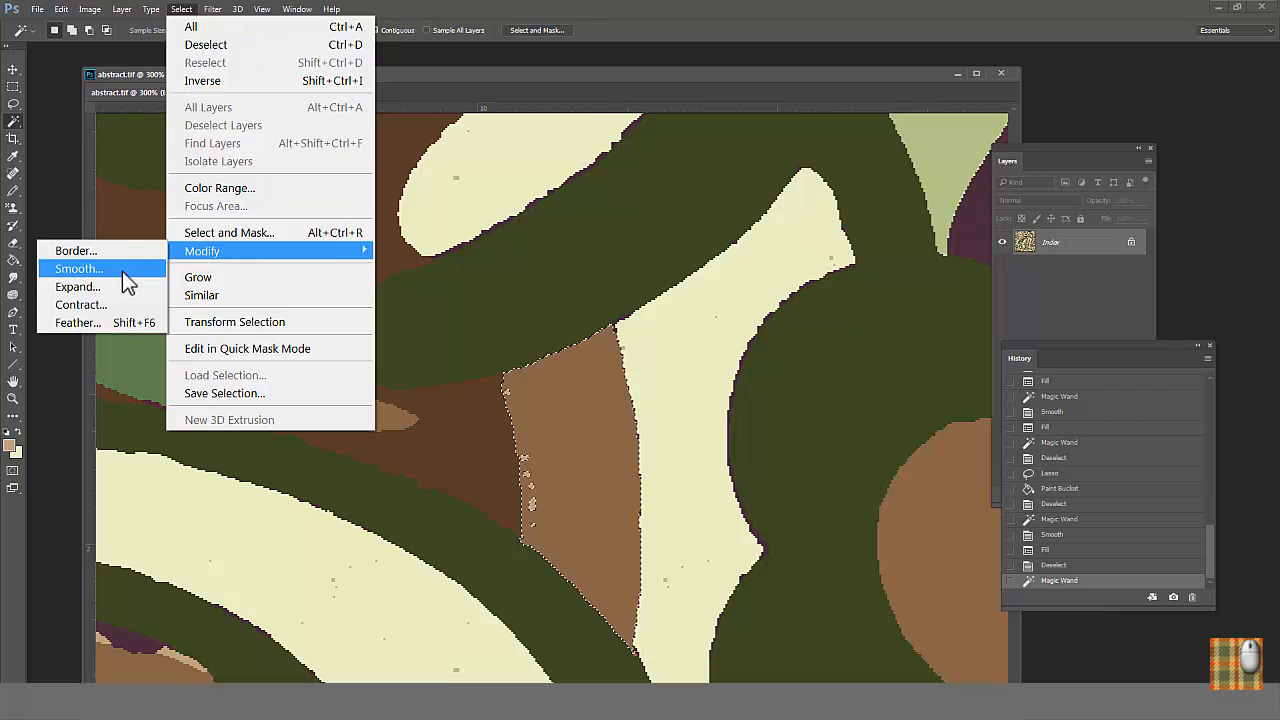